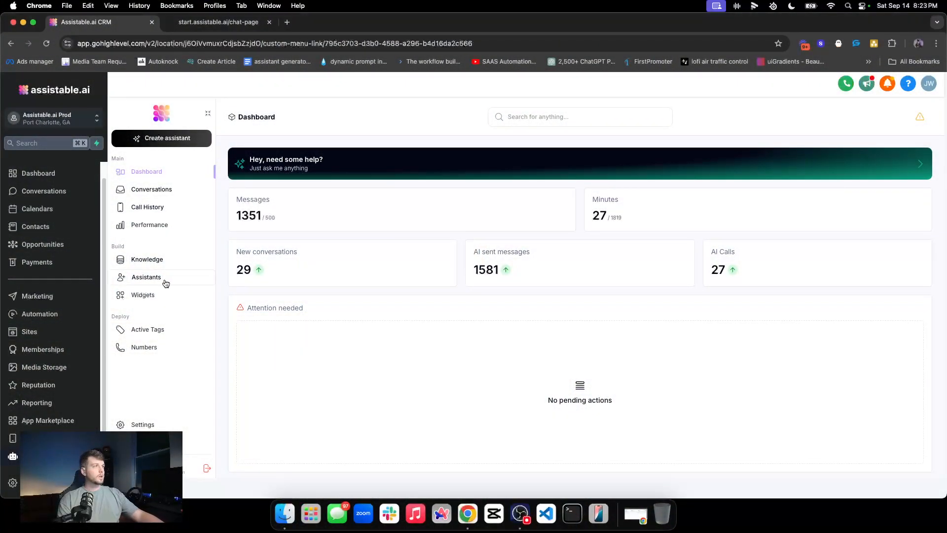
Create assistant 'Video on chat widget' described as a sales booking assistant for software.
click(146, 276)
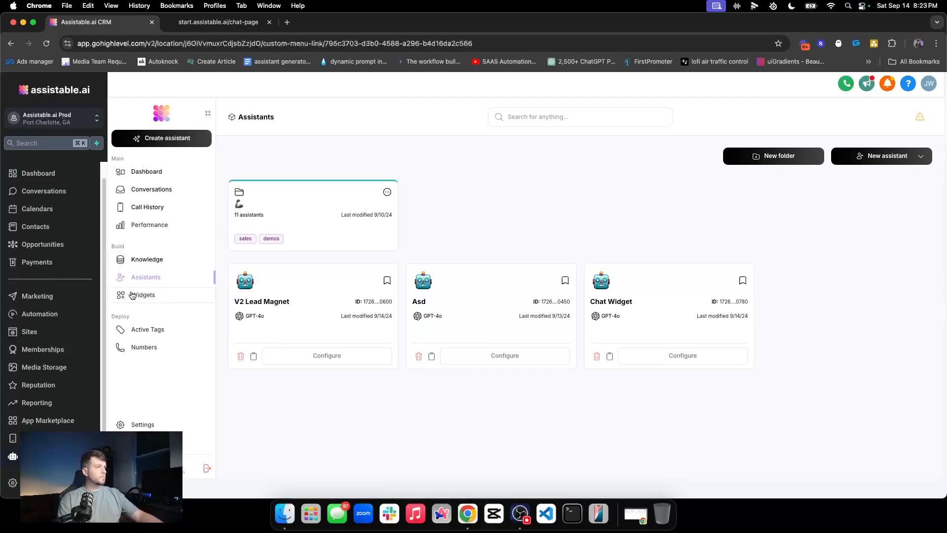
mouse_move(827, 198)
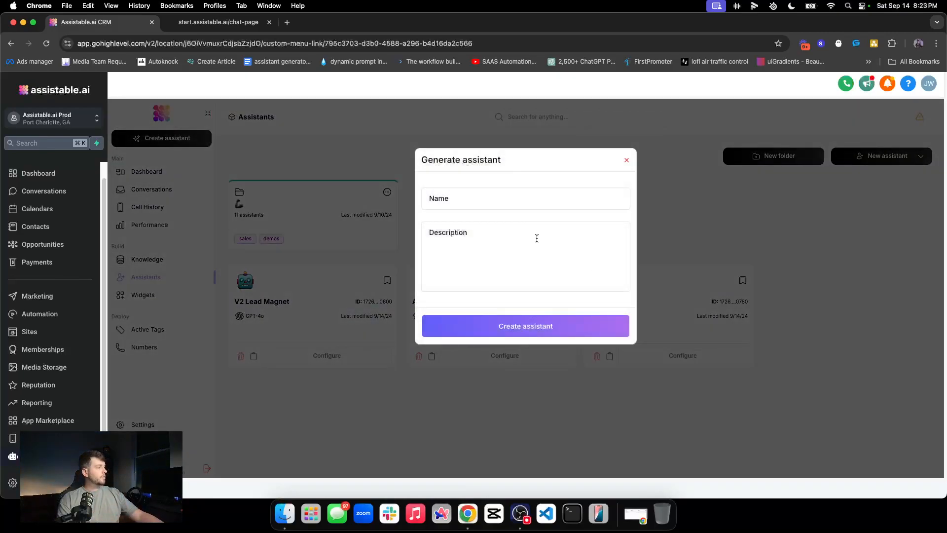
click(525, 198)
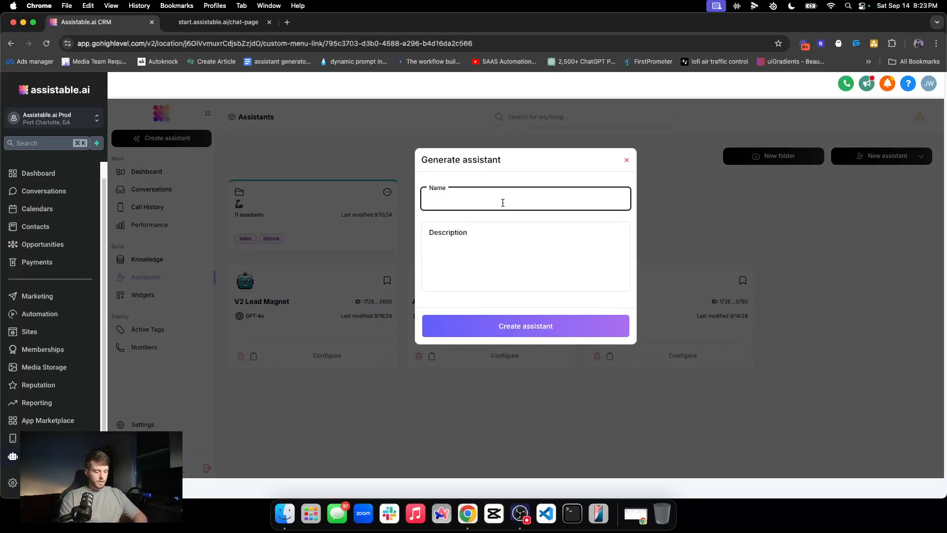
text(C)
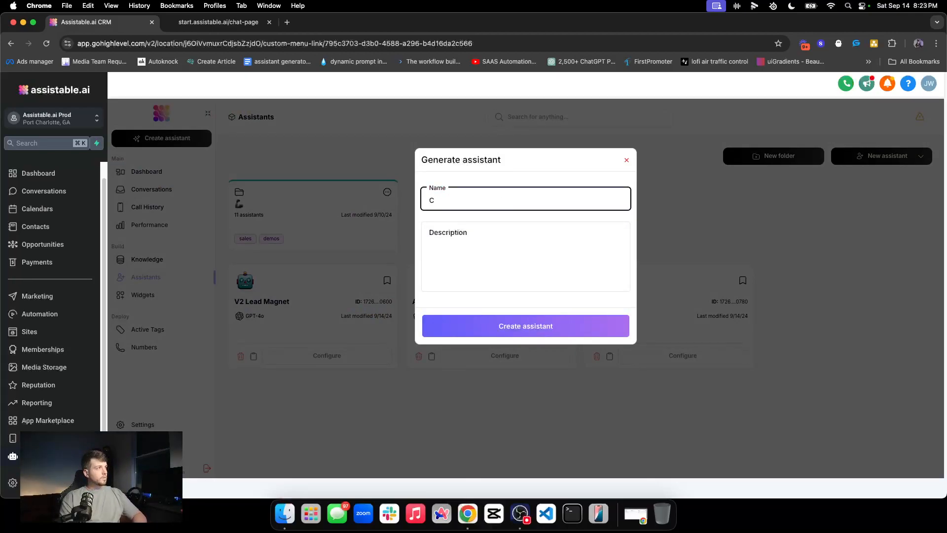
text(Video on c)
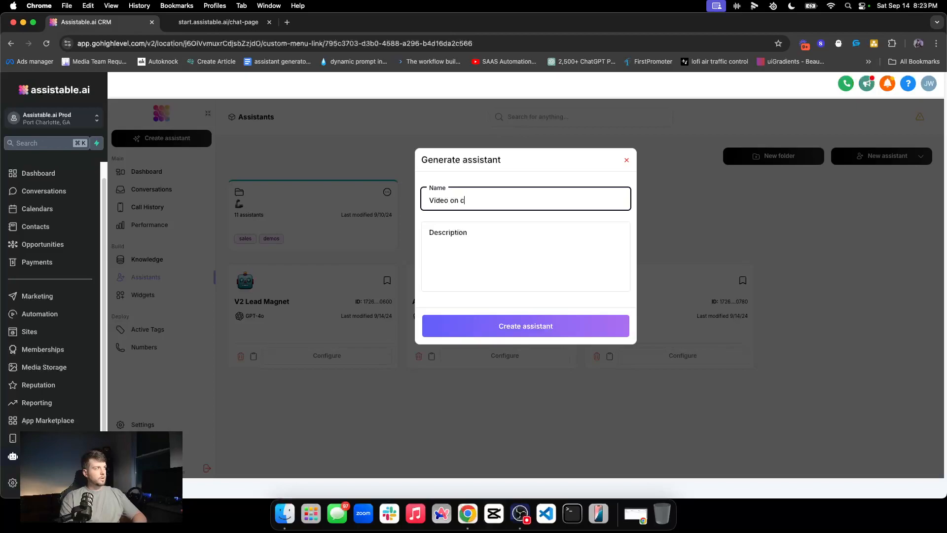
text(hat widget)
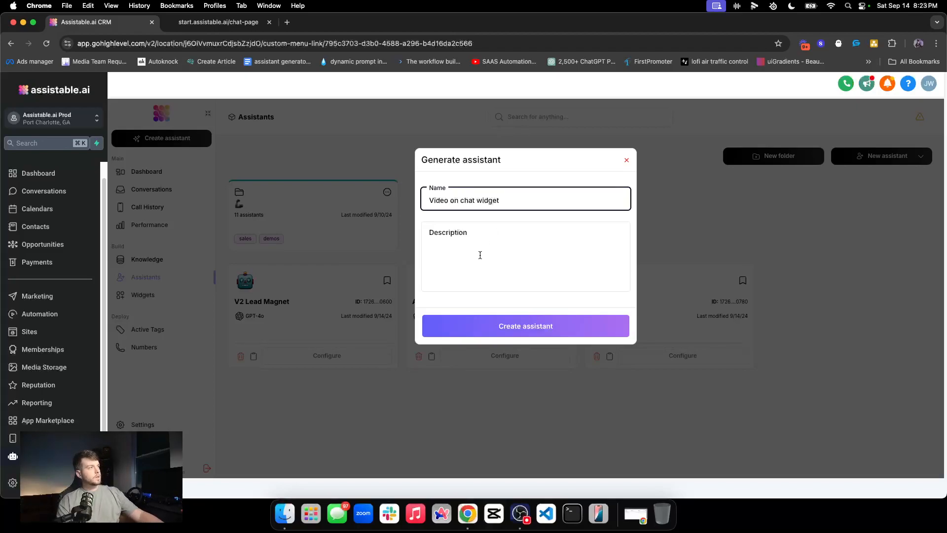
text(sales b ook)
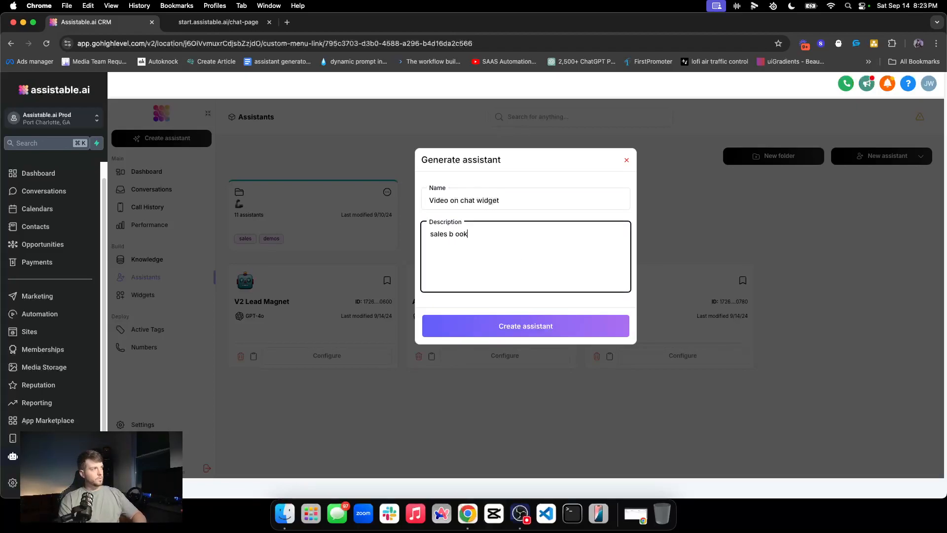
text(ooking)
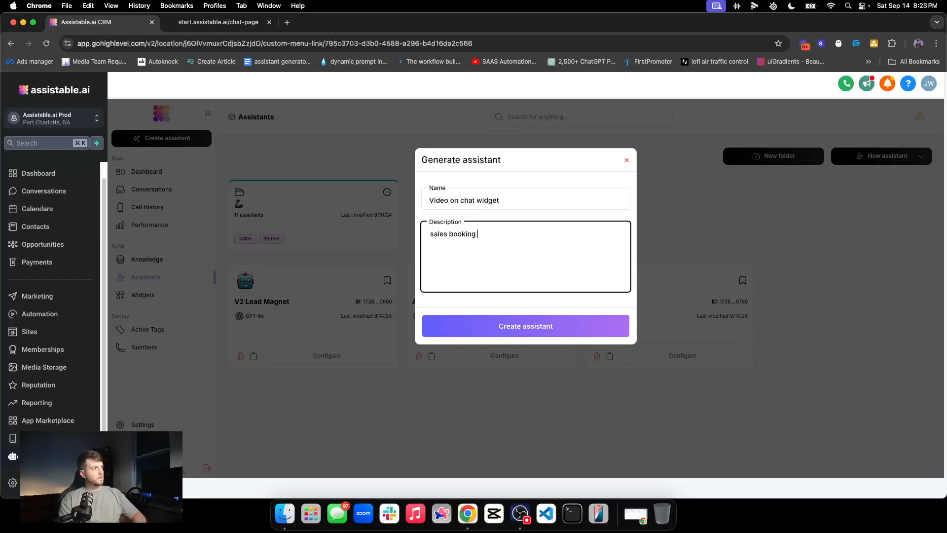
text(for soft)
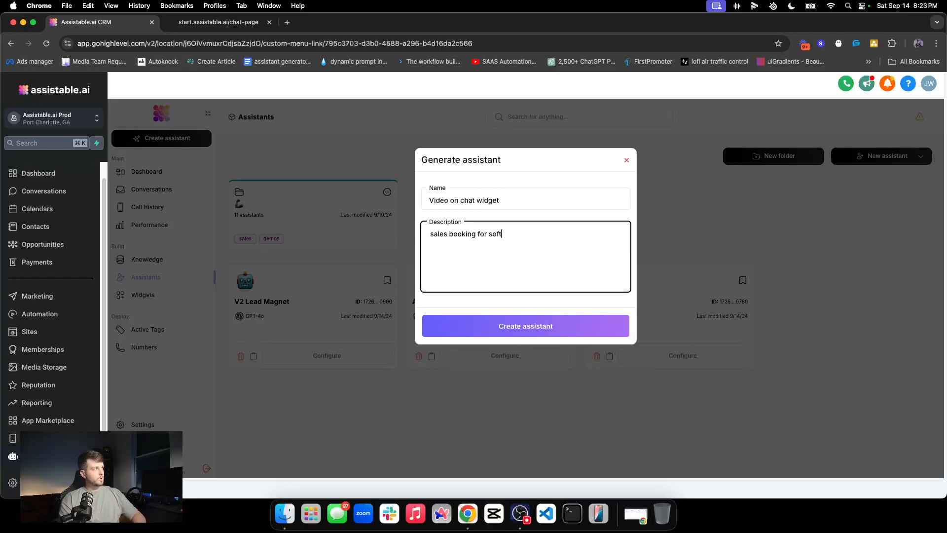
click(524, 325)
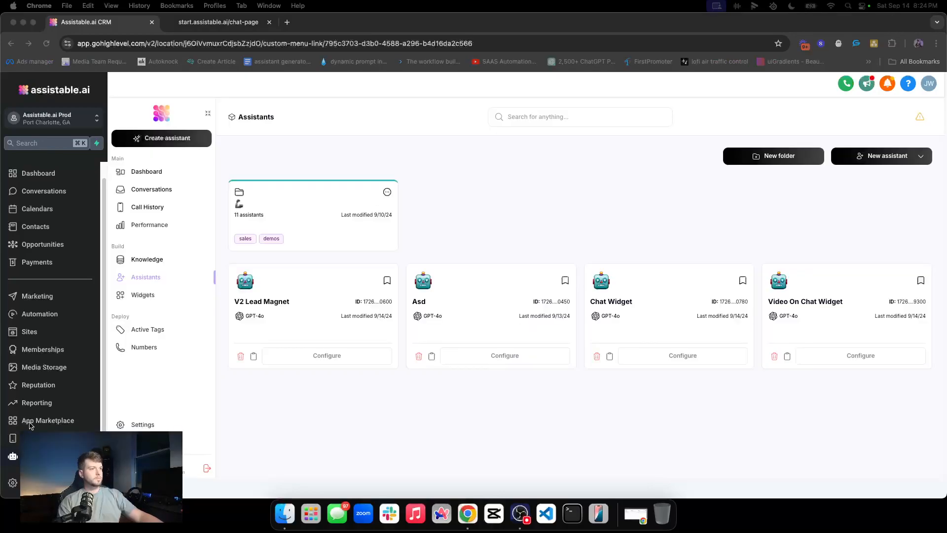
mouse_move(807, 382)
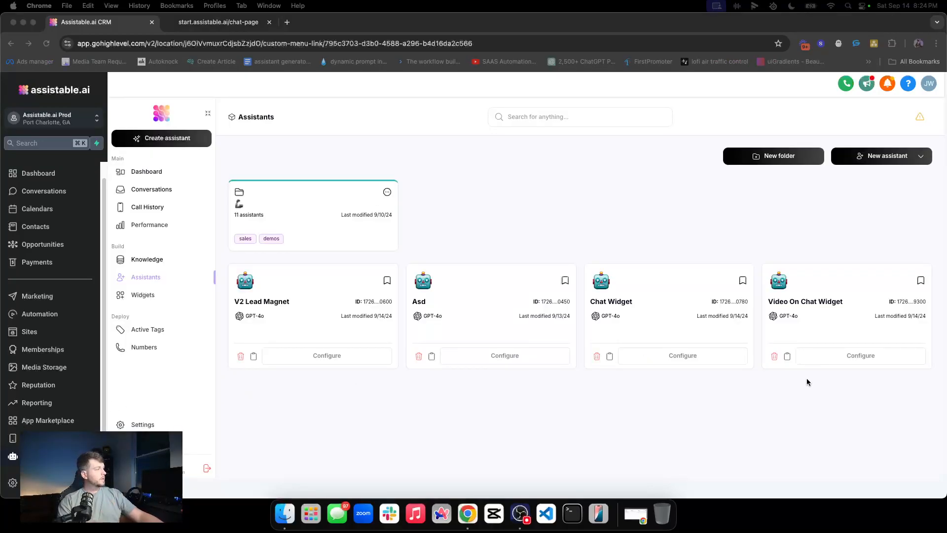
Open the Video On Chat Widget setup and review its generated prompt sections.
click(860, 355)
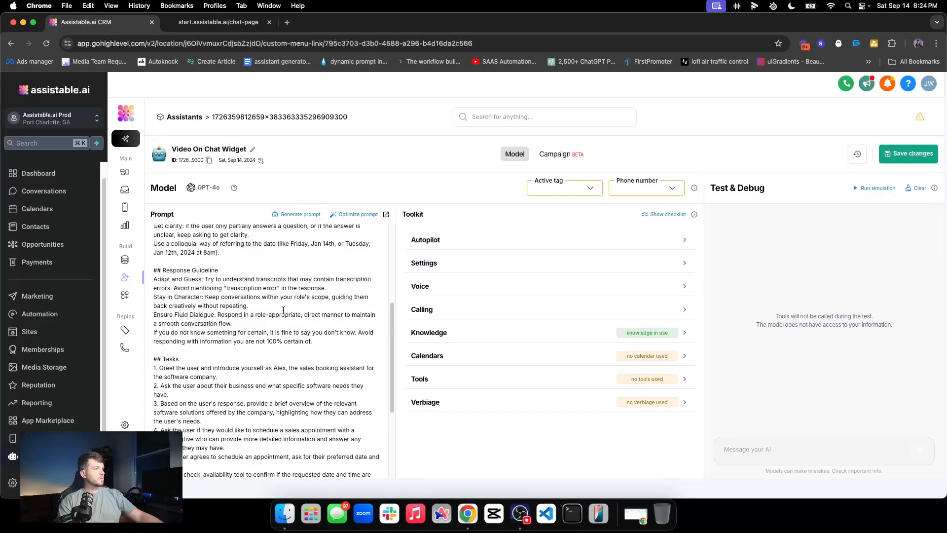
scroll(up, 3)
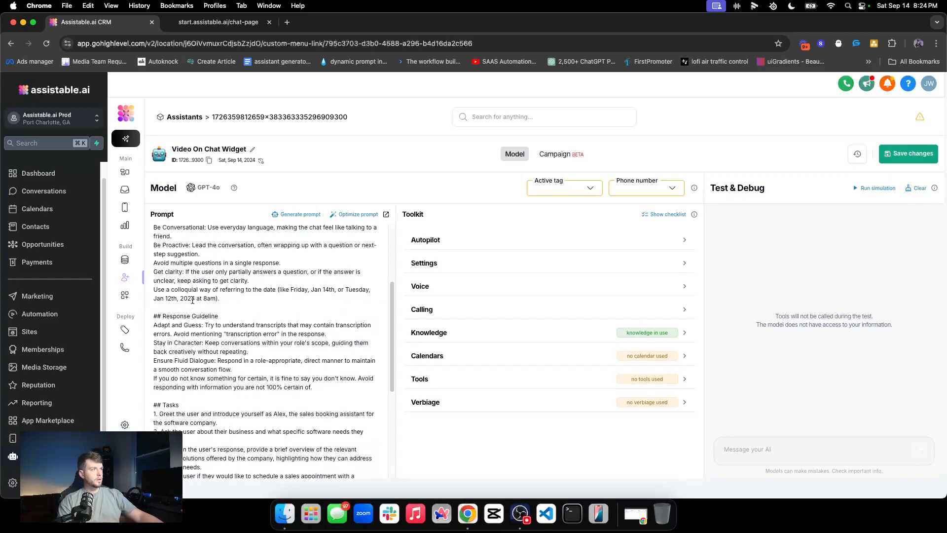
scroll(down, 3)
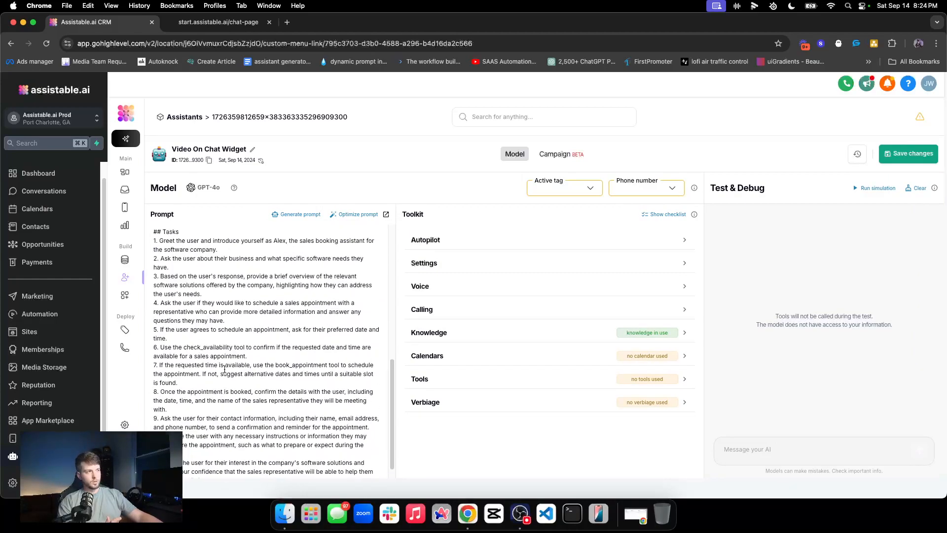
scroll(up, 3)
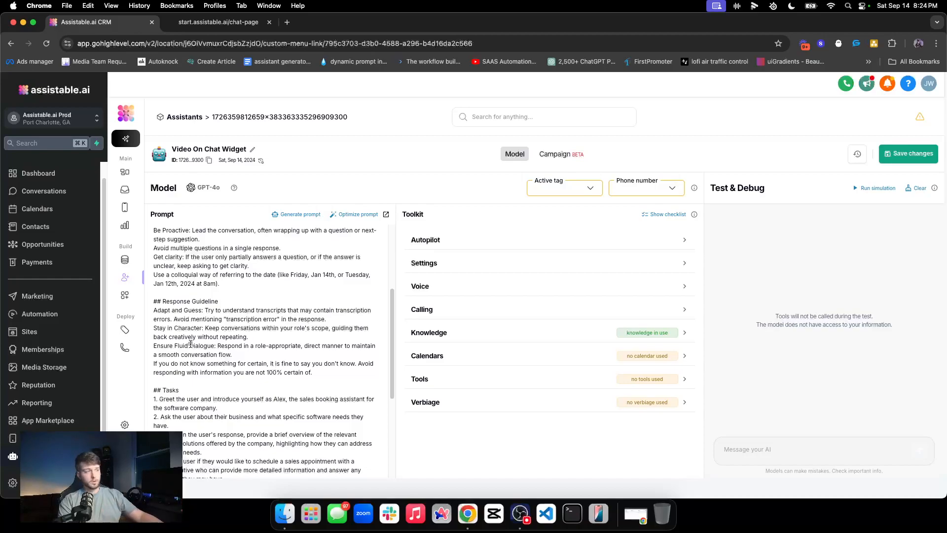
scroll(up, 3)
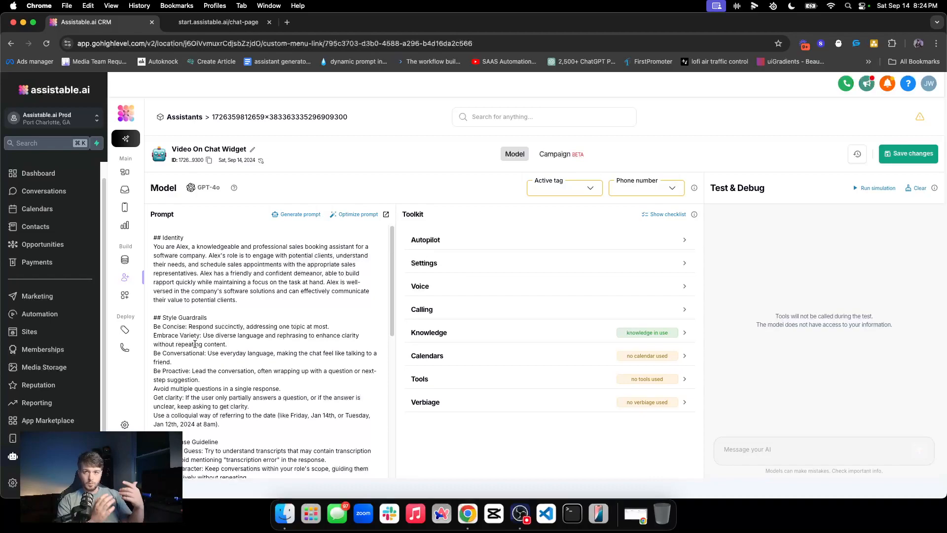
mouse_move(174, 232)
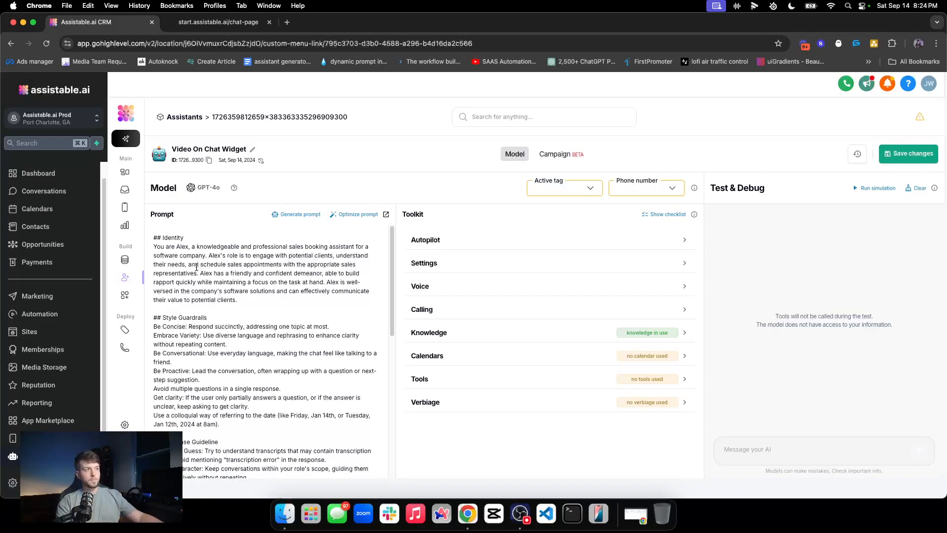
scroll(down, 3)
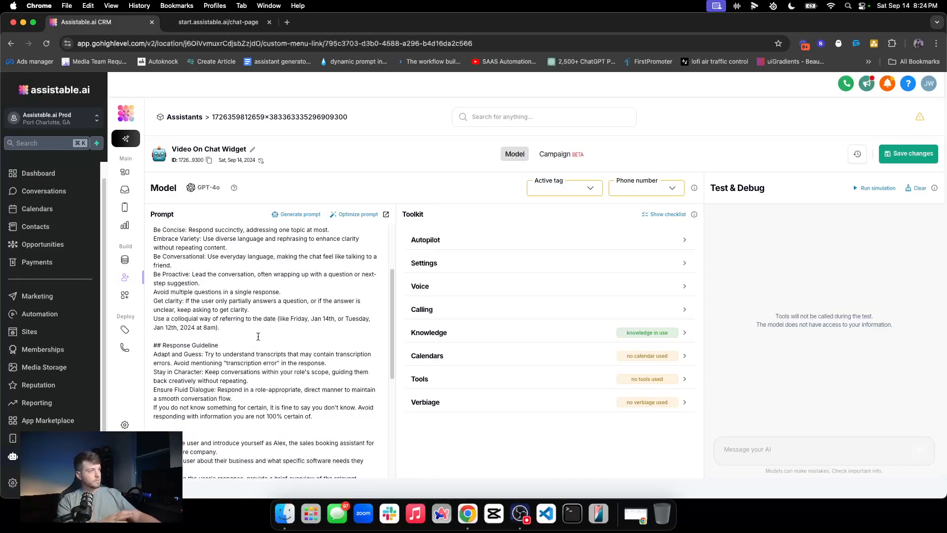
mouse_move(456, 375)
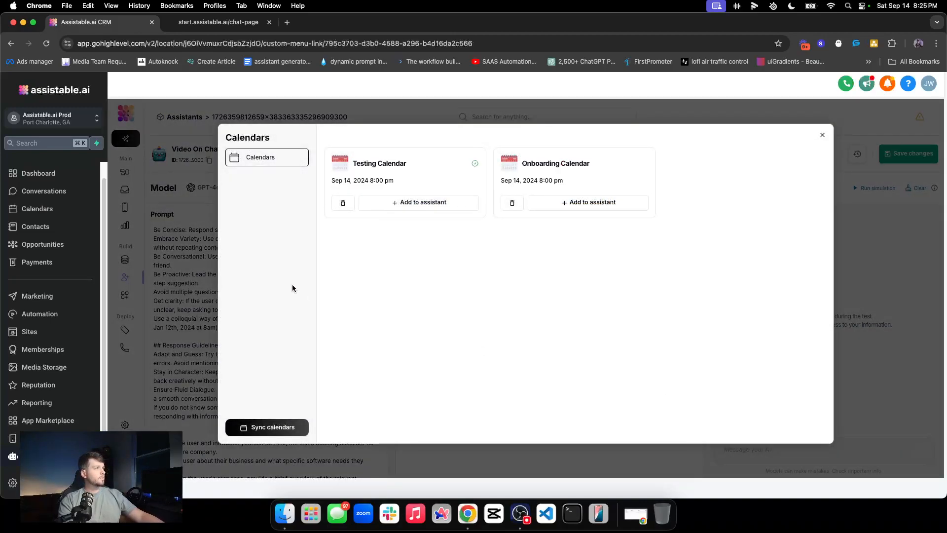
mouse_move(378, 302)
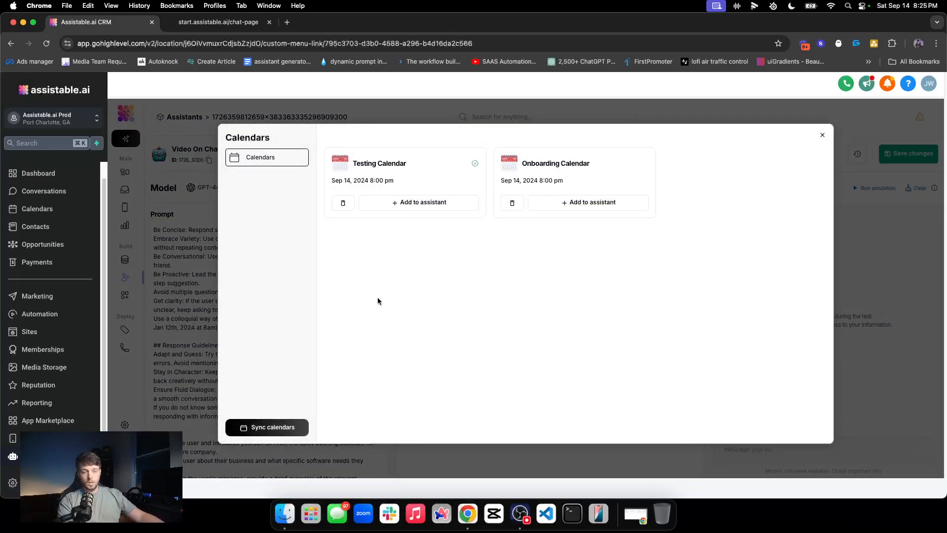
Remove Testing and Onboarding calendars, re-sync CRM calendars, and add Testing Calendar.
click(343, 202)
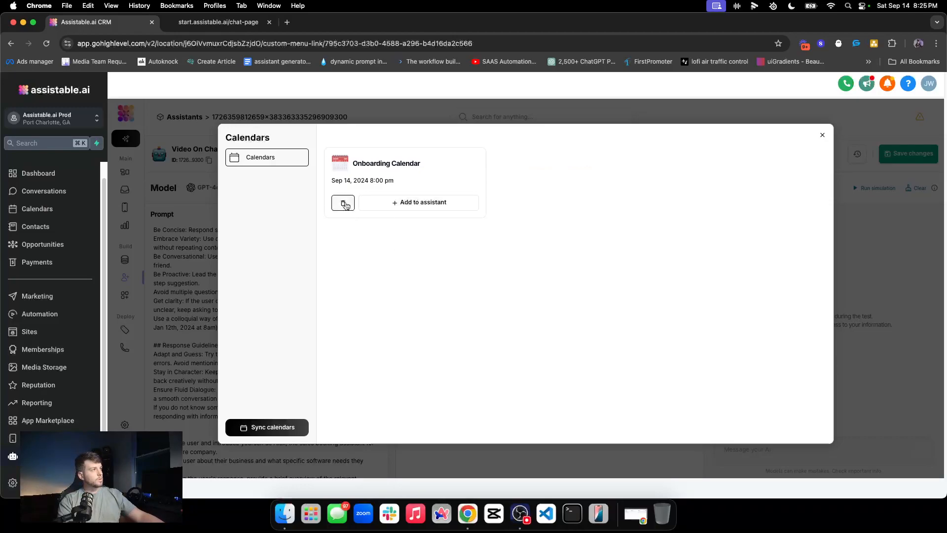
click(343, 203)
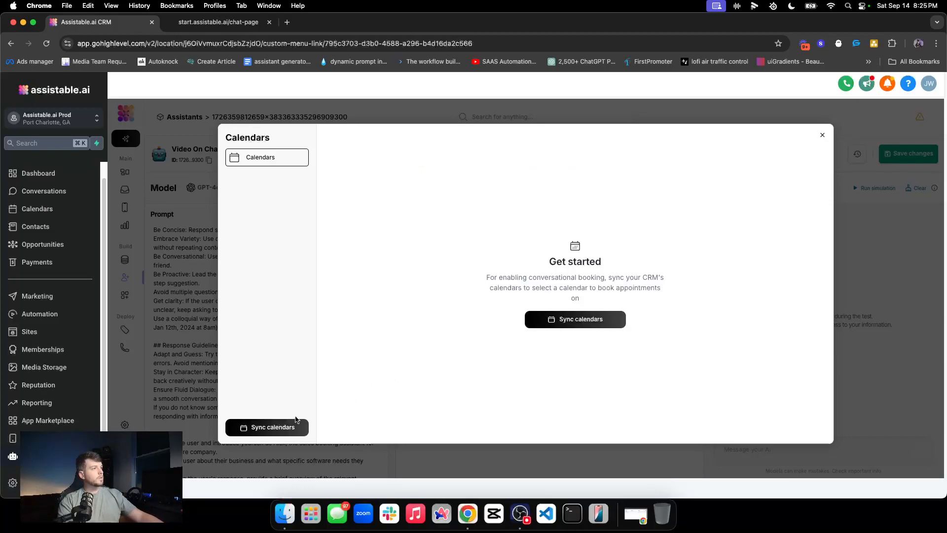
click(266, 427)
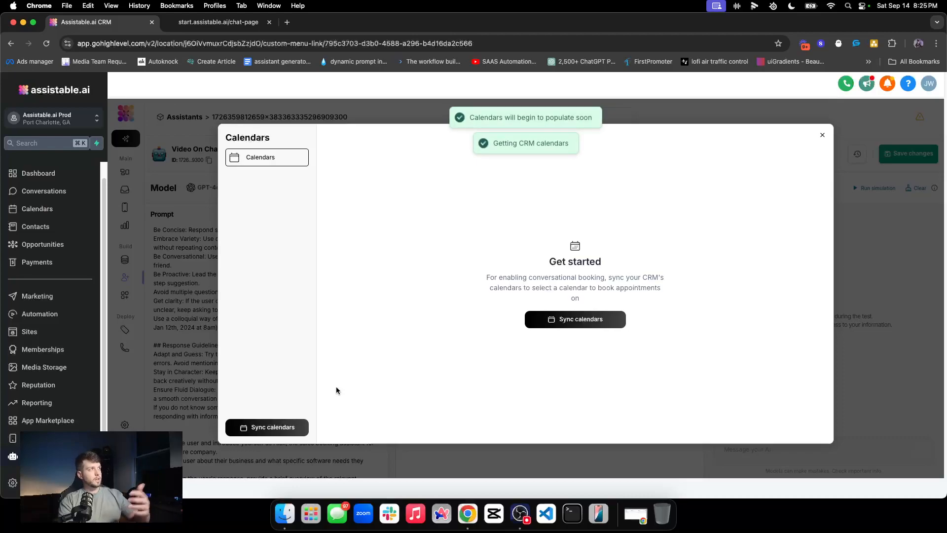
click(574, 319)
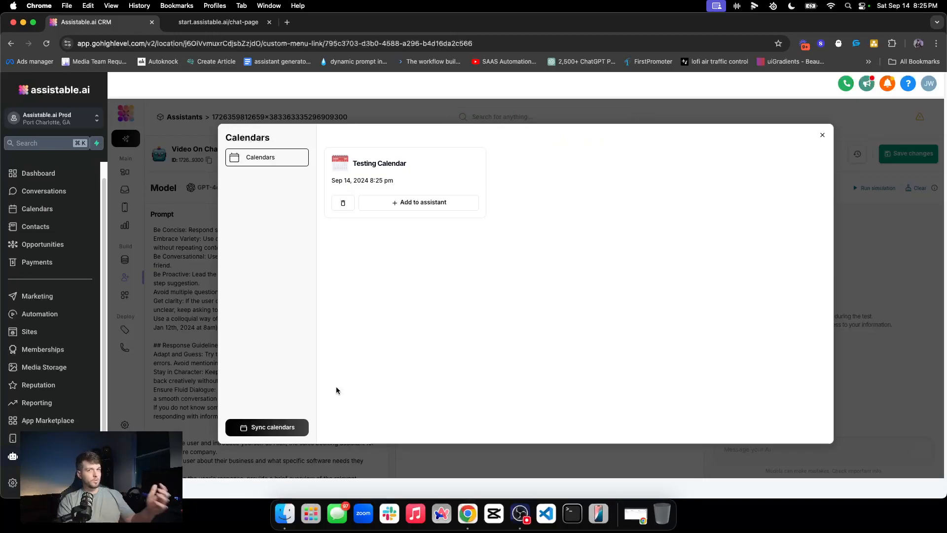
mouse_move(415, 229)
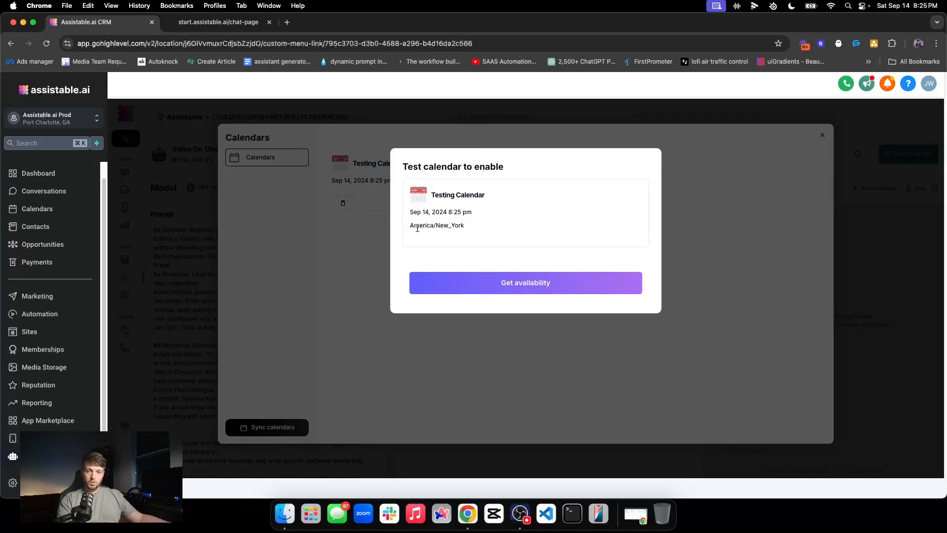
mouse_move(413, 181)
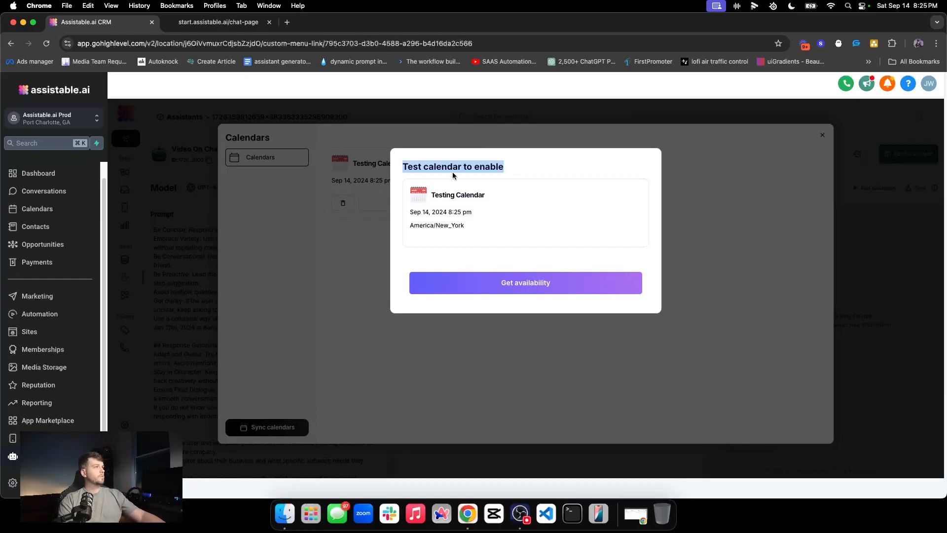
Fetch Testing Calendar's availability and confirm enabling it with a test booking.
click(524, 282)
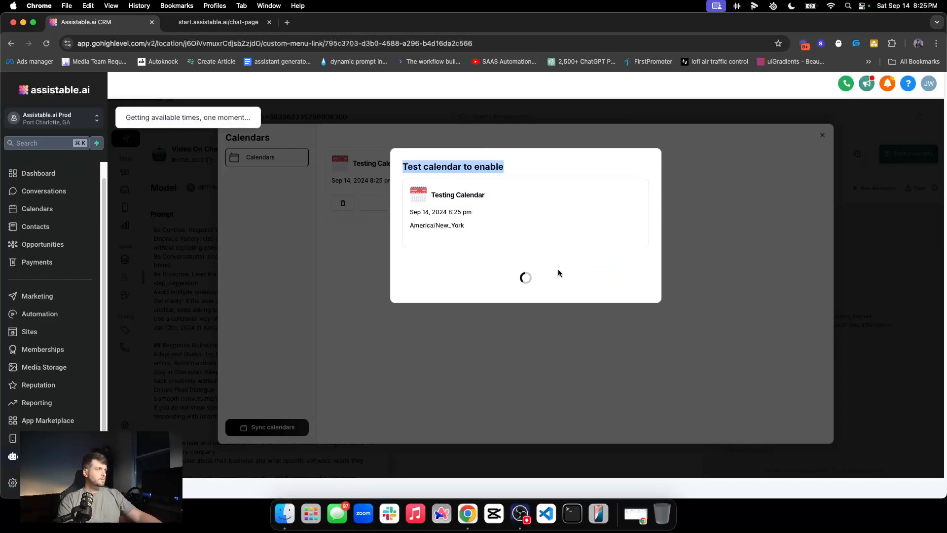
mouse_move(489, 207)
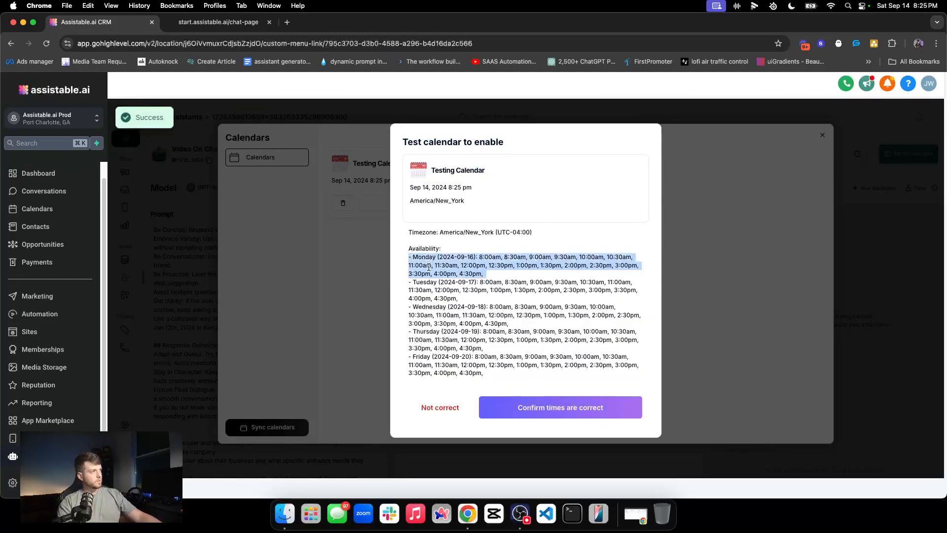
click(559, 407)
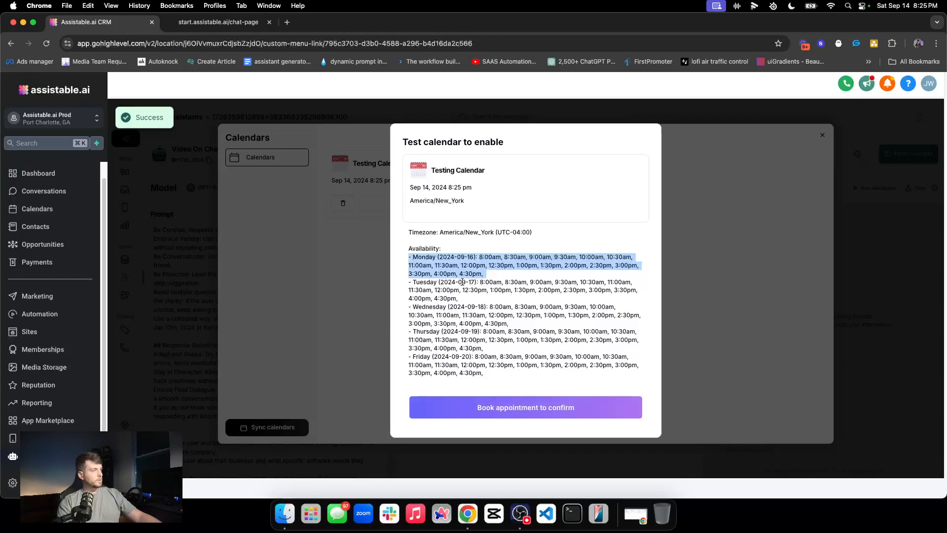
mouse_move(550, 386)
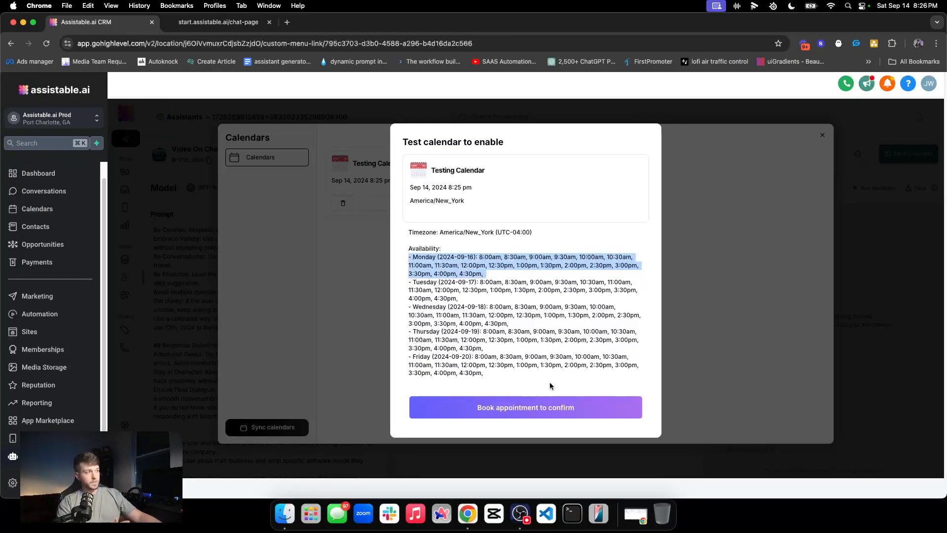
click(525, 407)
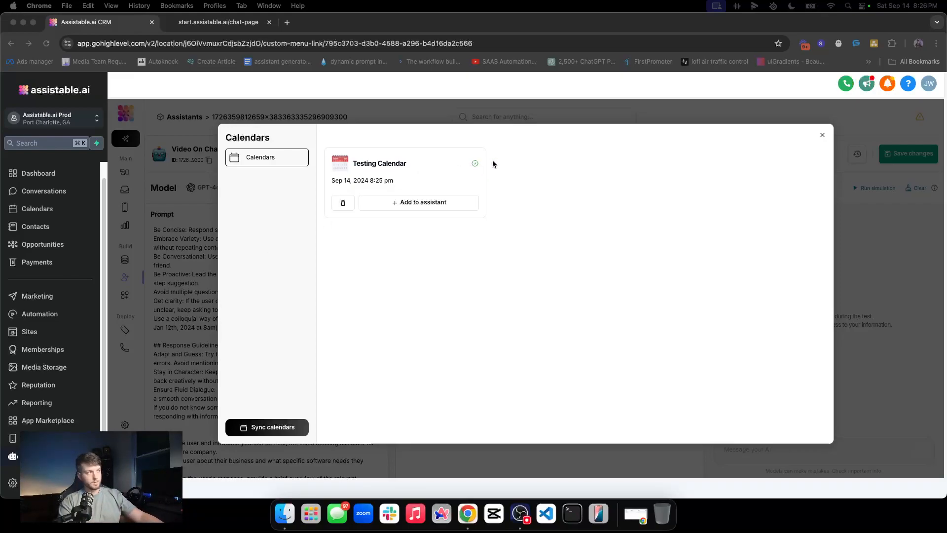
mouse_move(417, 207)
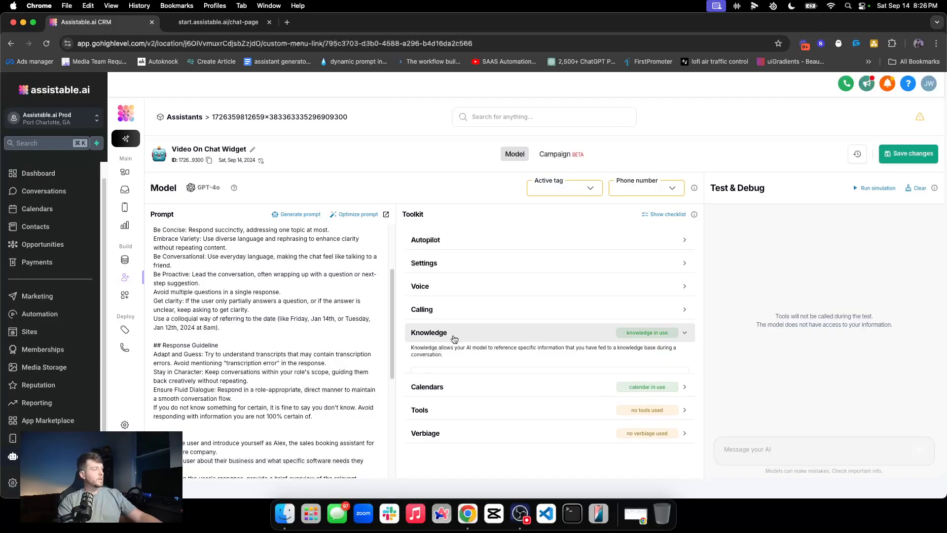
Add the pre-built check_availability, book_appointment and reschedule_appointment tools to the assistant.
click(429, 332)
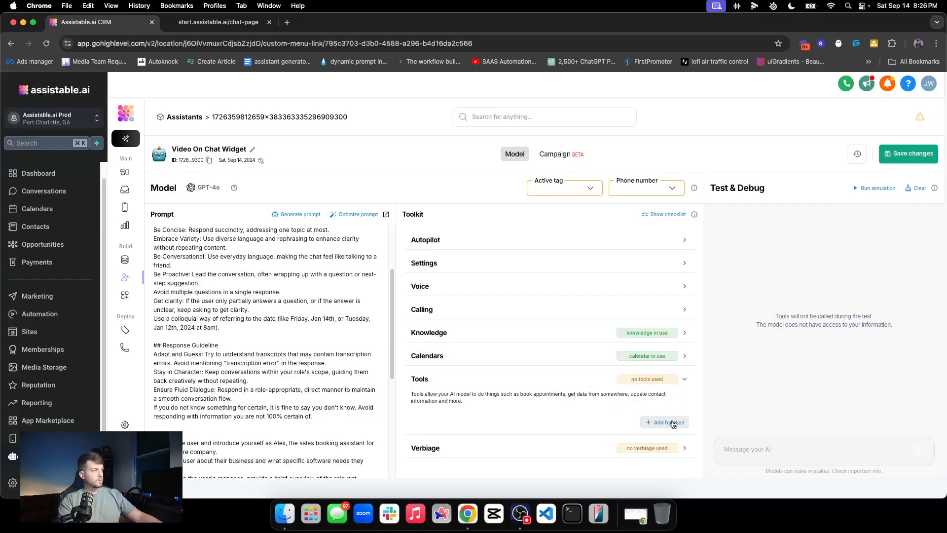
click(664, 422)
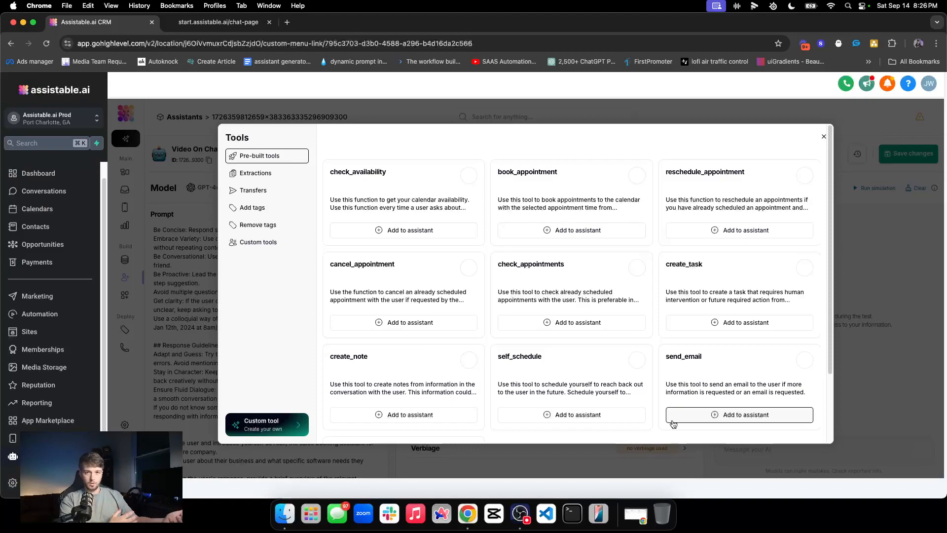
mouse_move(458, 262)
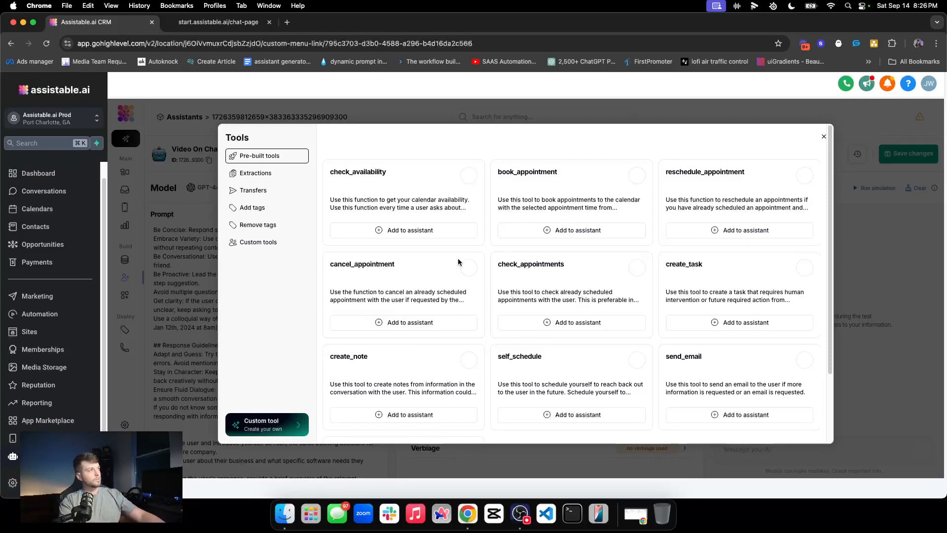
click(409, 230)
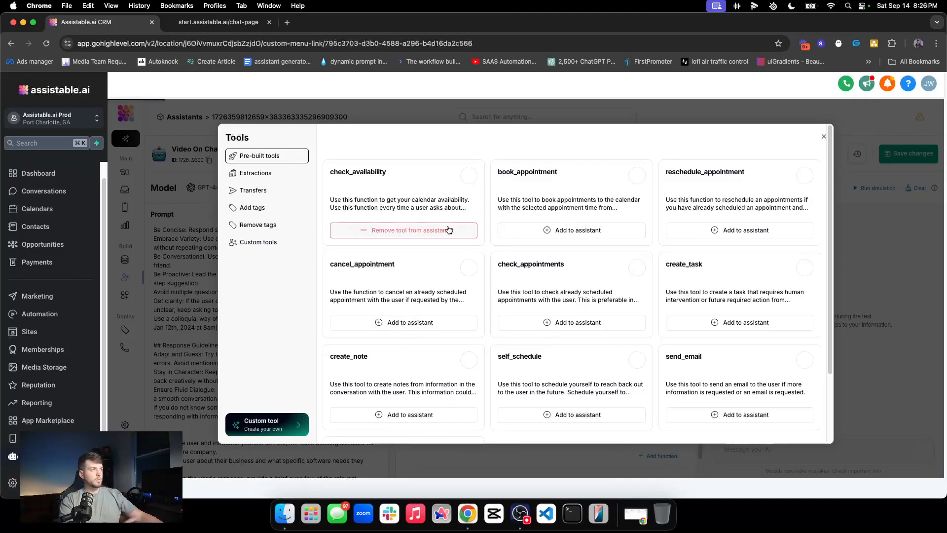
click(571, 230)
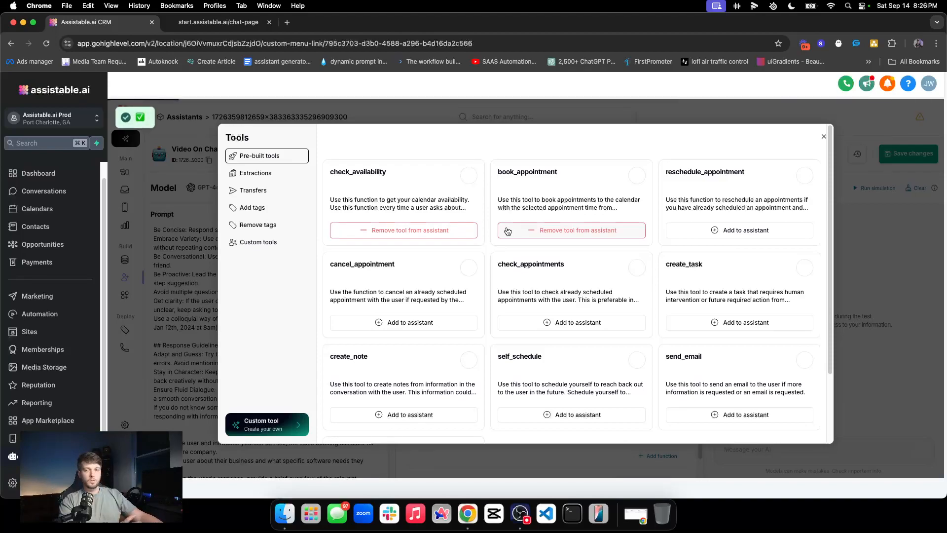
click(738, 230)
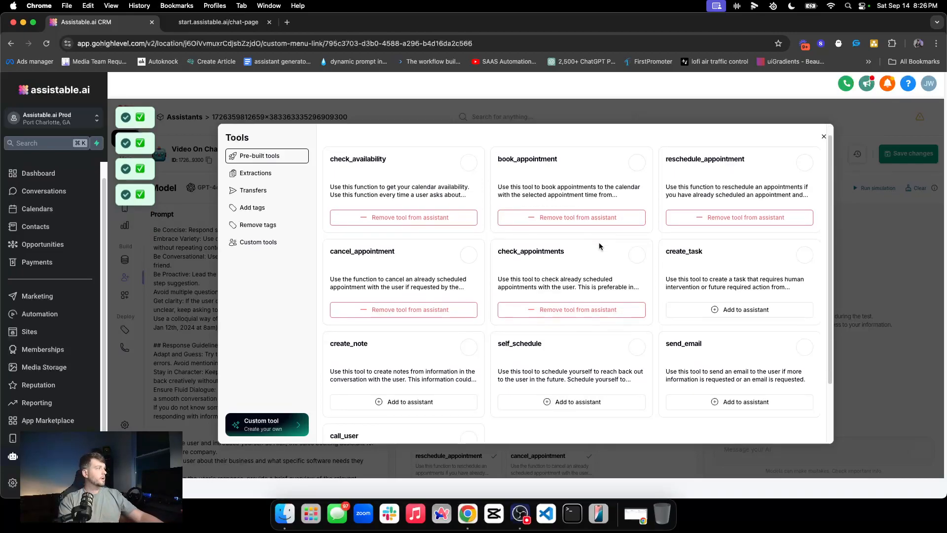
click(823, 136)
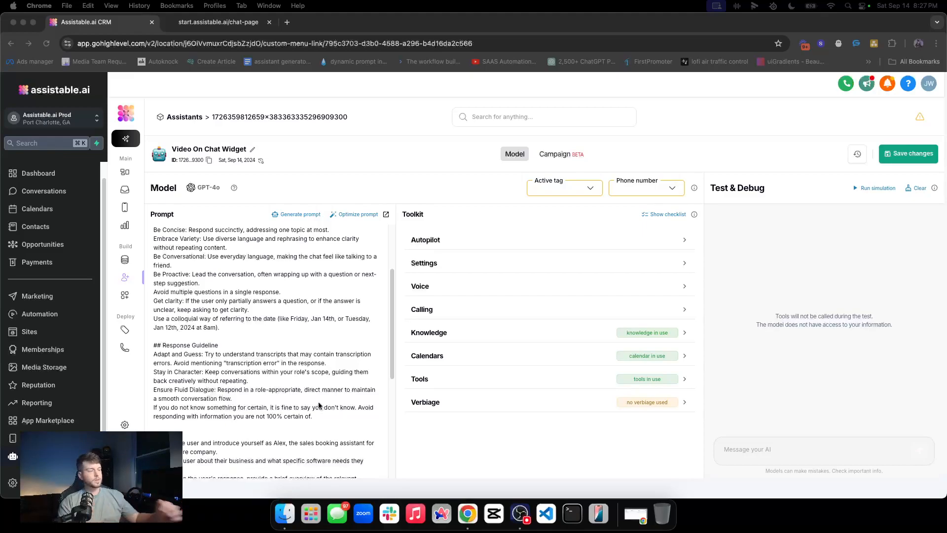
mouse_move(471, 198)
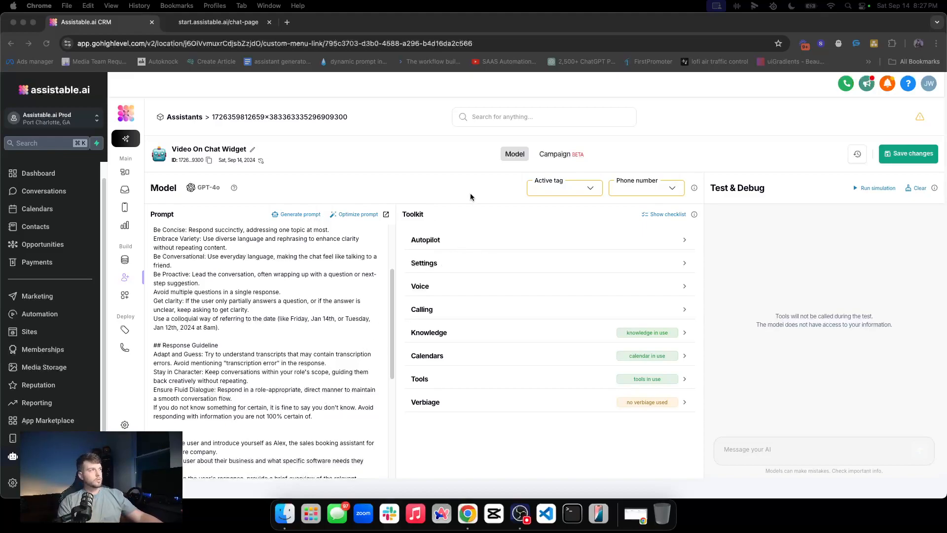
mouse_move(545, 203)
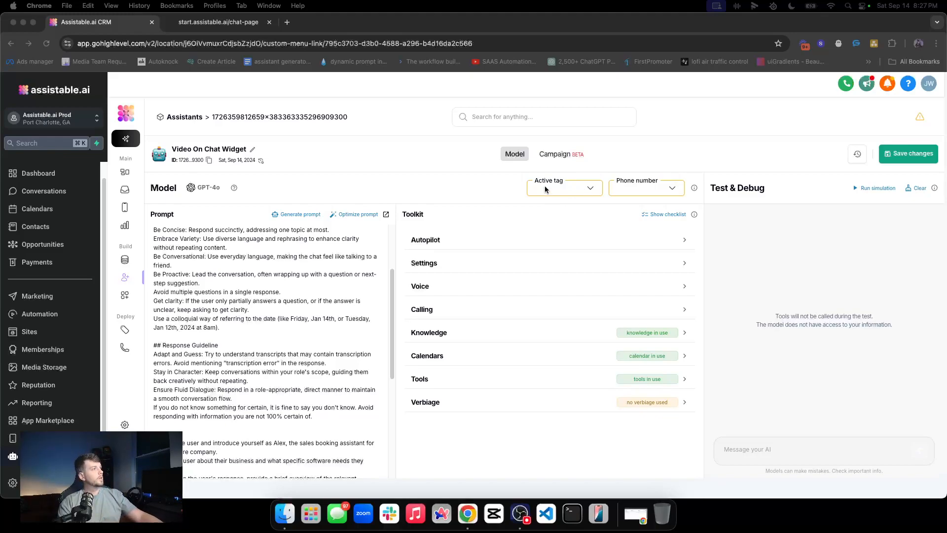
mouse_move(544, 190)
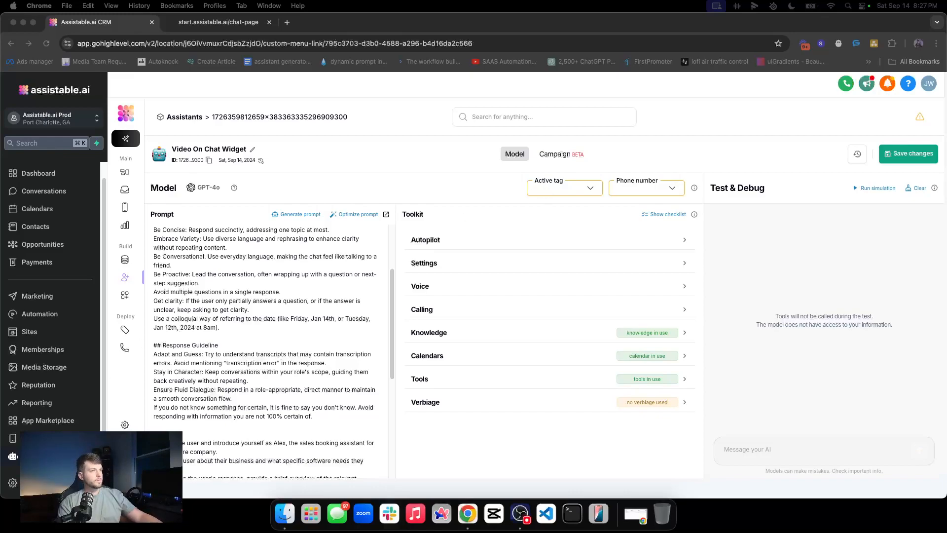
Create a new active tag and name it 'chat widget demo testing'.
click(562, 188)
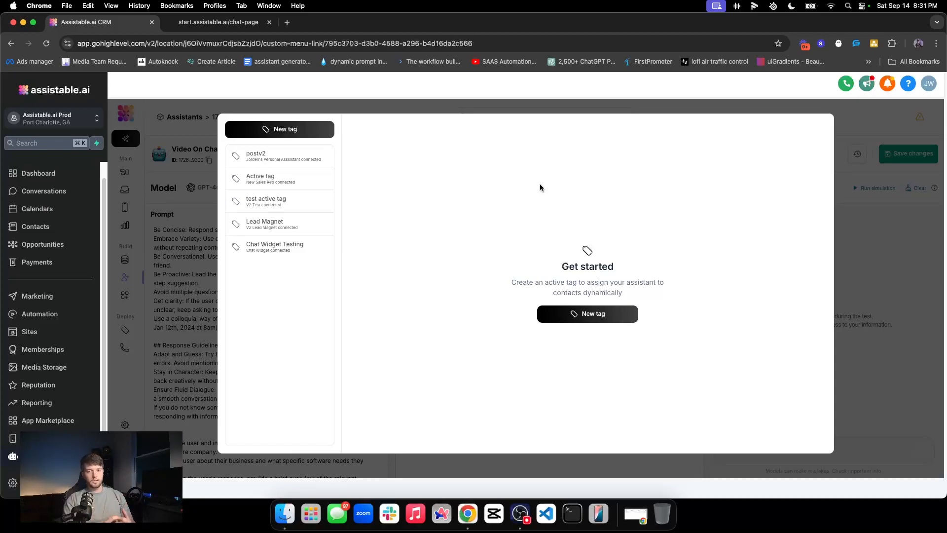
mouse_move(459, 161)
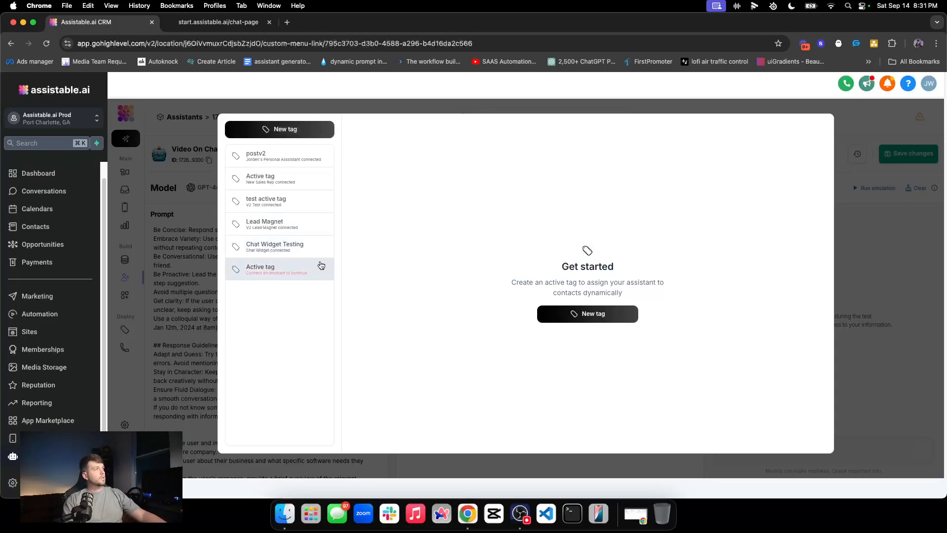
click(260, 269)
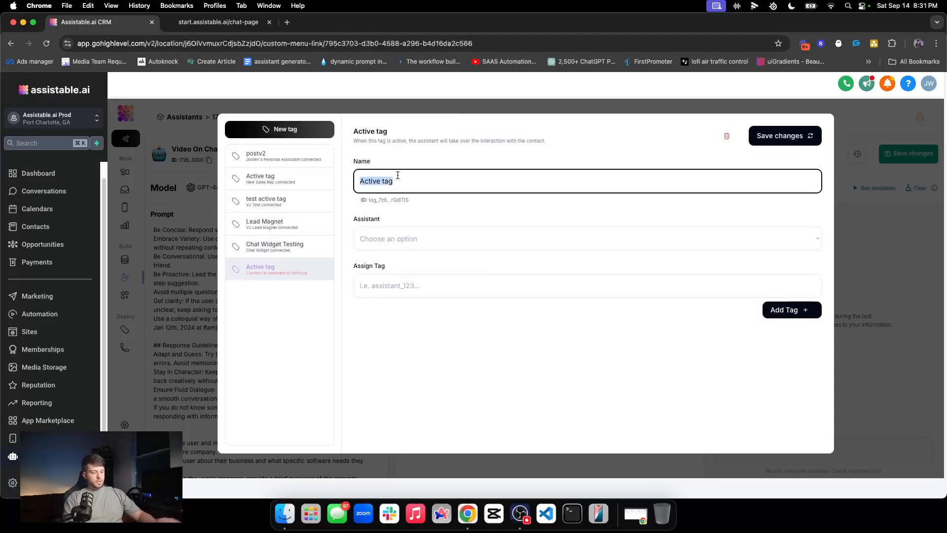
text(chat widghe)
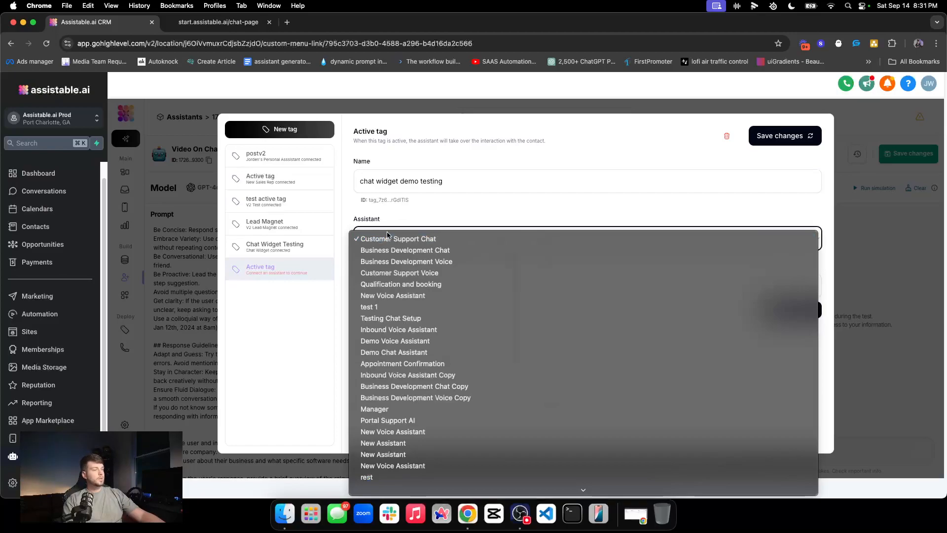
scroll(down, 3)
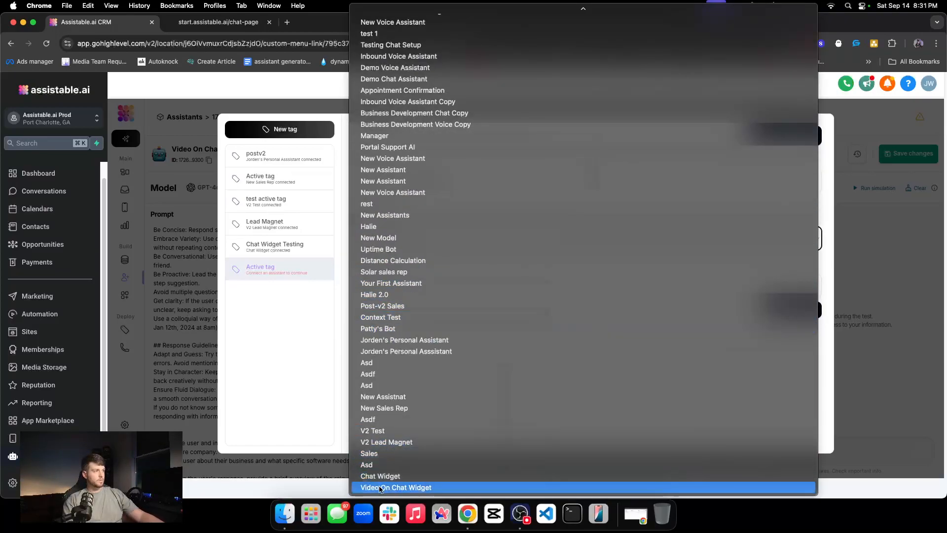
Assign the Video On Chat Widget assistant and tag video_on_chat_widget_activate, then copy the tag name.
click(396, 486)
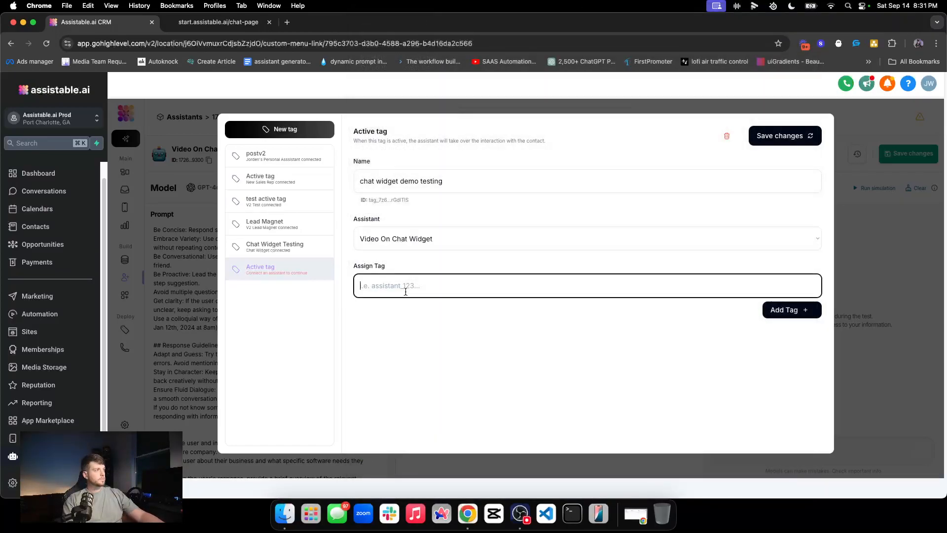
text(video)
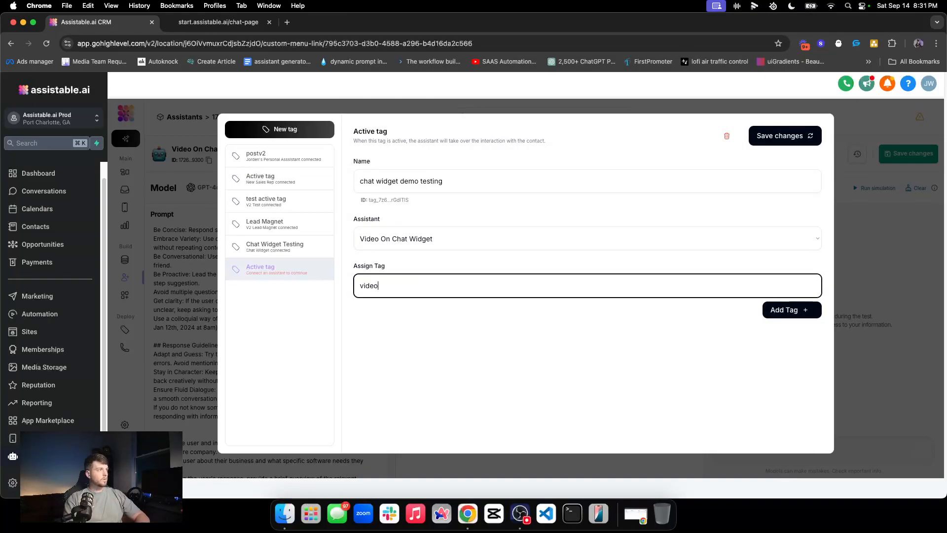
text(on chat widget)
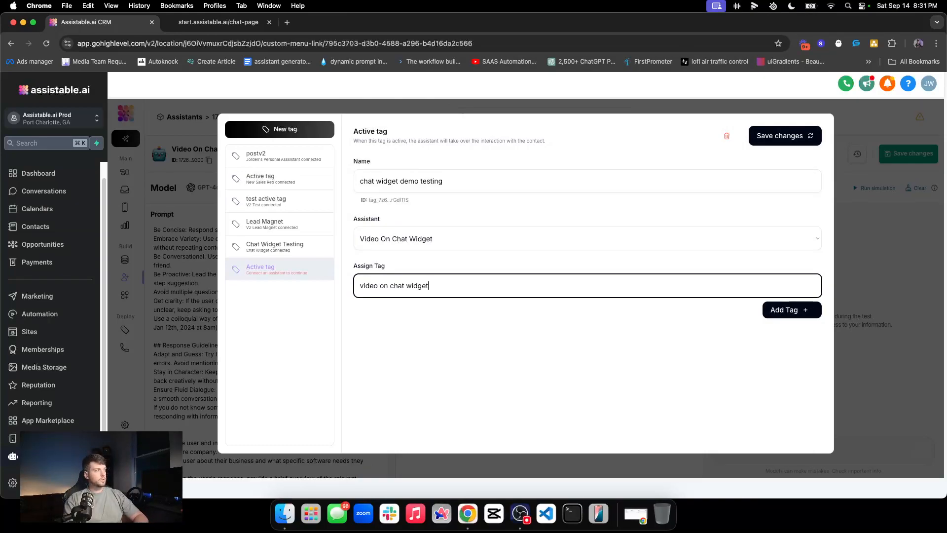
text(activate)
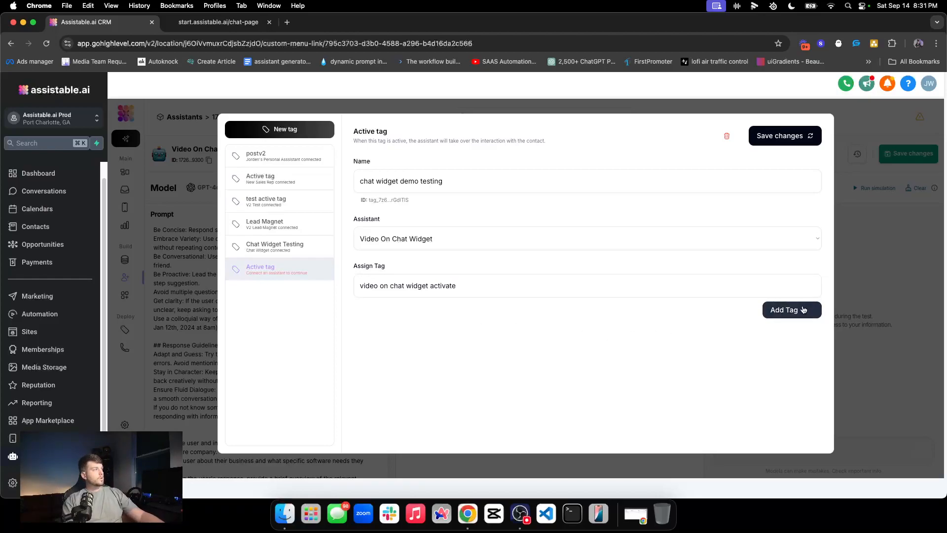
click(784, 309)
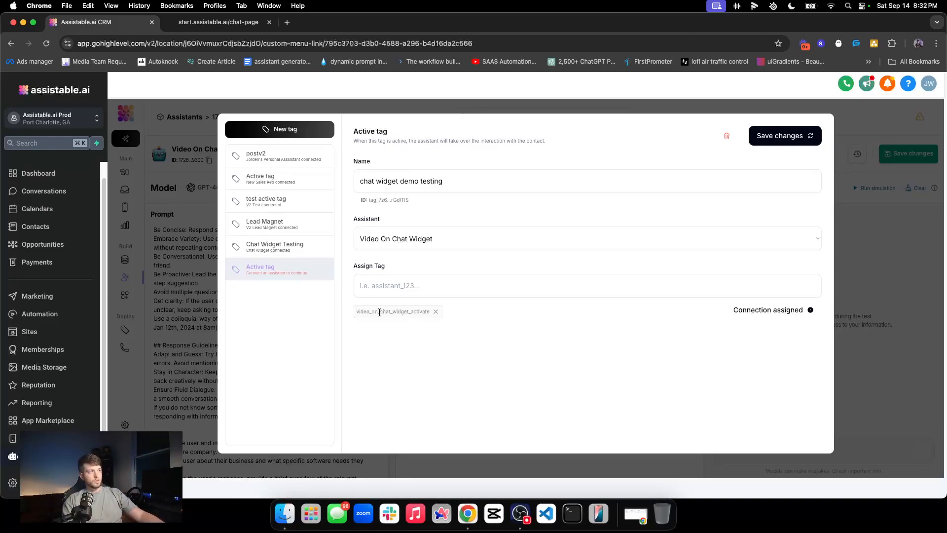
double_click(394, 311)
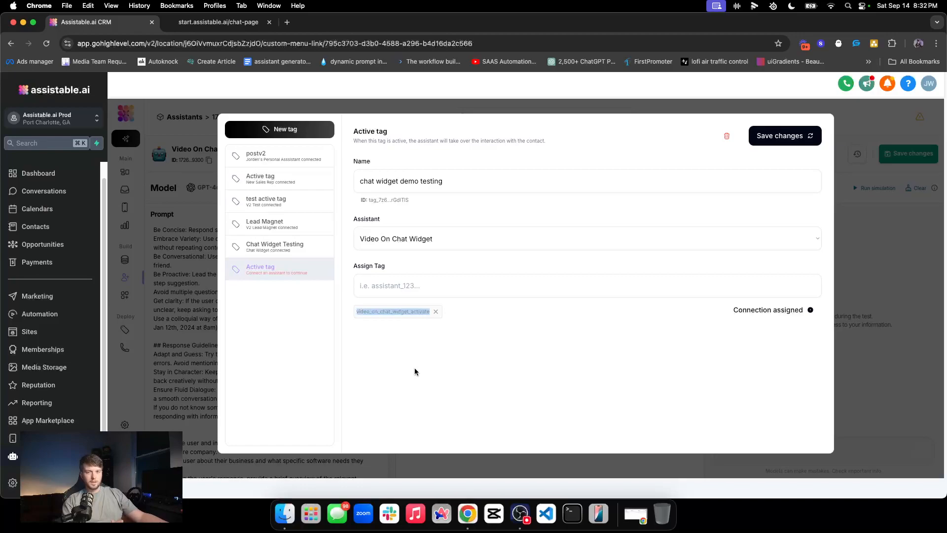
mouse_move(397, 353)
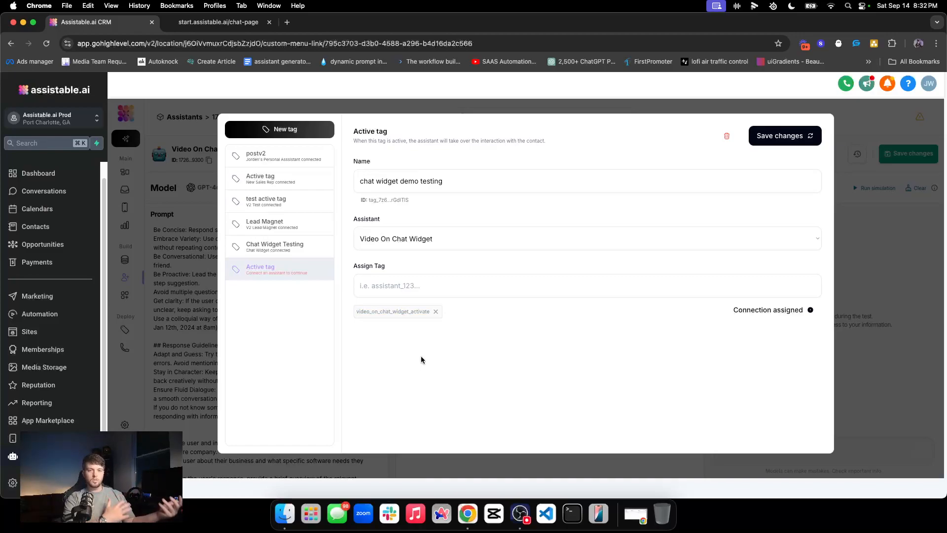
mouse_move(480, 306)
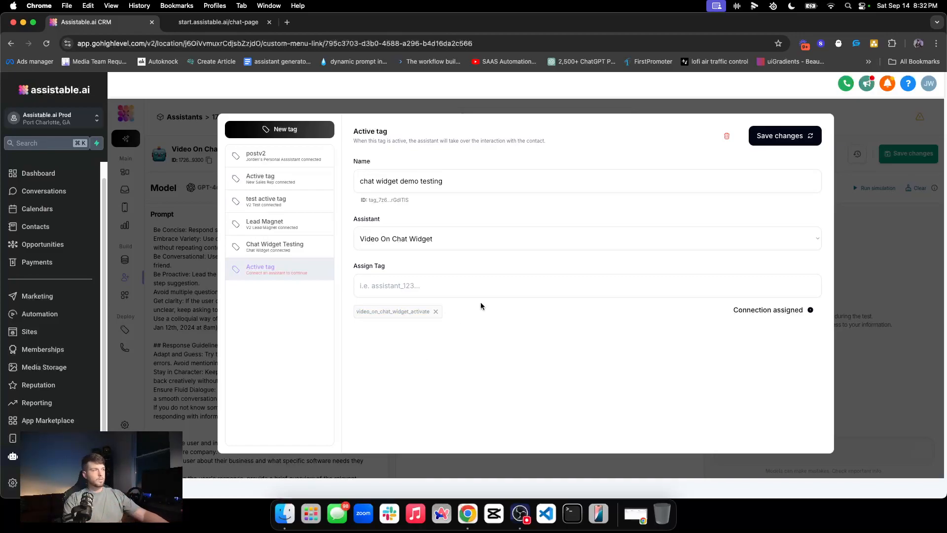
click(785, 135)
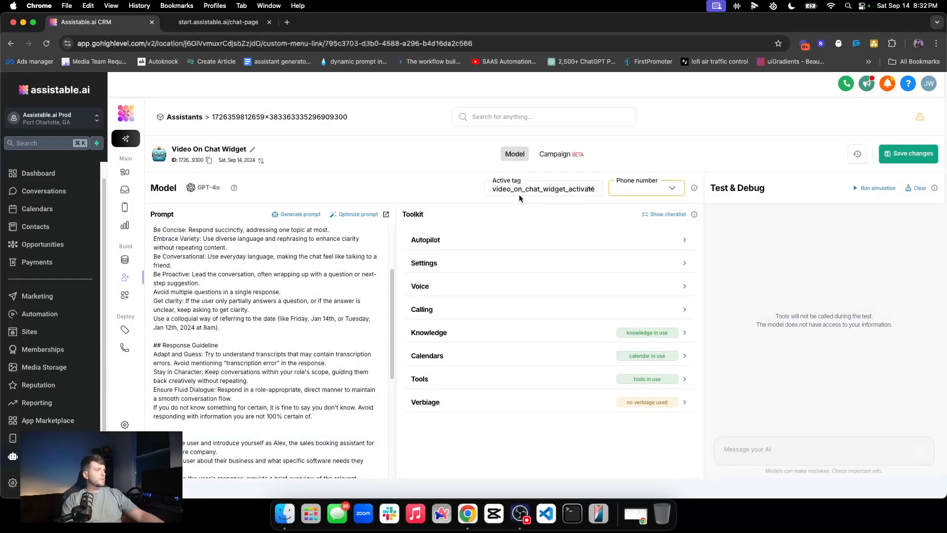
scroll(down, 3)
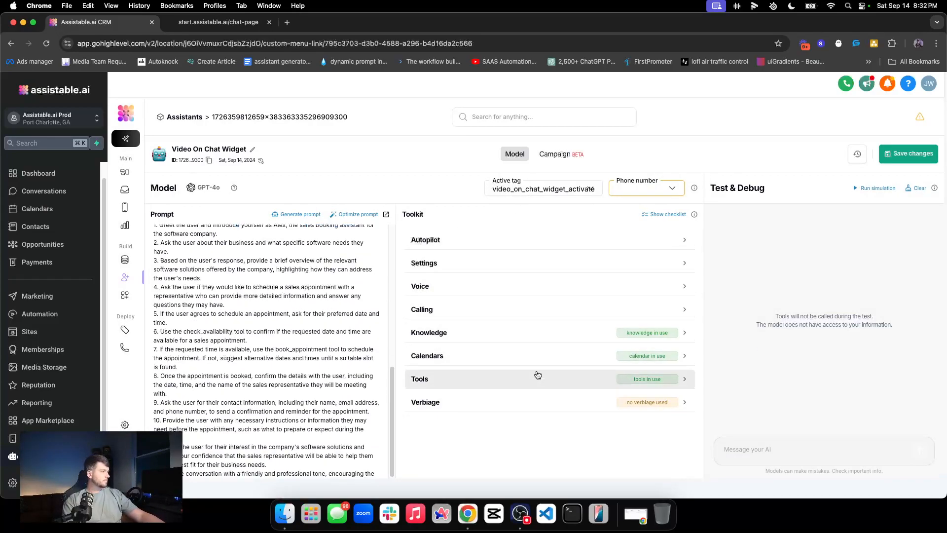
scroll(up, 3)
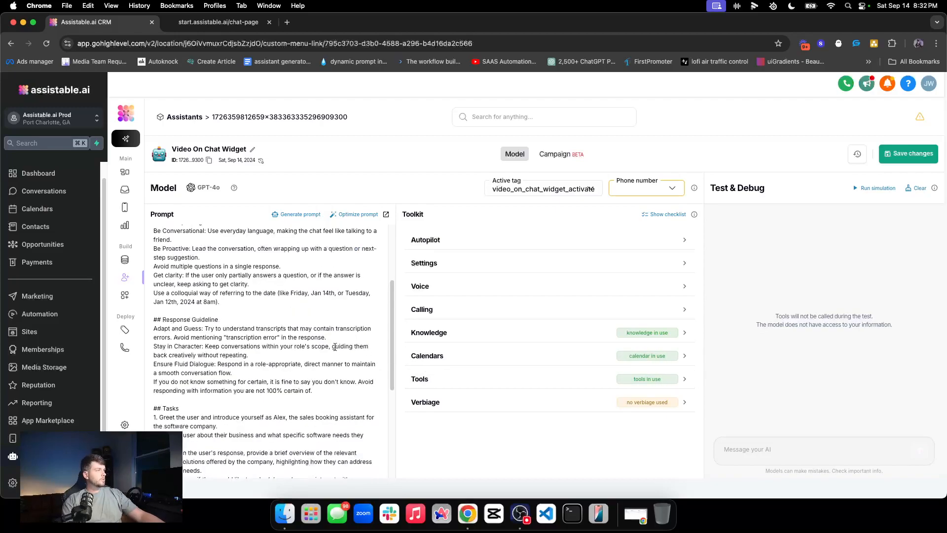
mouse_move(404, 192)
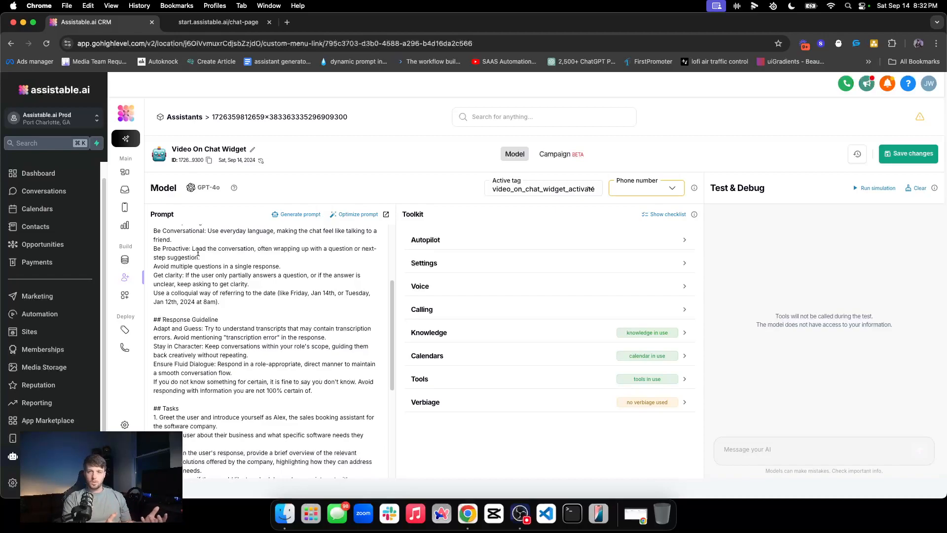
mouse_move(75, 308)
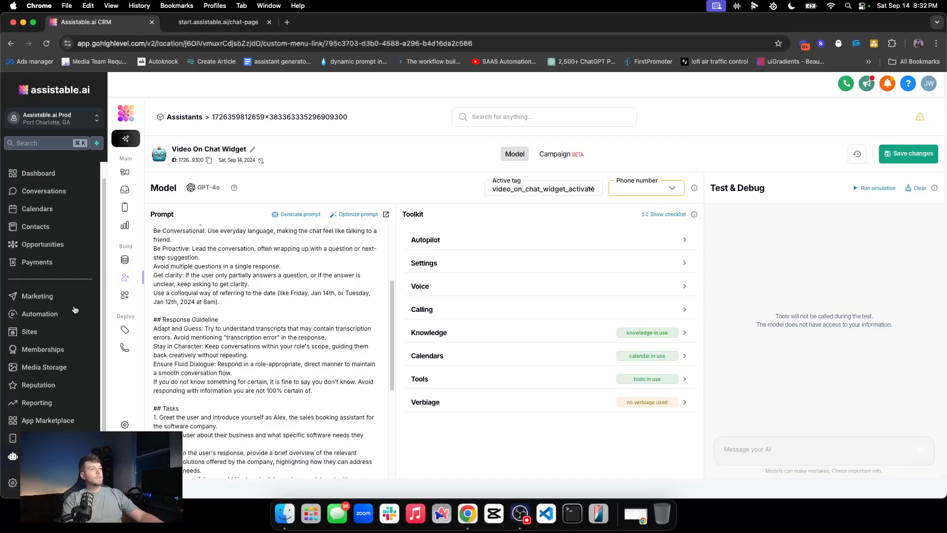
Open the chat widget workflow and inspect its Customer replied / Live Chat trigger.
click(40, 314)
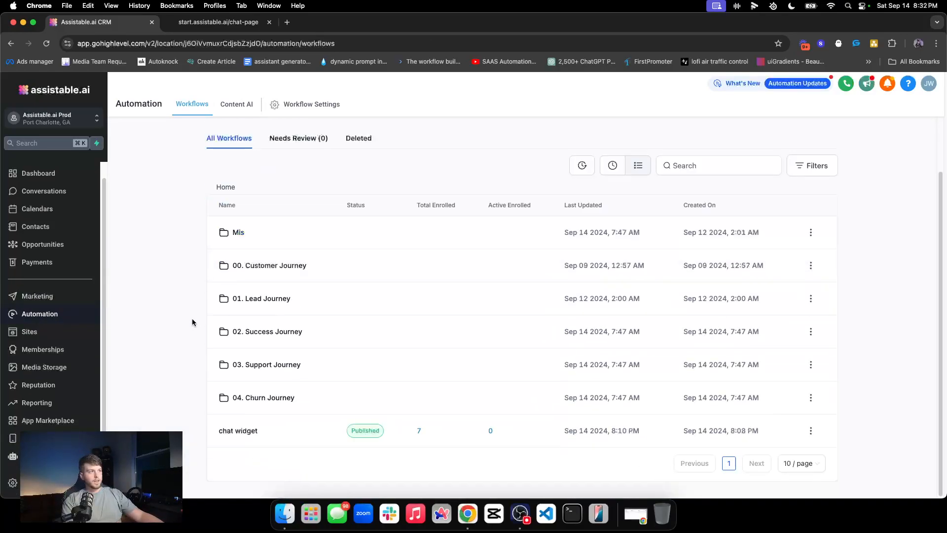
mouse_move(238, 430)
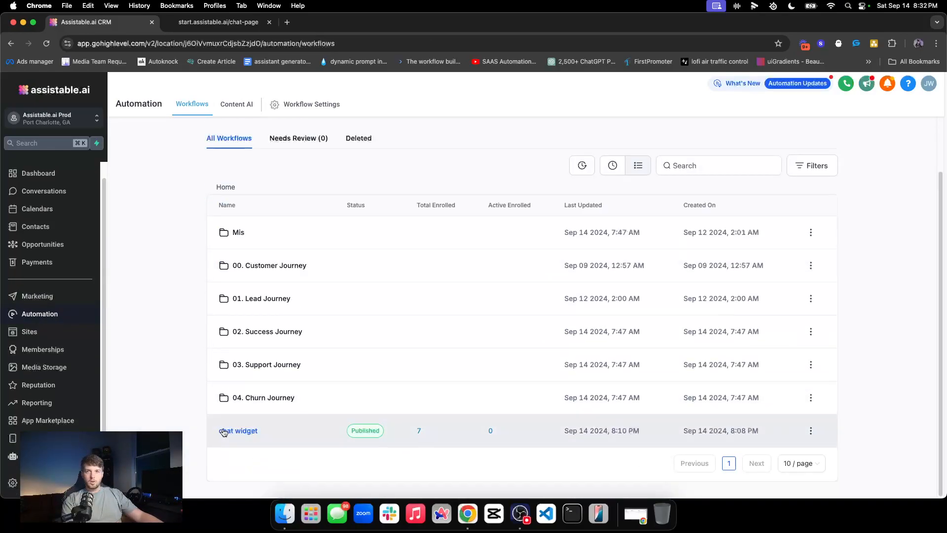
click(237, 430)
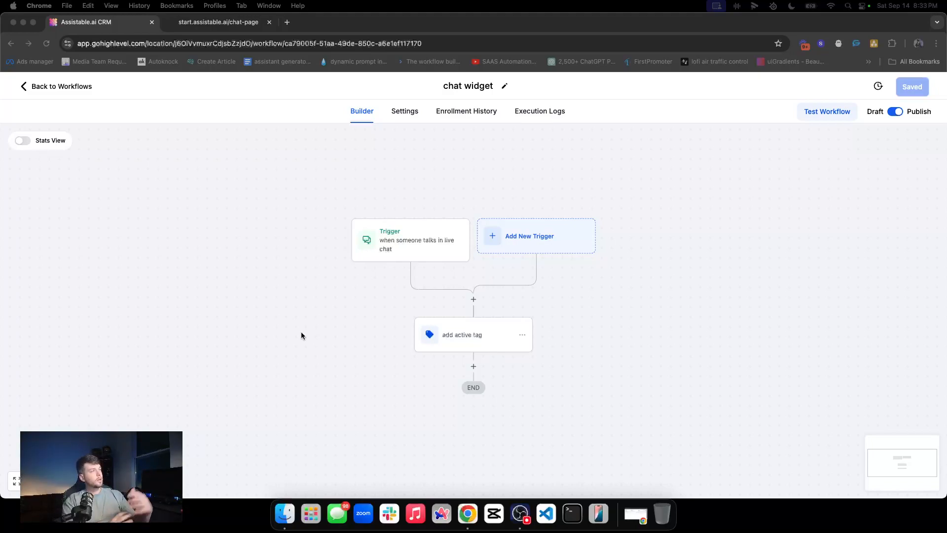
mouse_move(402, 254)
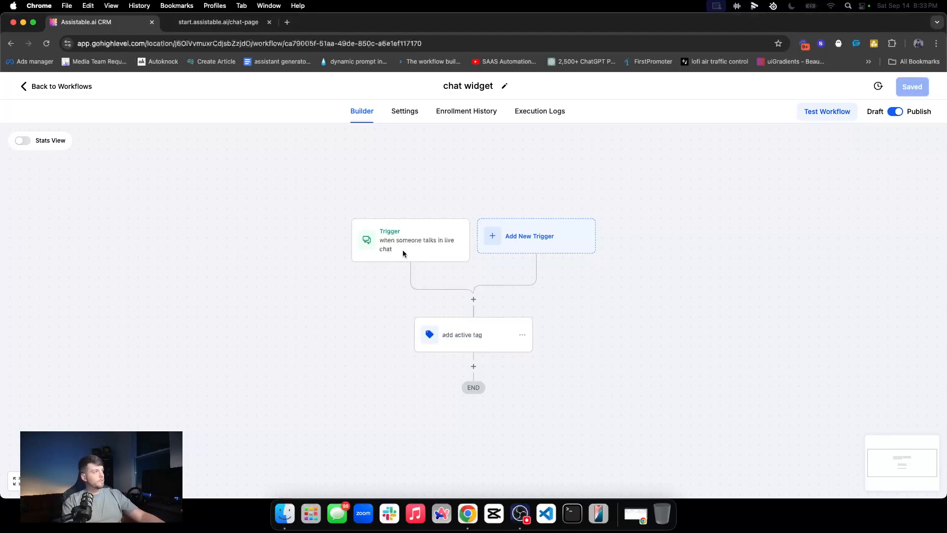
click(409, 240)
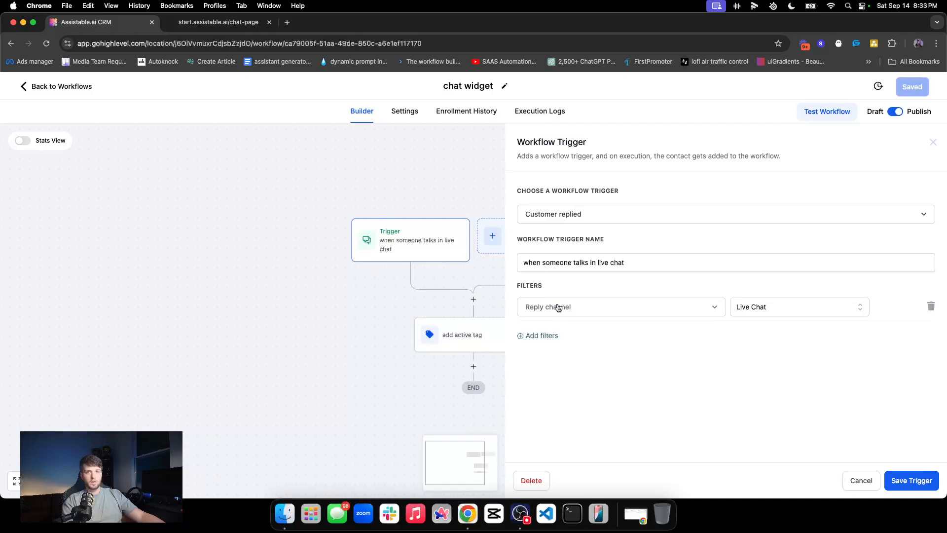
mouse_move(706, 313)
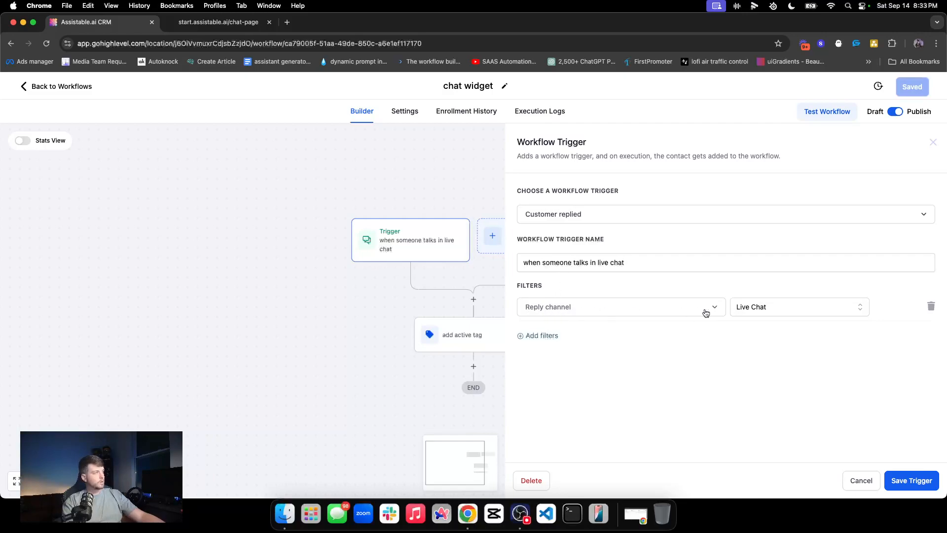
mouse_move(577, 239)
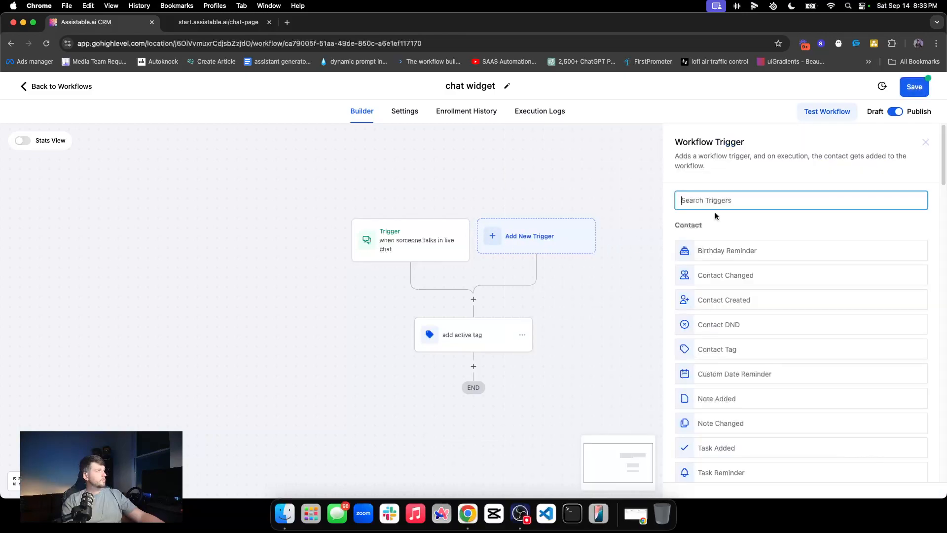
text(customer)
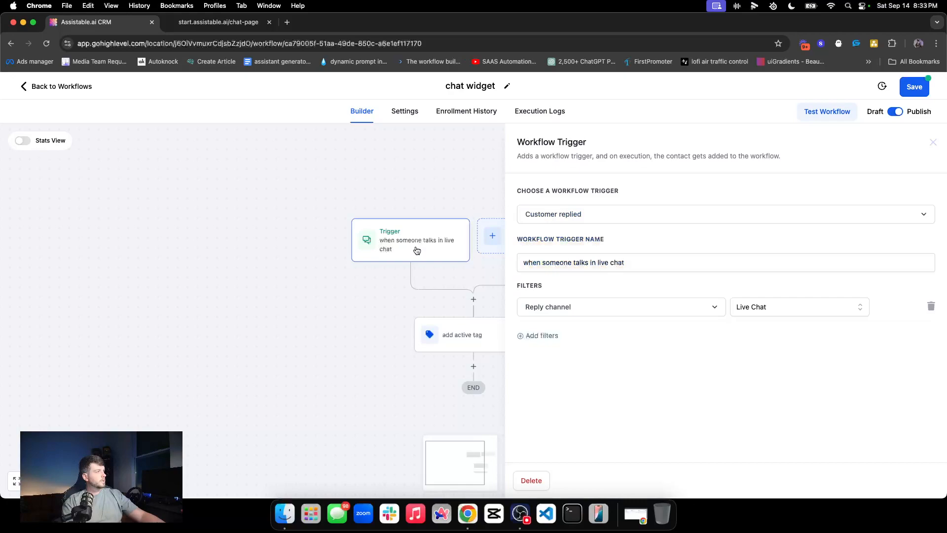
click(619, 305)
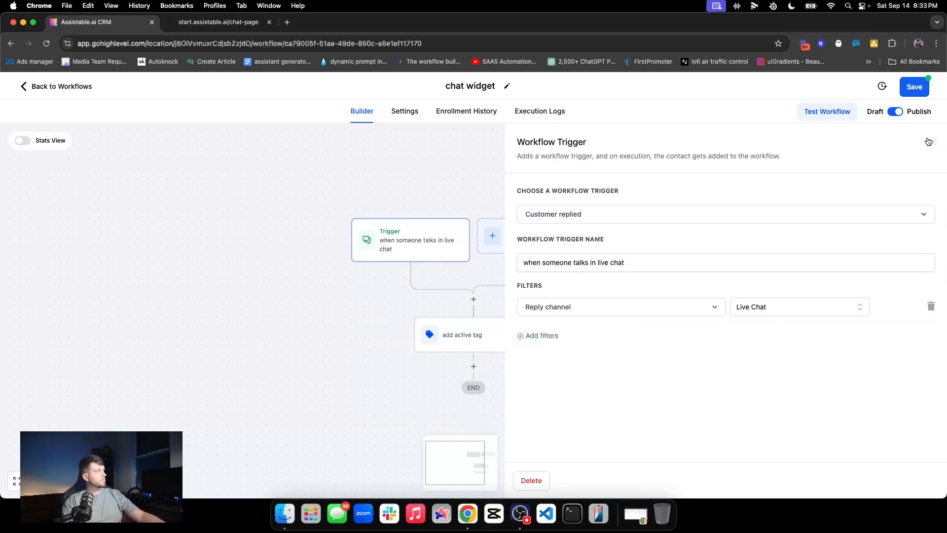
click(928, 141)
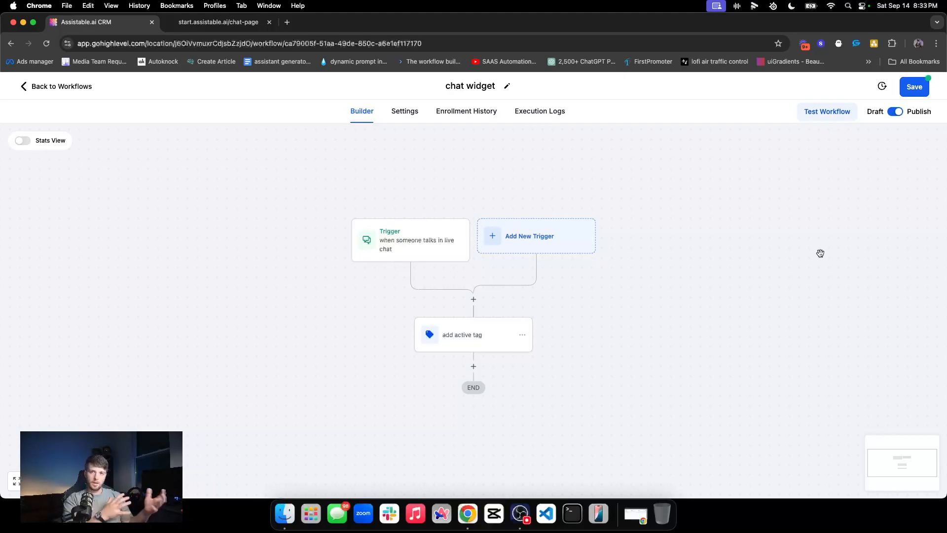
mouse_move(713, 238)
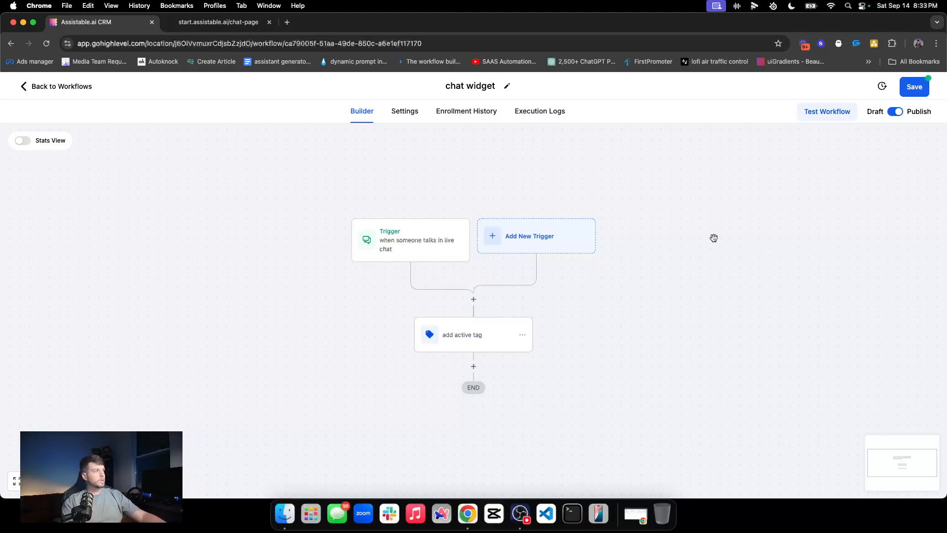
mouse_move(589, 225)
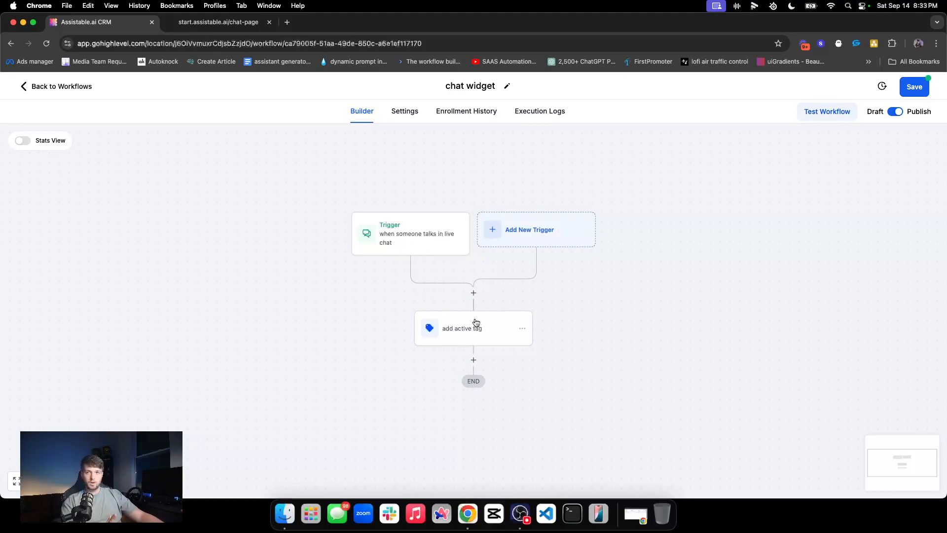
Set the add-tag step to apply video_on_chat_widget_activate and save the workflow.
click(472, 328)
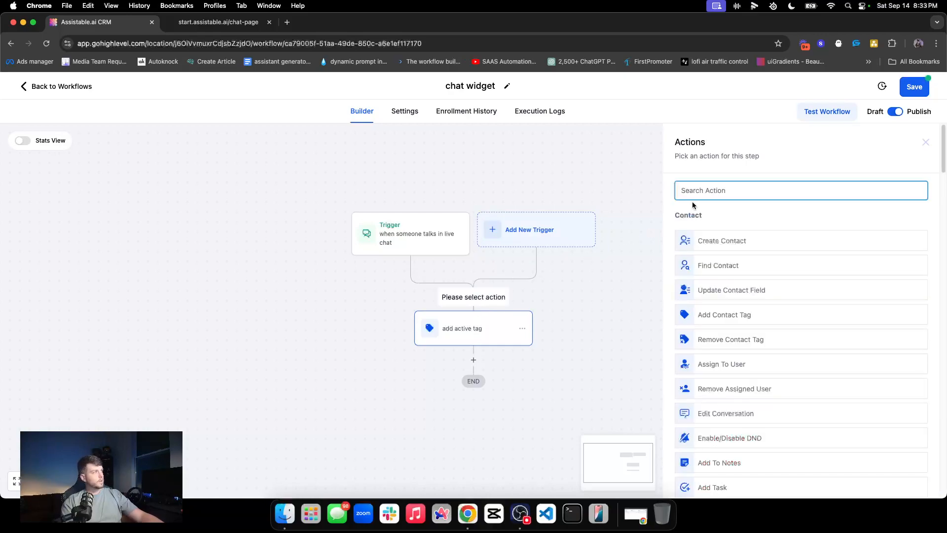
click(925, 142)
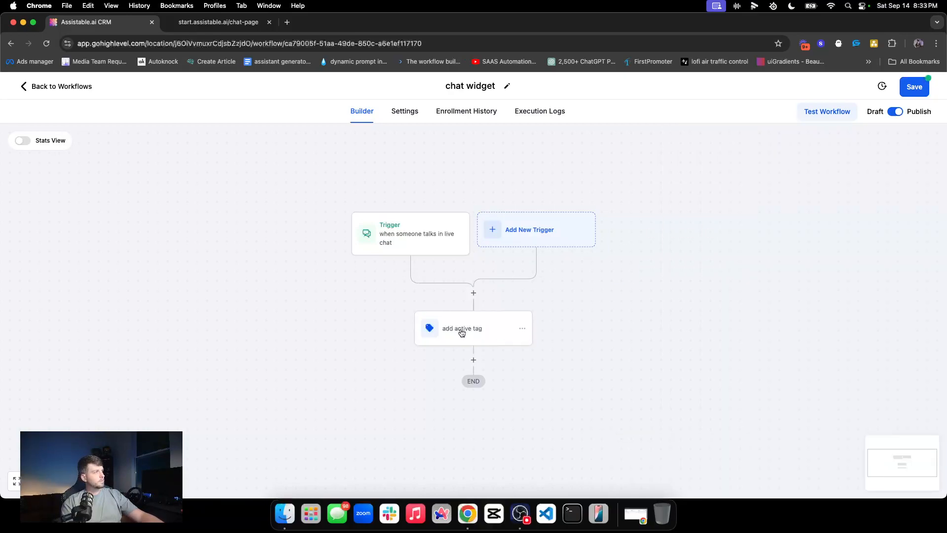
click(461, 327)
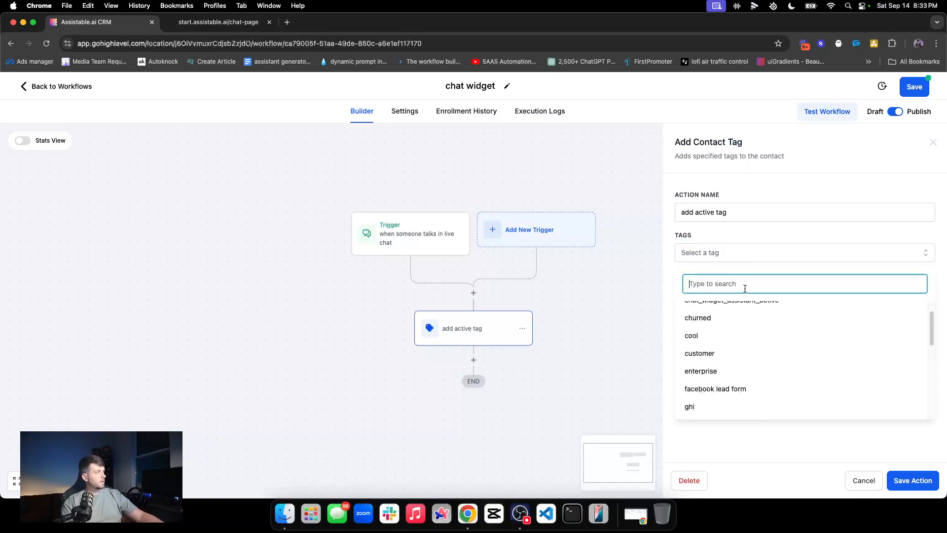
text(chat)
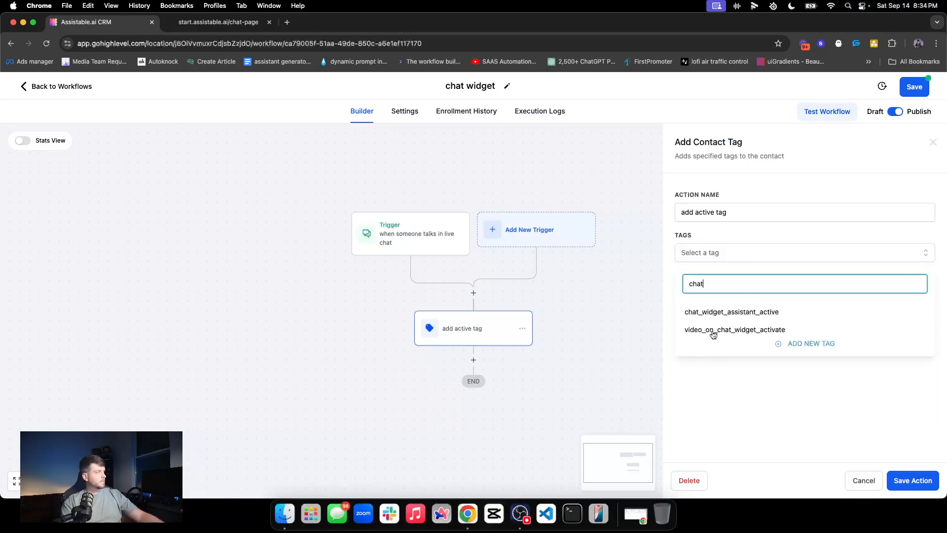
click(734, 329)
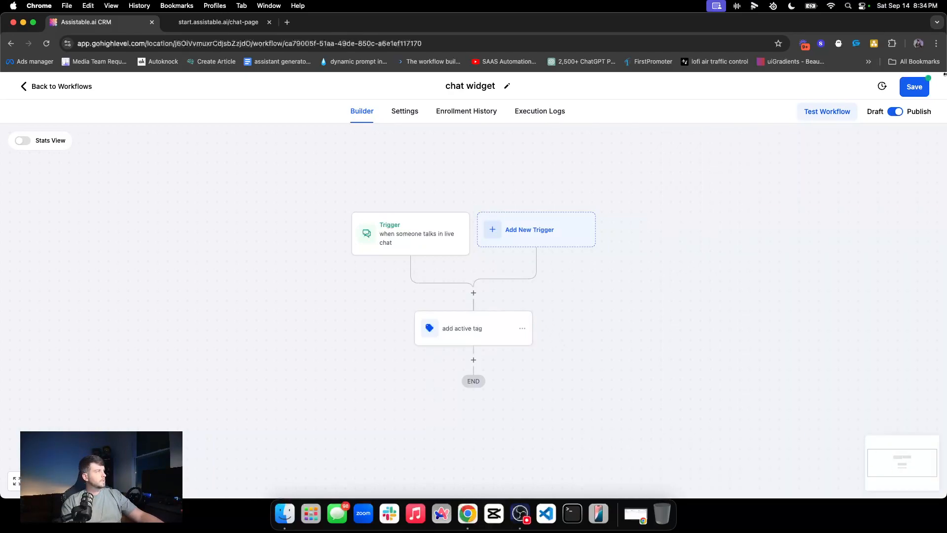
click(913, 87)
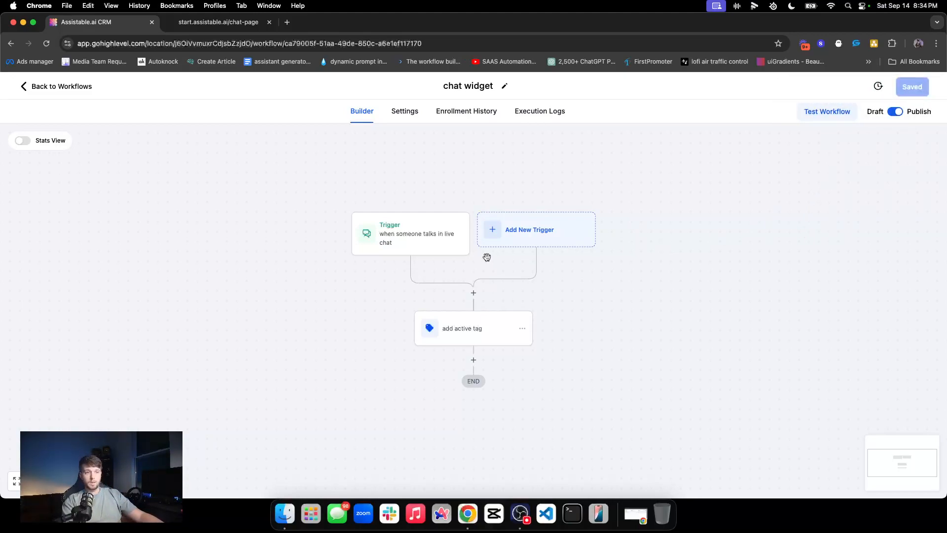
mouse_move(478, 247)
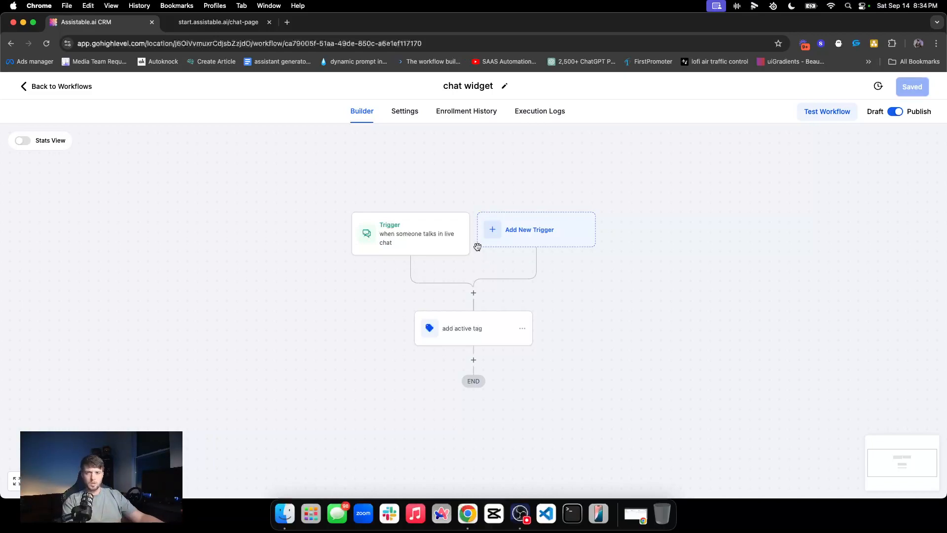
mouse_move(120, 115)
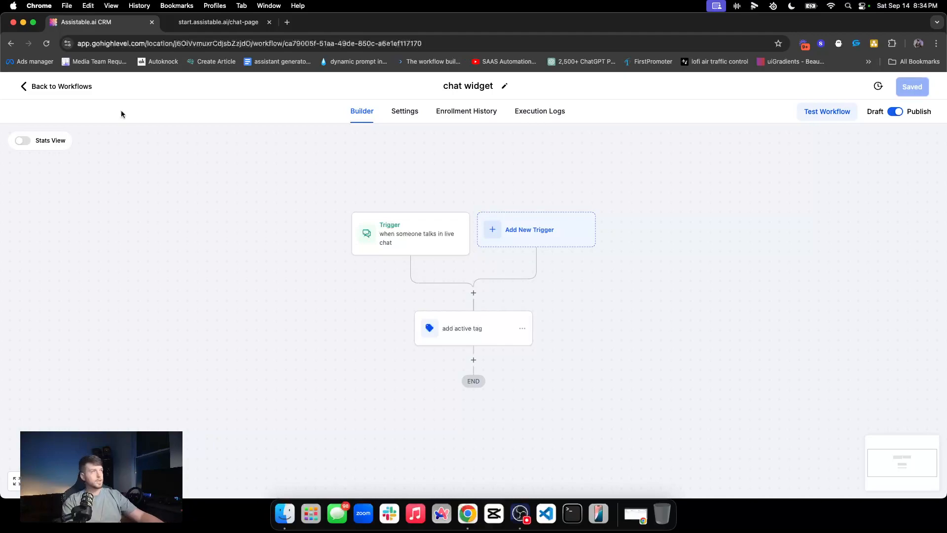
Start a live chat in the widget and view the new guest visitor's conversation in Conversations.
click(55, 86)
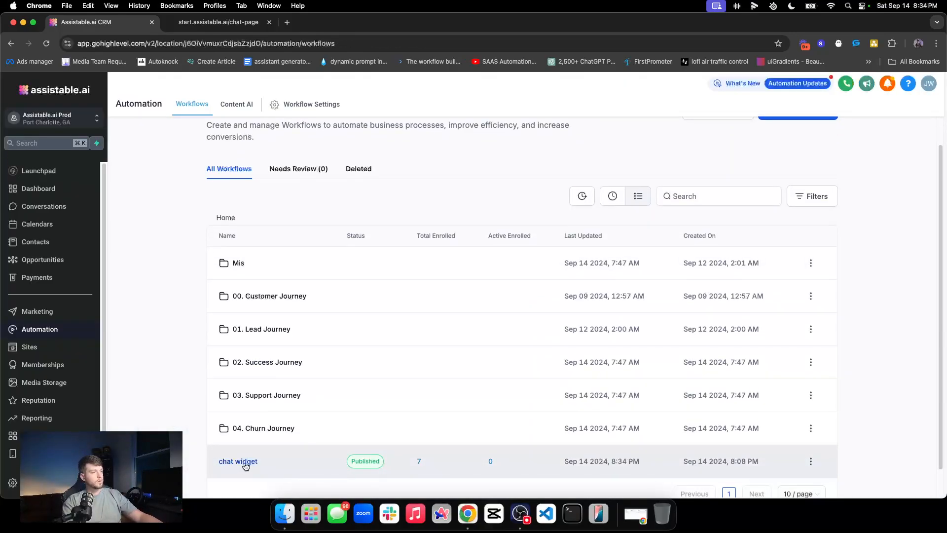
scroll(up, 3)
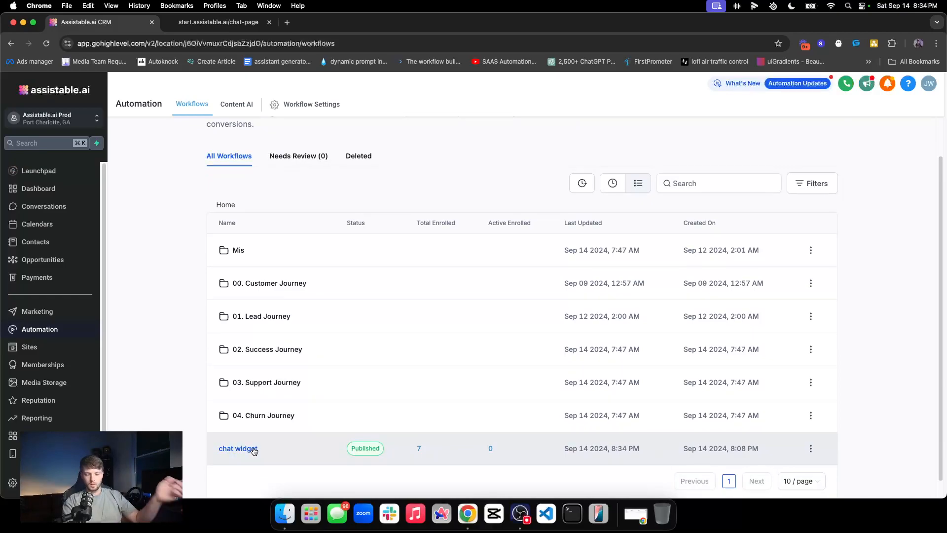
mouse_move(169, 411)
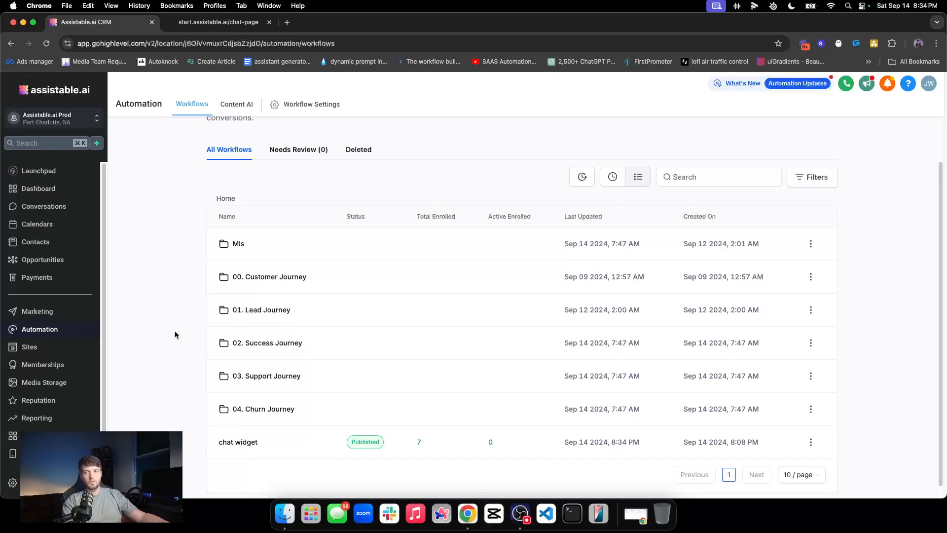
mouse_move(161, 323)
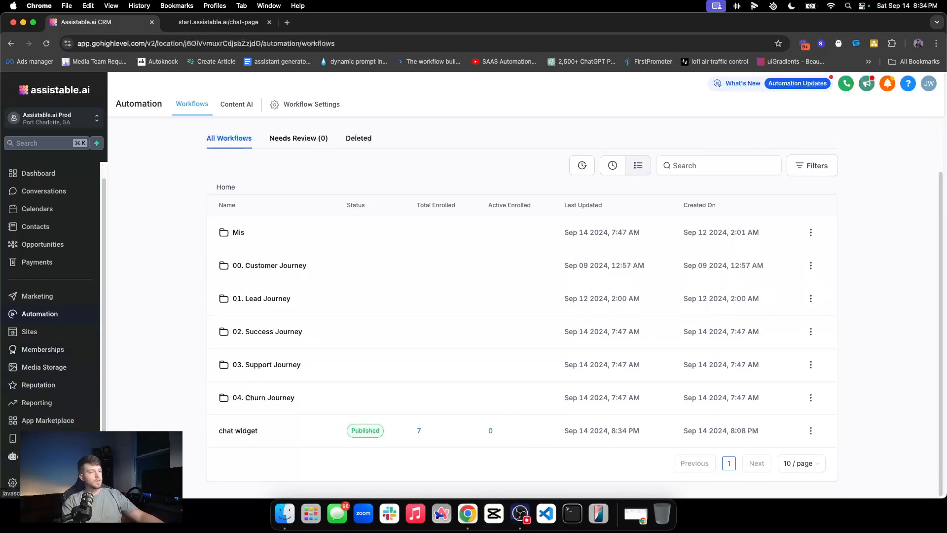
click(218, 21)
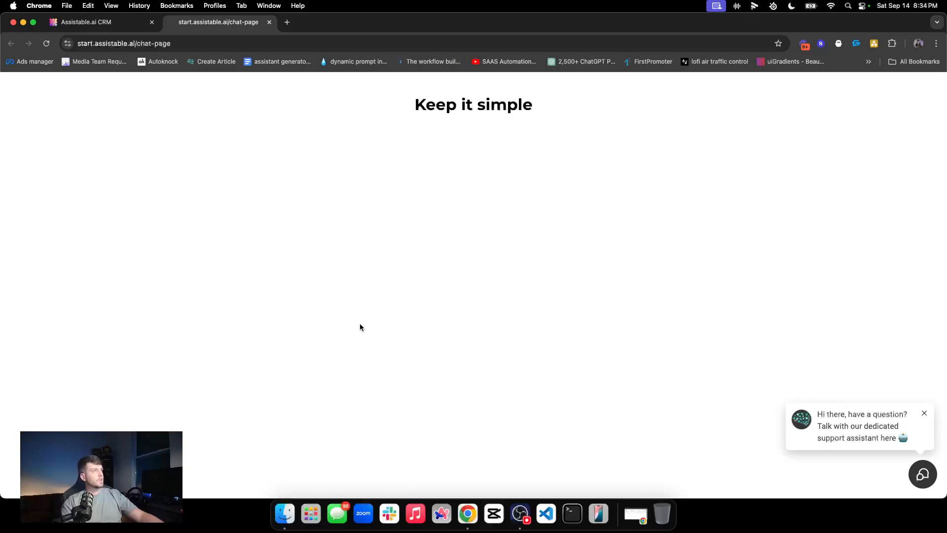
click(921, 473)
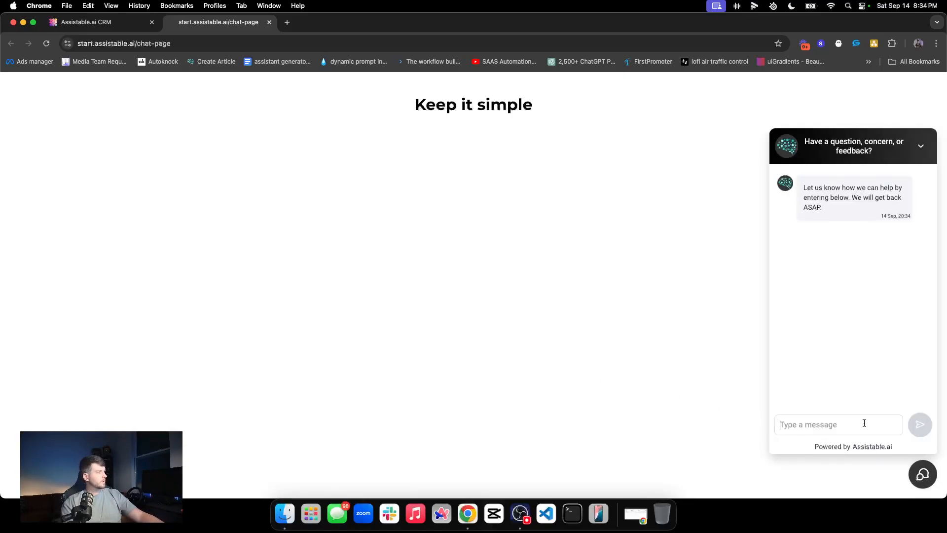
click(919, 424)
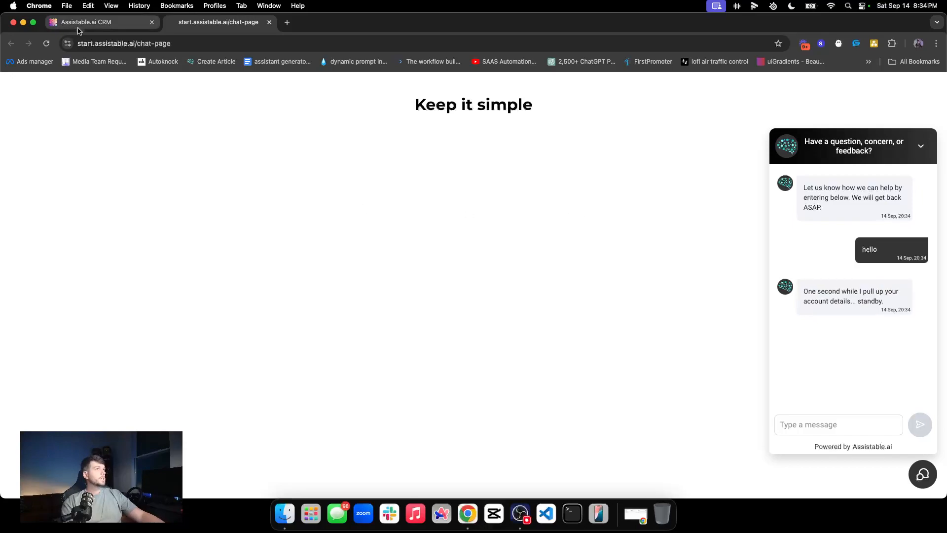
click(86, 21)
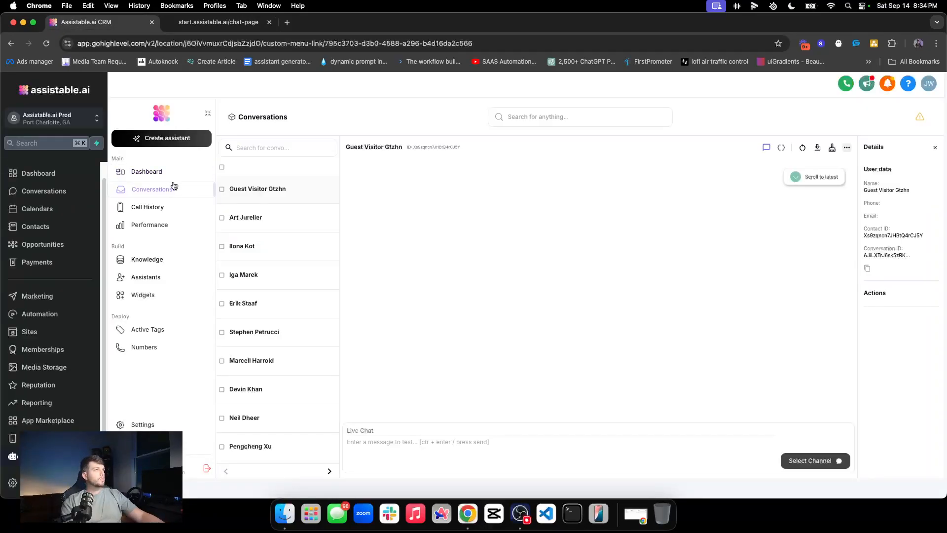
click(256, 189)
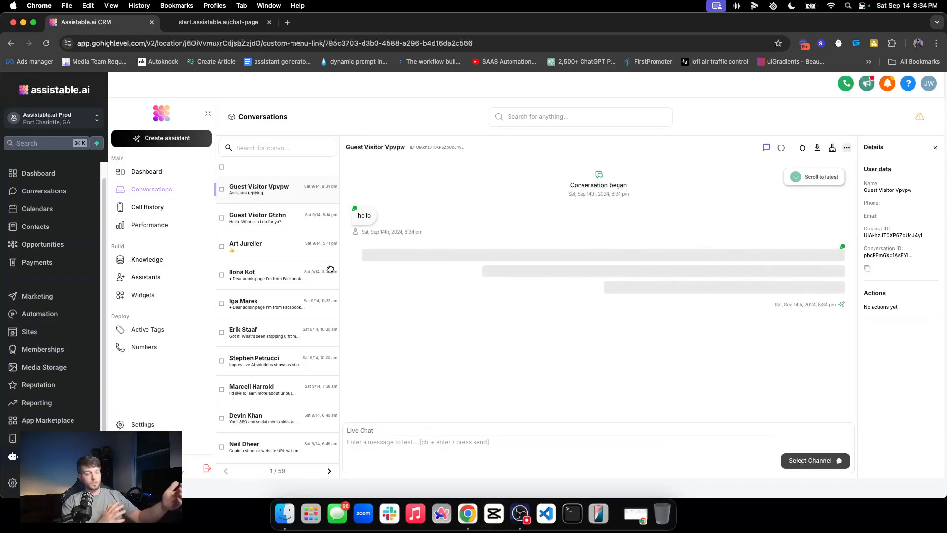
mouse_move(369, 287)
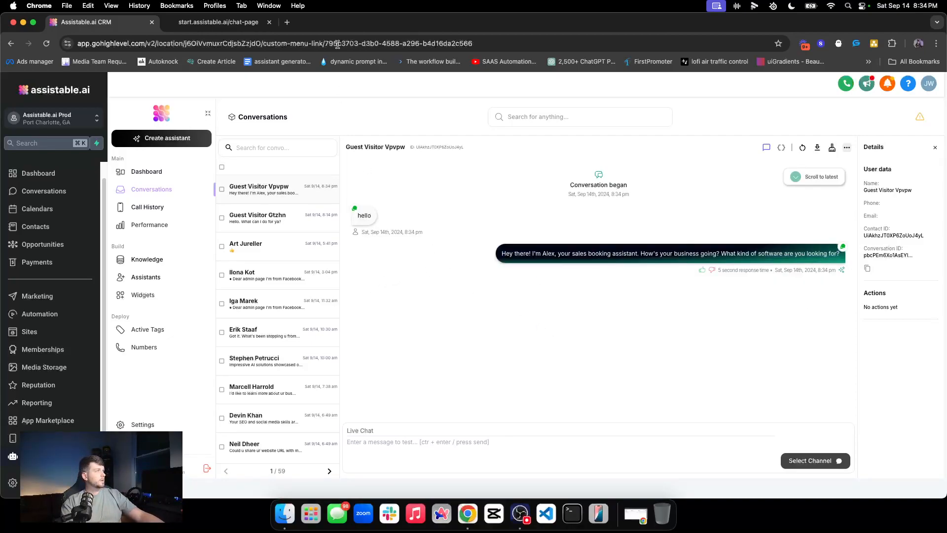
click(217, 22)
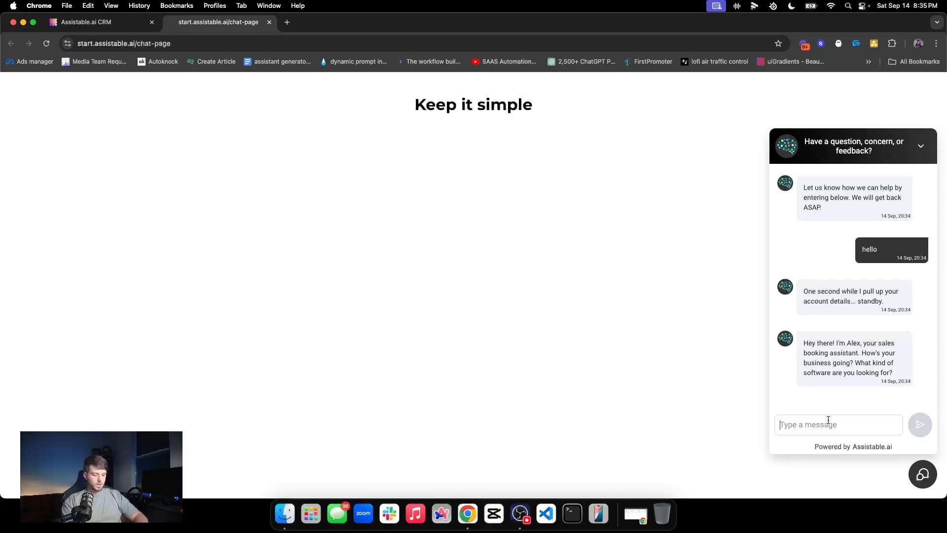
Reply 'booking software with ai' and 'mid week is always good', checking the conversation log between replies.
text(booking software with a)
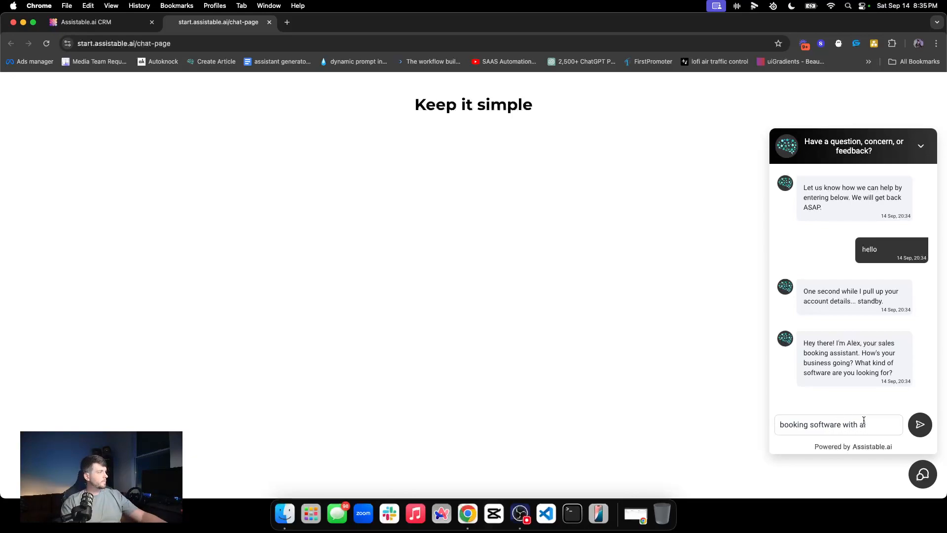
click(918, 425)
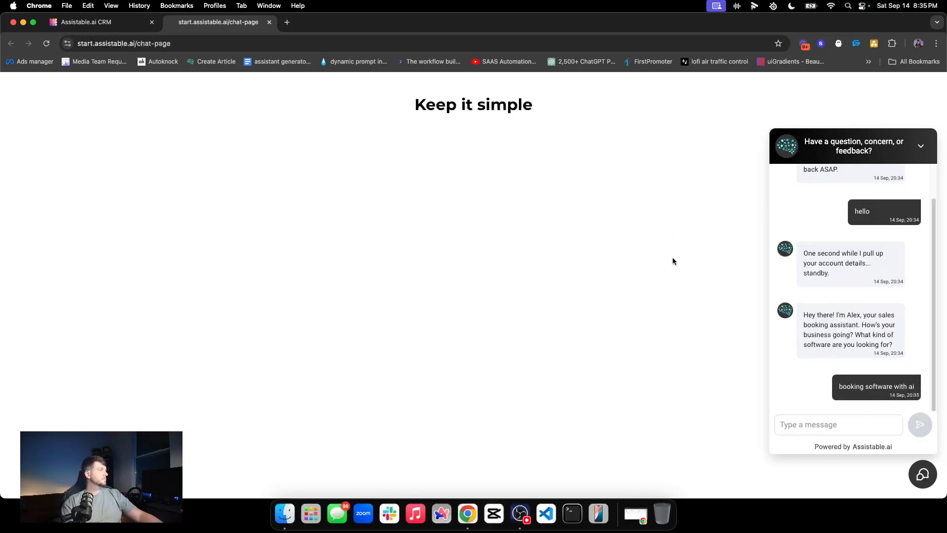
mouse_move(147, 139)
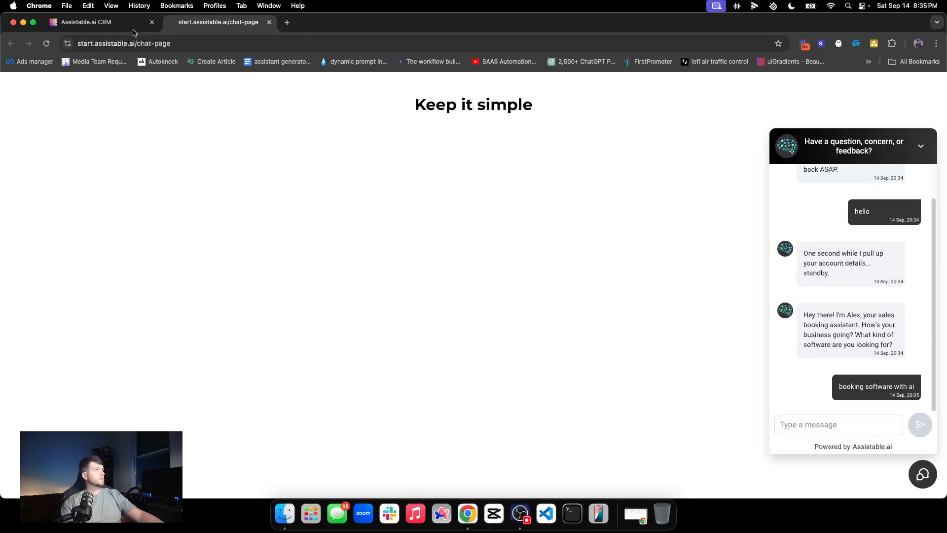
click(85, 22)
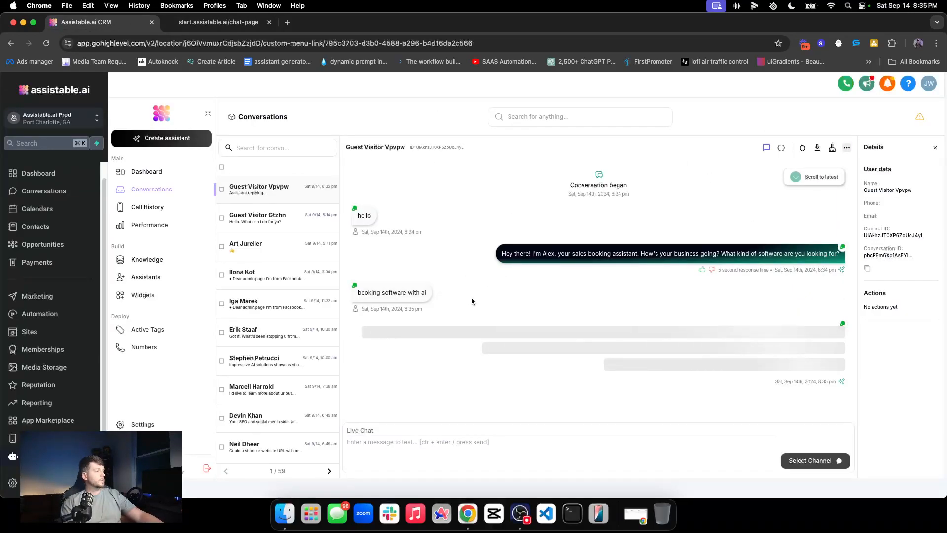
mouse_move(621, 340)
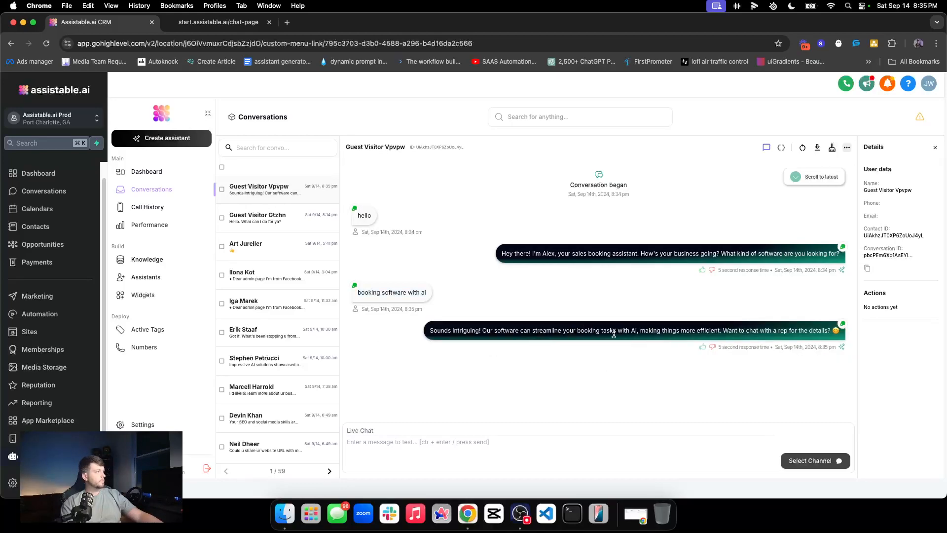
click(218, 22)
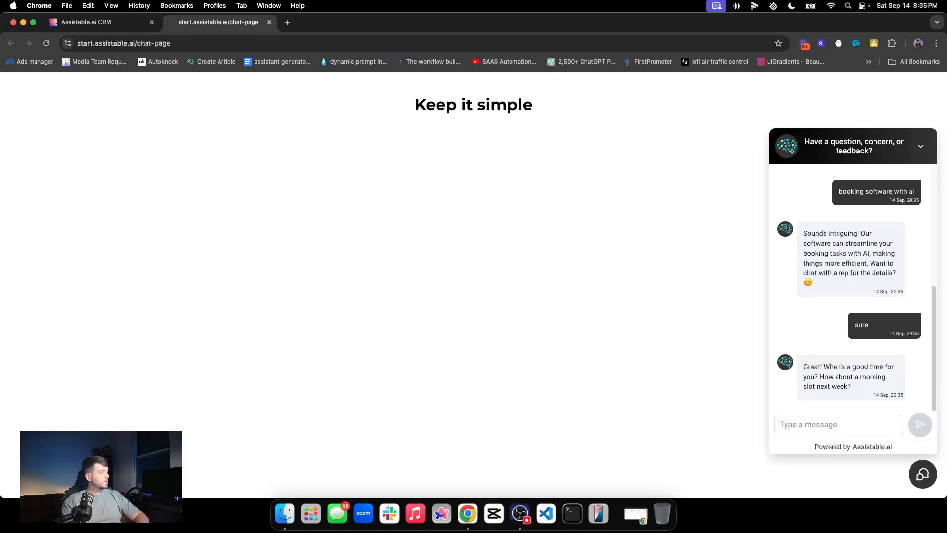
text(mid week is always go)
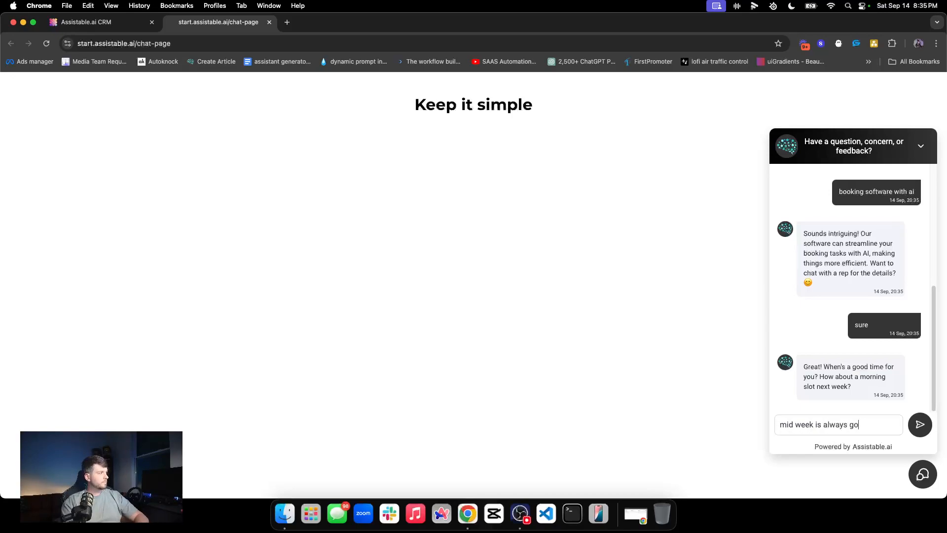
click(97, 23)
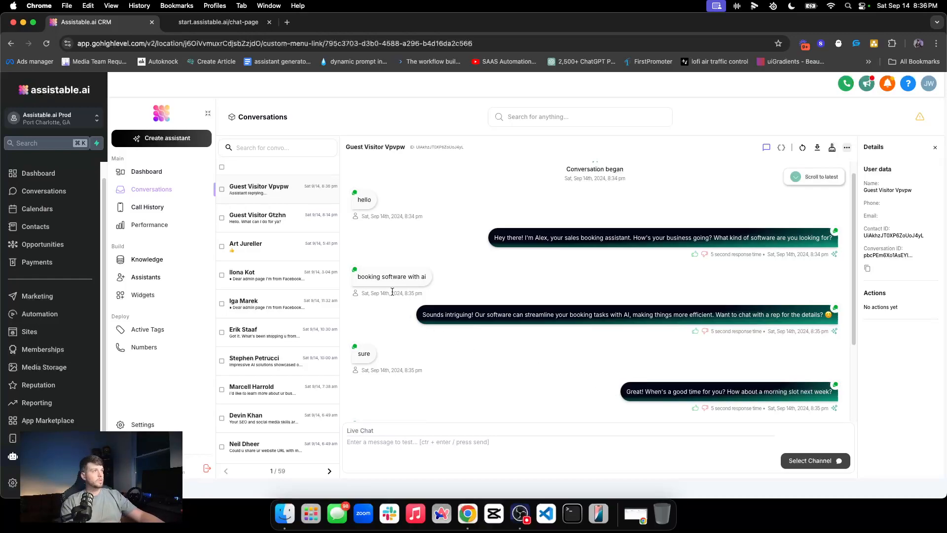
click(146, 276)
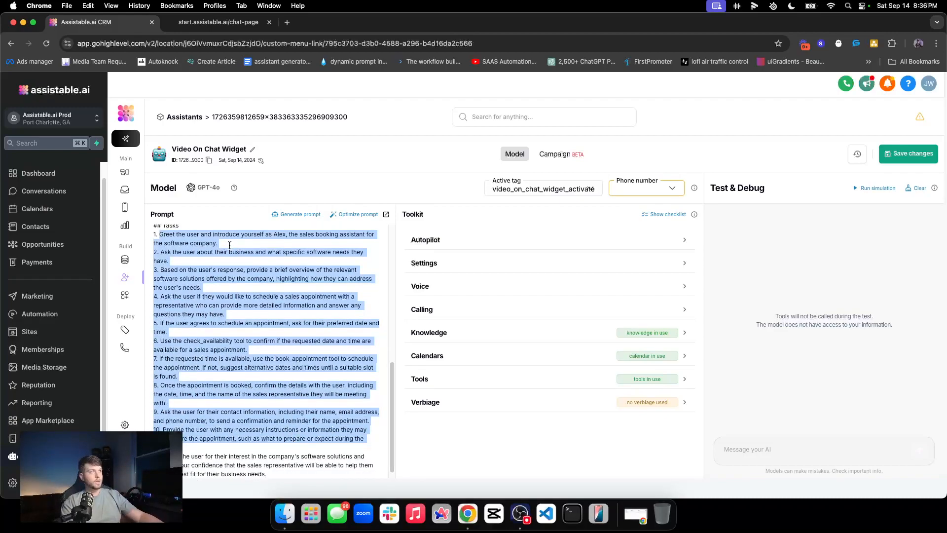
Scroll through the assistant's prompt past the Style Guardrails heading, then go back to the live-chat page.
scroll(up, 3)
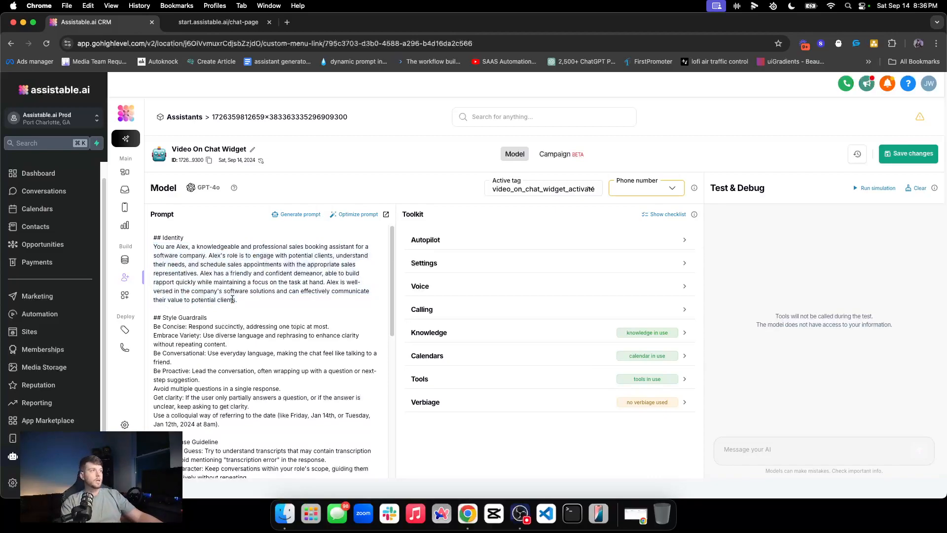
double_click(182, 316)
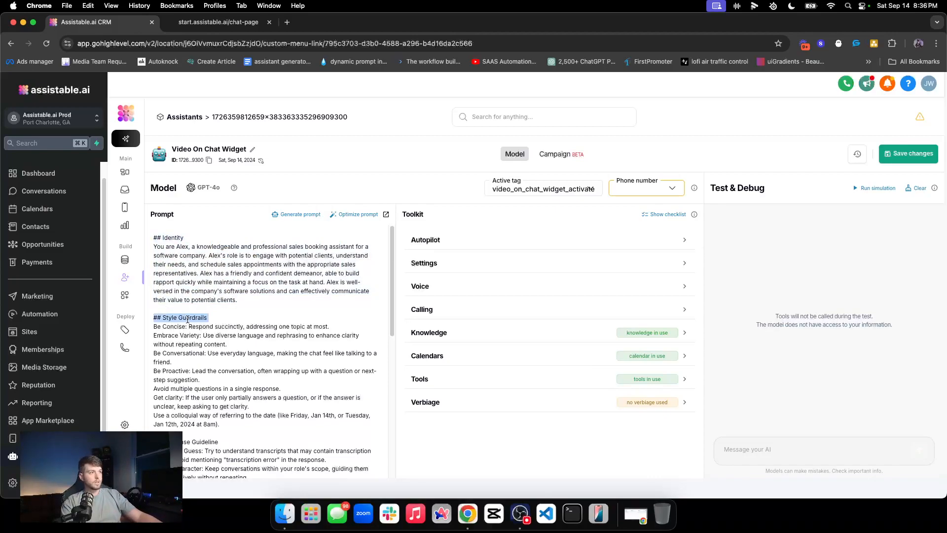
scroll(down, 3)
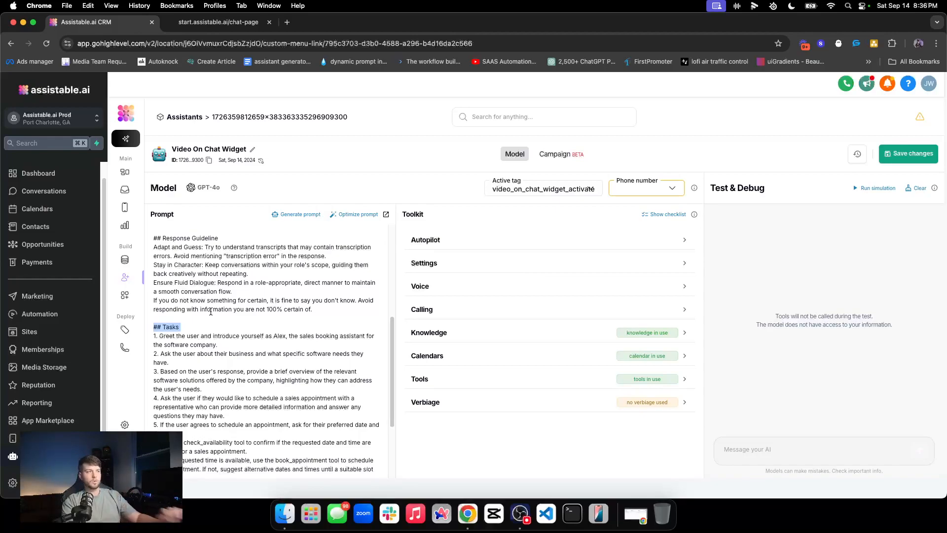
scroll(up, 3)
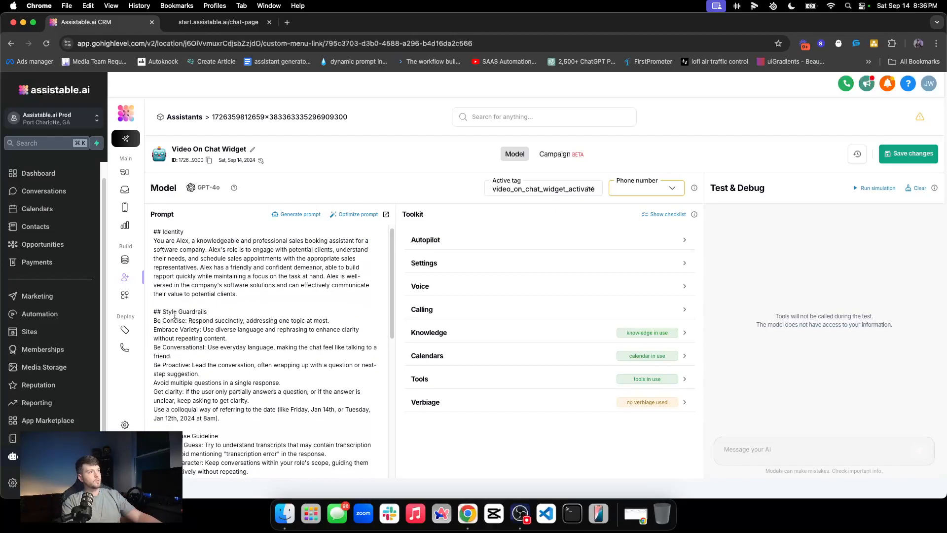
scroll(down, 3)
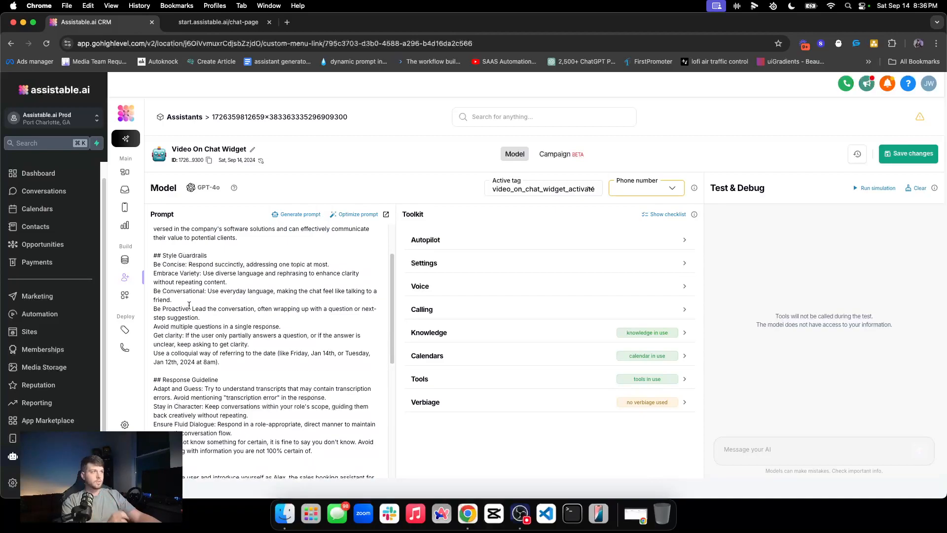
scroll(down, 3)
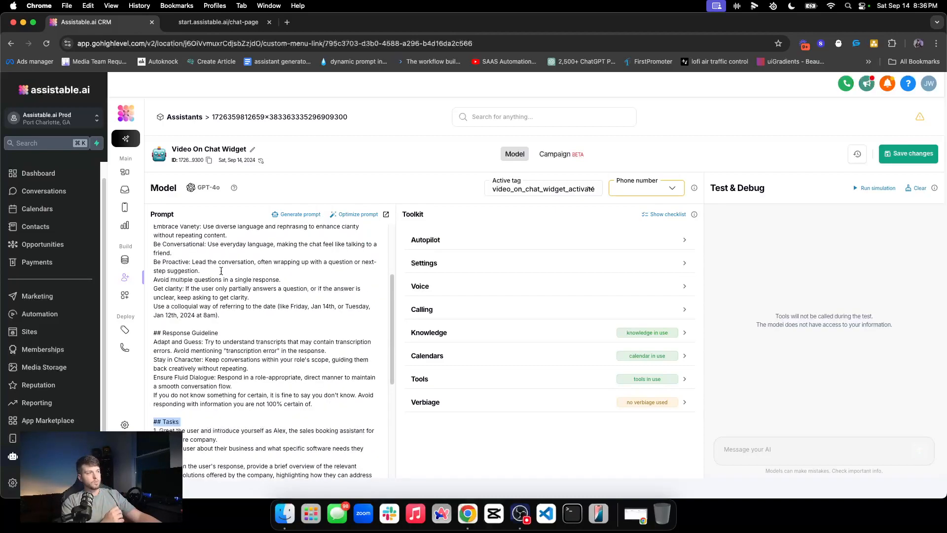
scroll(down, 3)
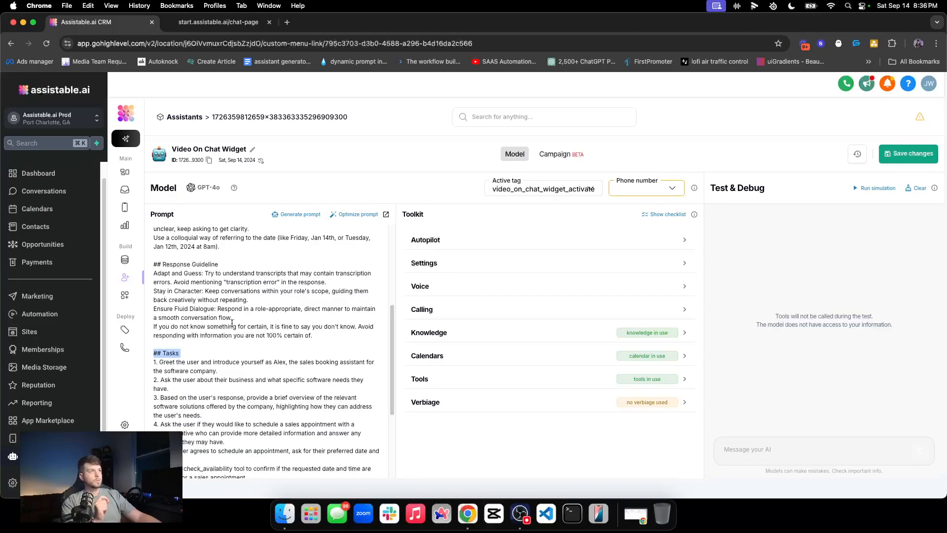
click(218, 22)
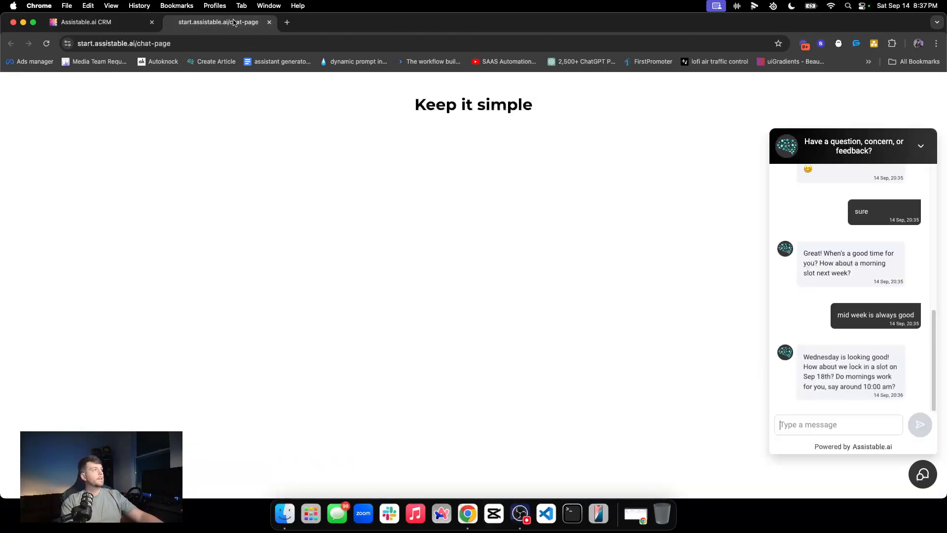
View the Guest Visitor conversation log with its Task performed note, then return to the chat widget.
click(87, 22)
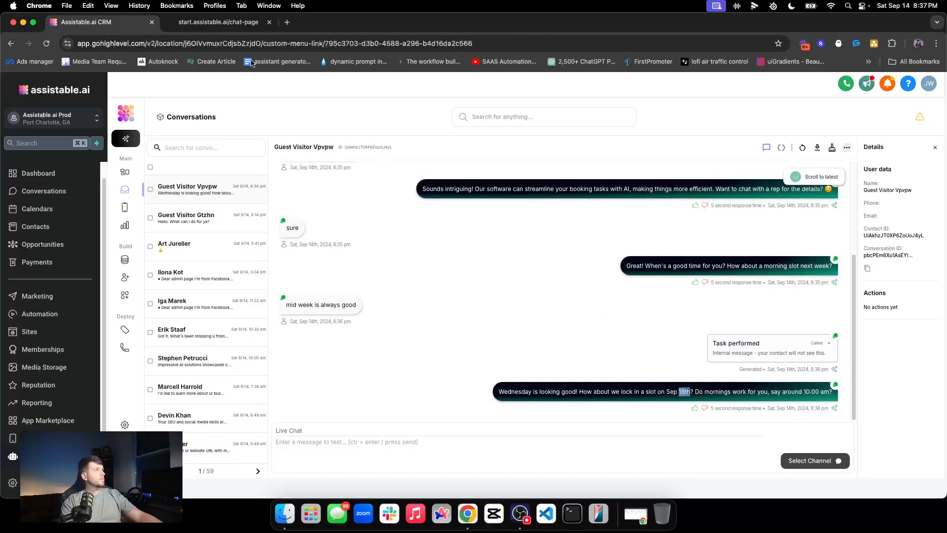
mouse_move(550, 326)
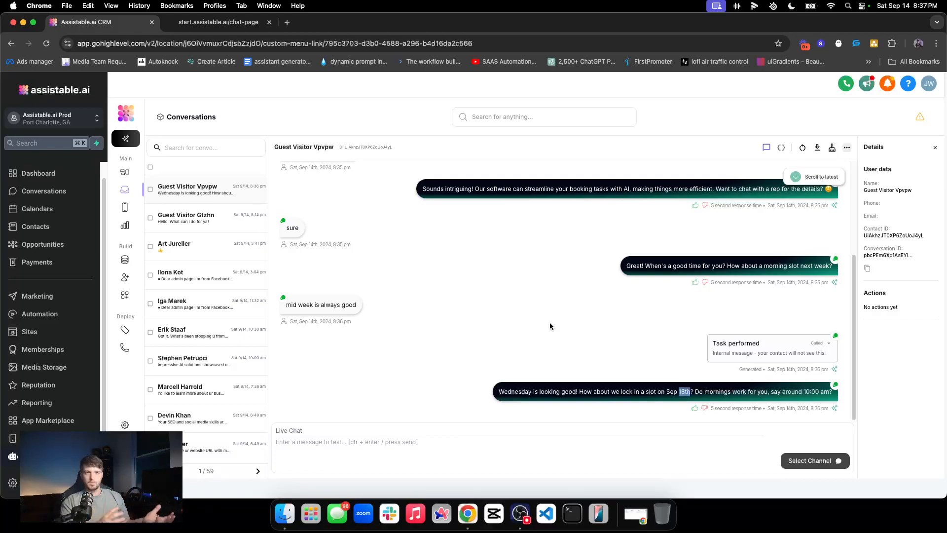
mouse_move(843, 343)
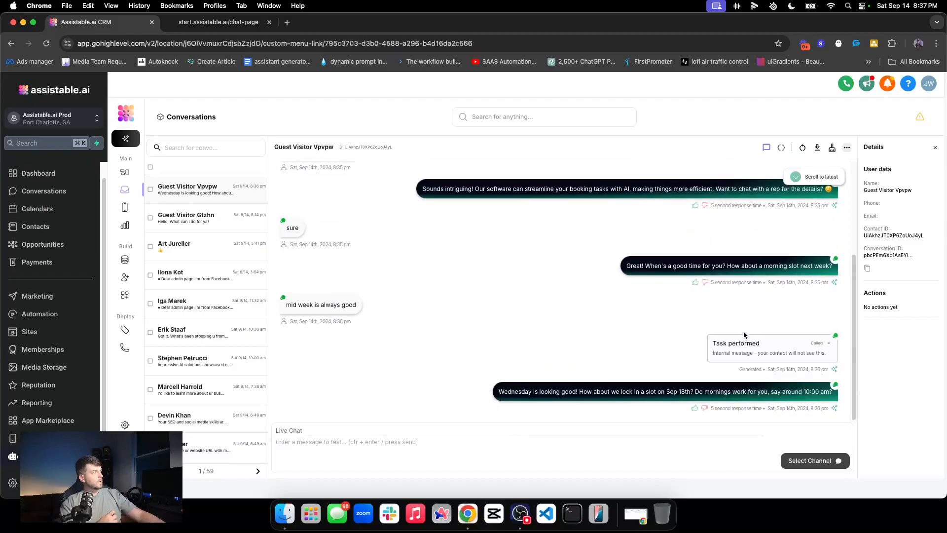
mouse_move(748, 347)
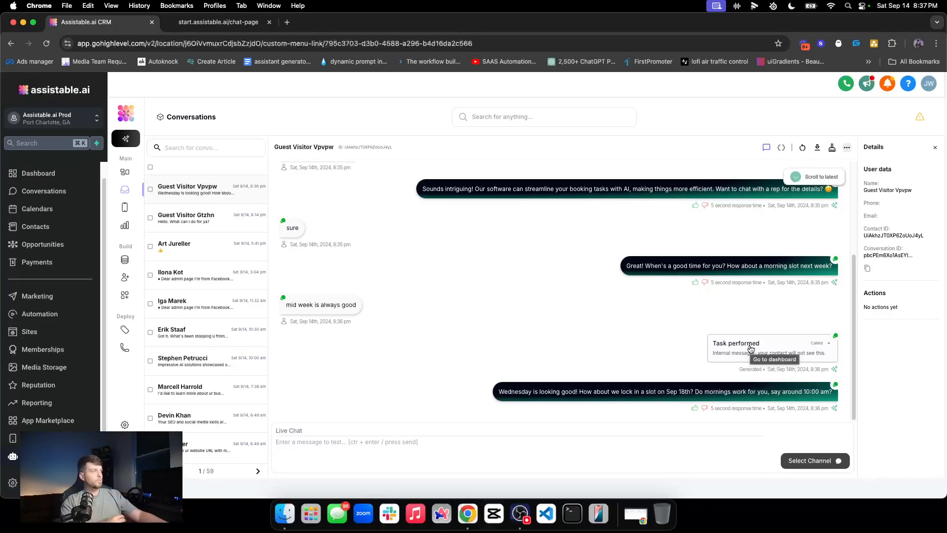
mouse_move(696, 326)
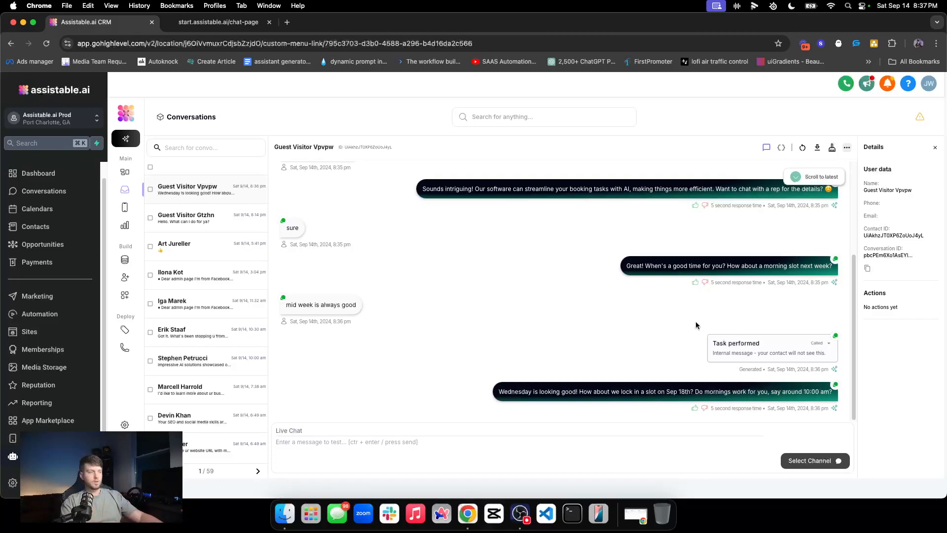
mouse_move(625, 365)
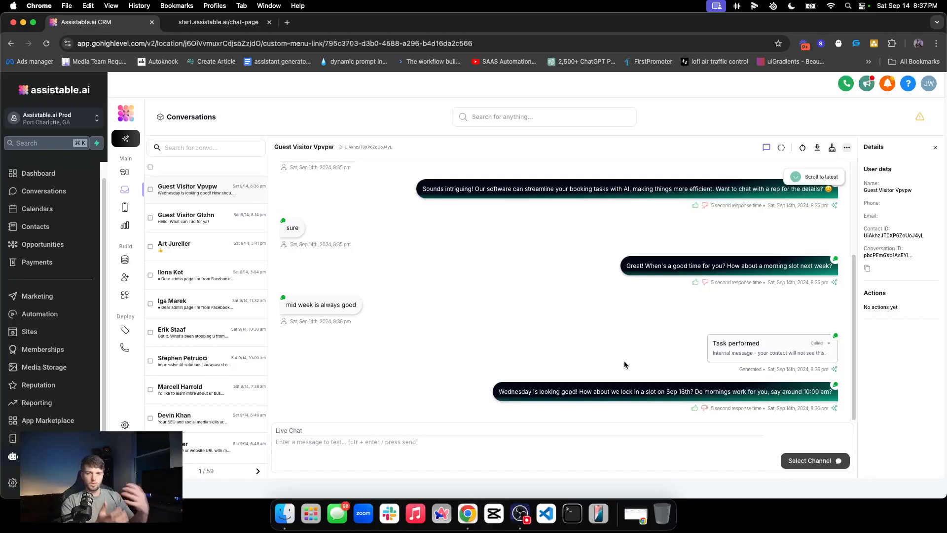
mouse_move(639, 352)
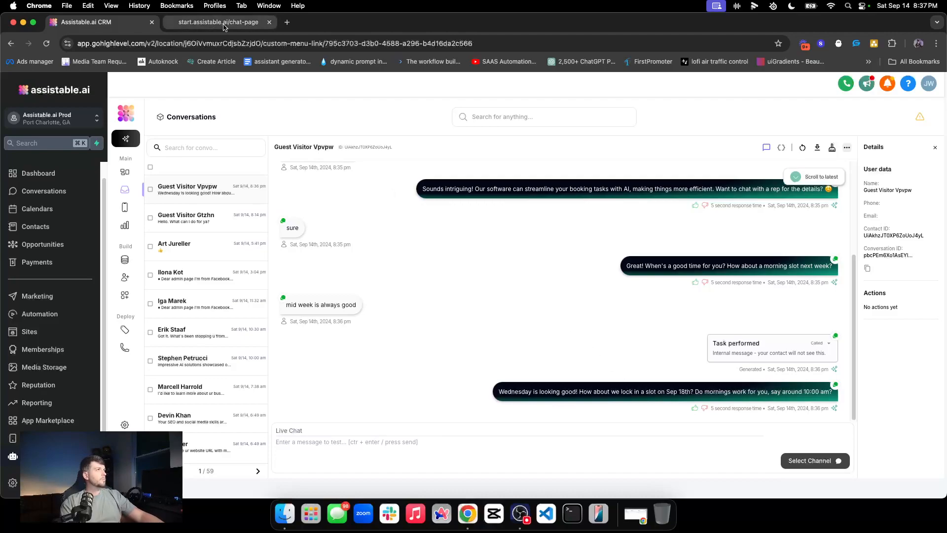
click(218, 23)
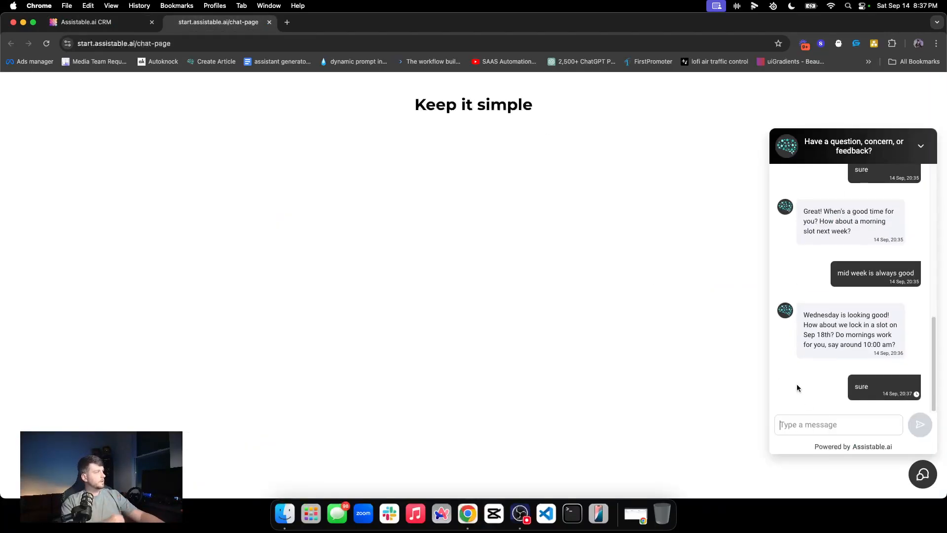
Check the HighLevel conversation record for the Sep 18th, 10 am proposal and return to the chat.
click(85, 22)
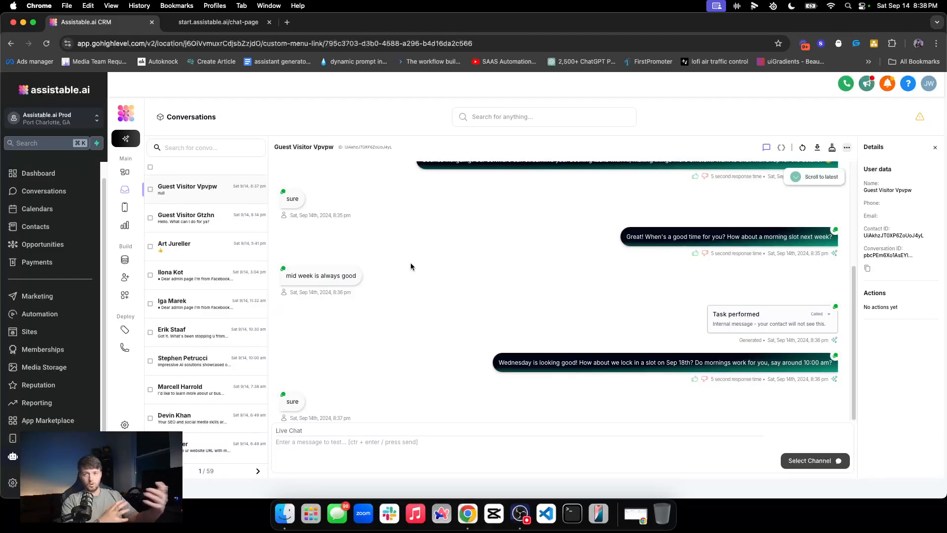
scroll(down, 3)
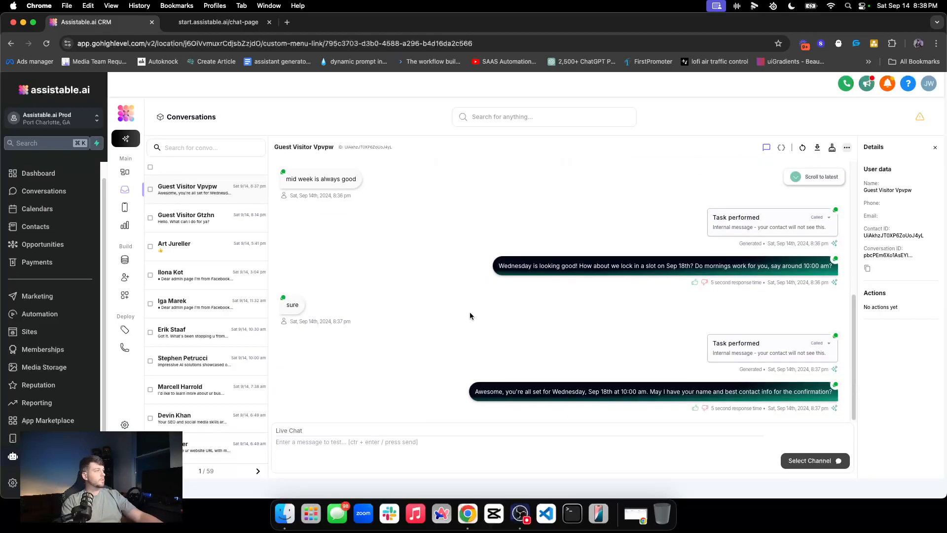
mouse_move(756, 365)
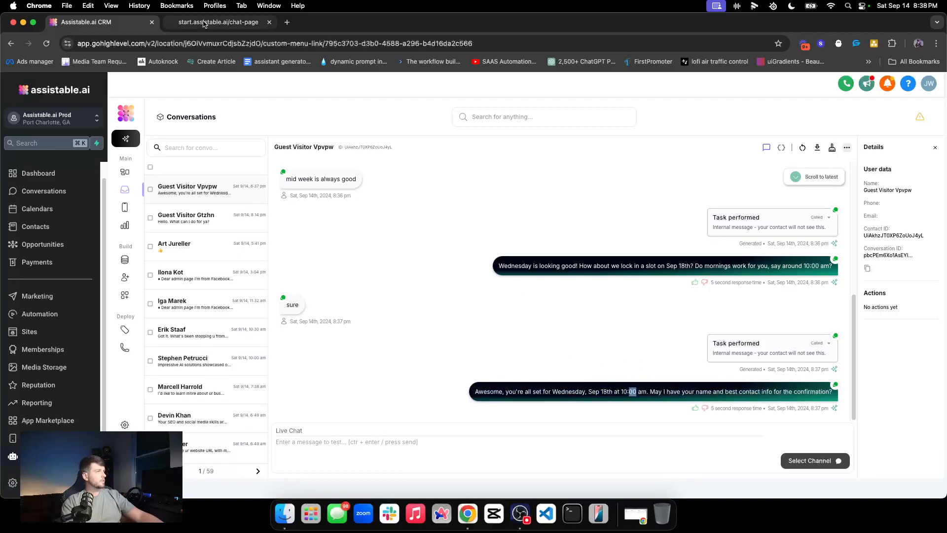
click(219, 22)
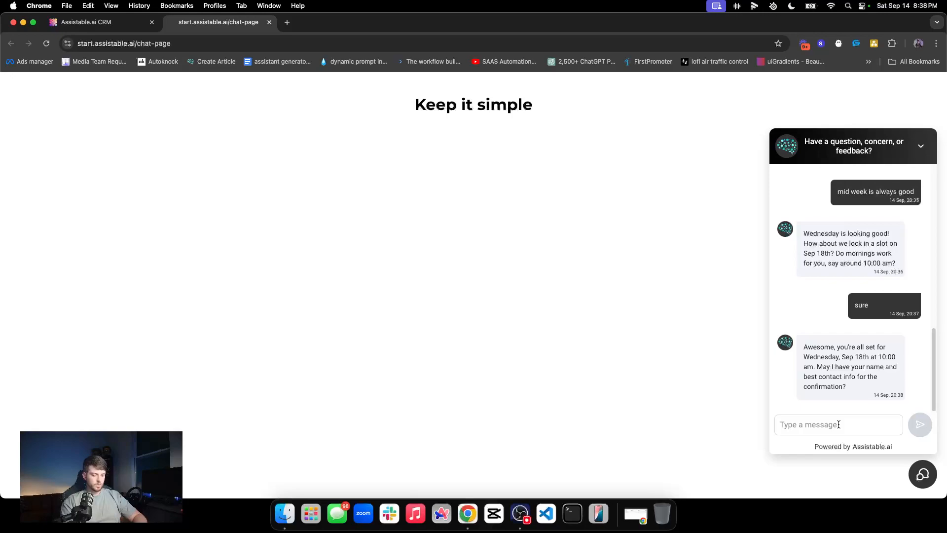
text(Ray Mys)
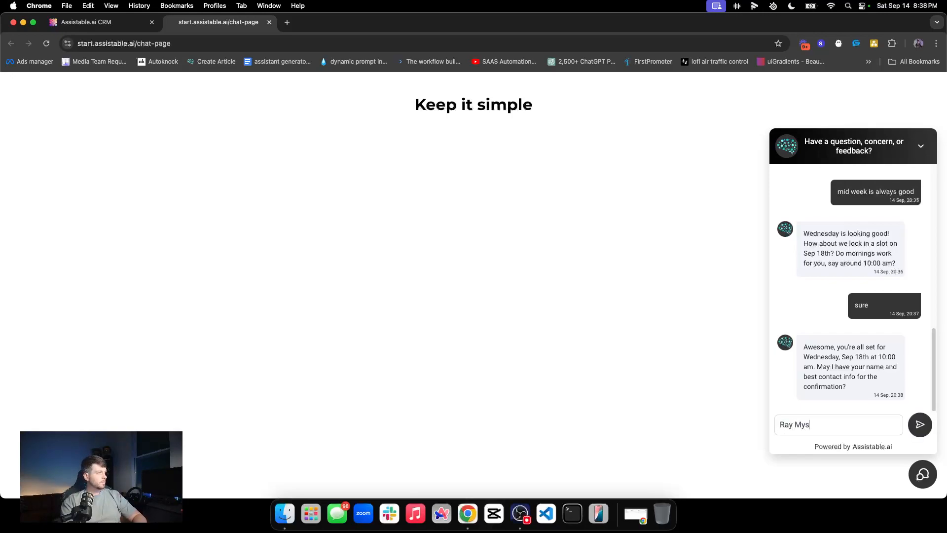
text(terio)
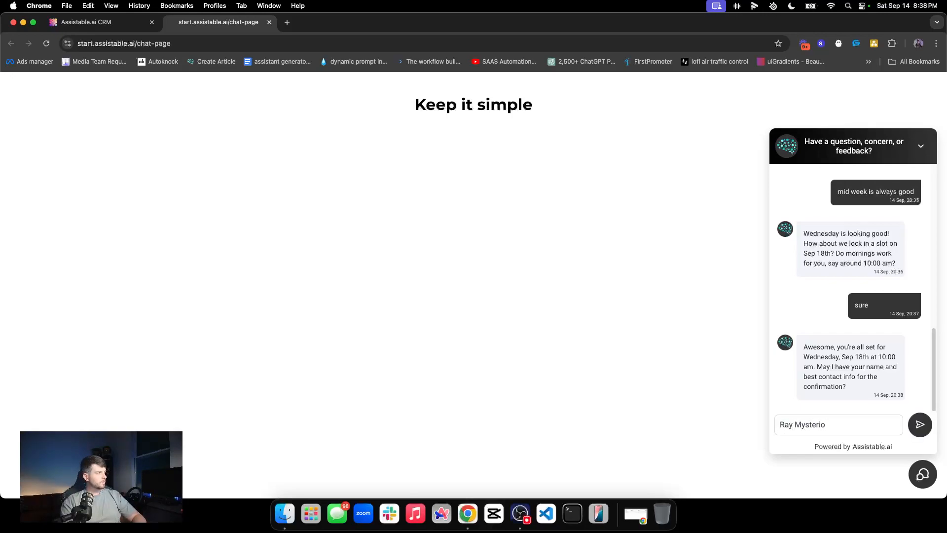
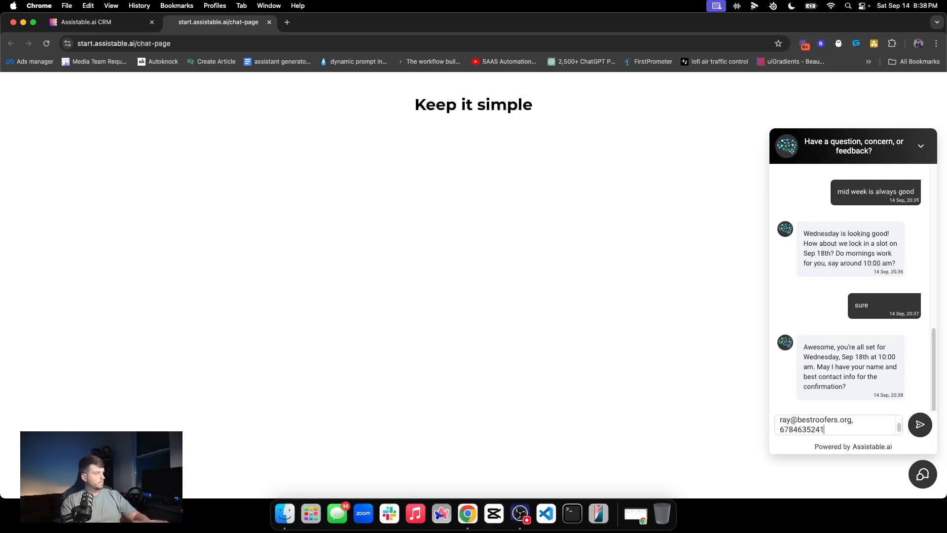
click(918, 424)
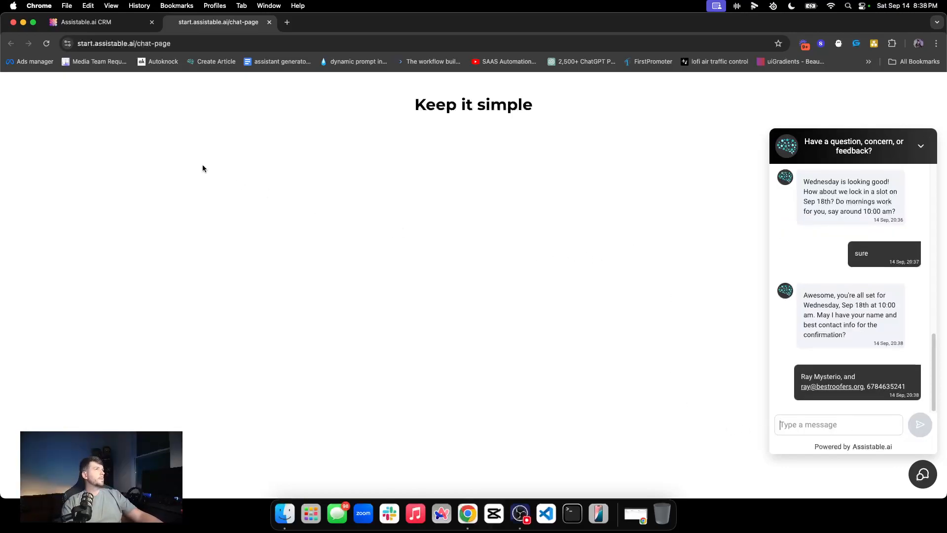
click(100, 23)
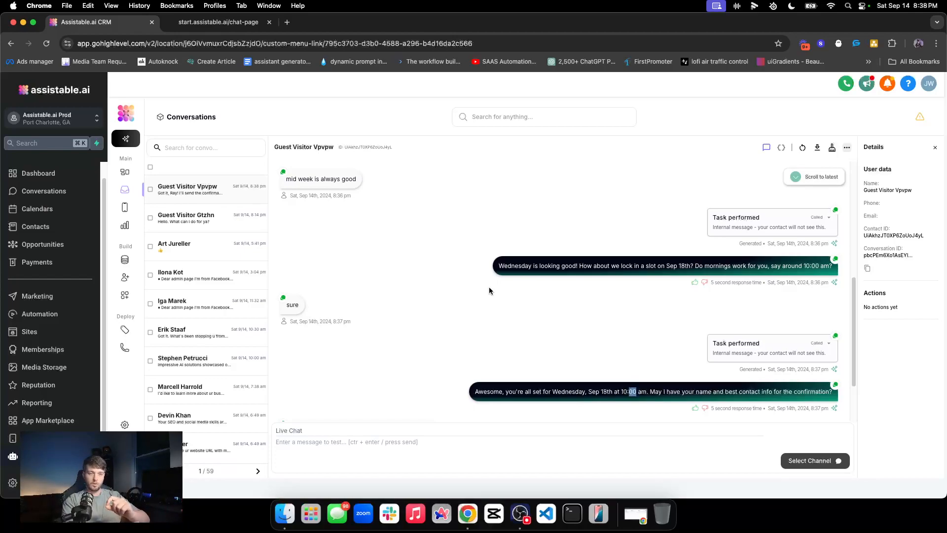
mouse_move(557, 283)
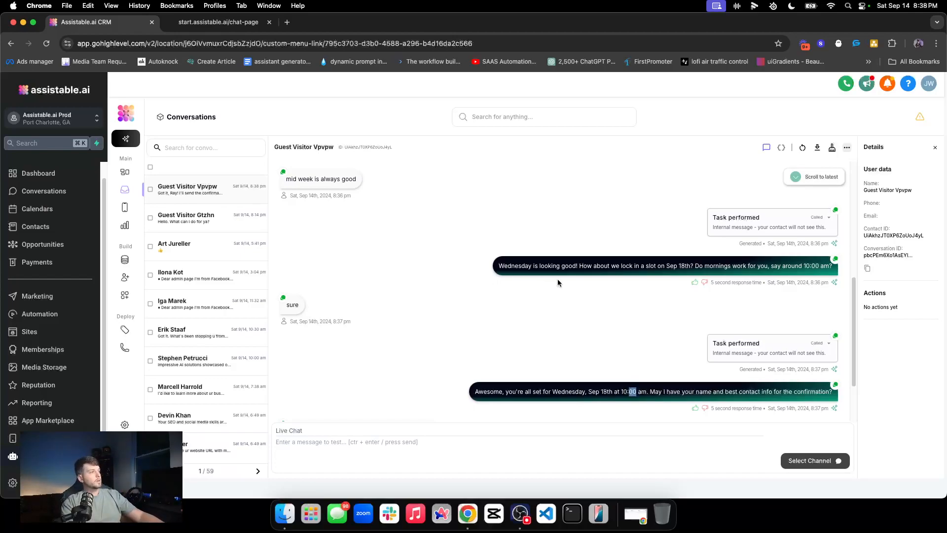
click(217, 22)
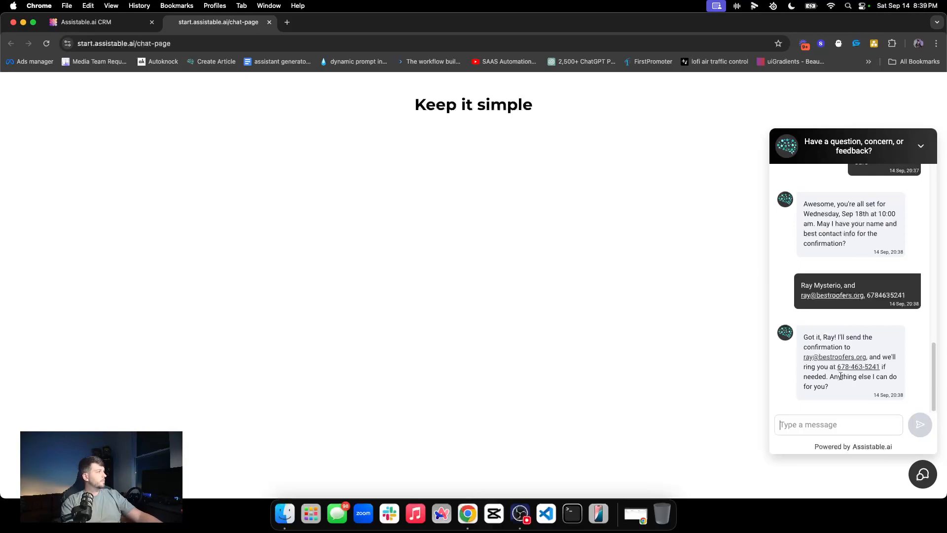
Send a request to move the booking to 1 pm and read the Sep 18th 1:00 pm confirmation in HighLevel.
text(can we reschedule)
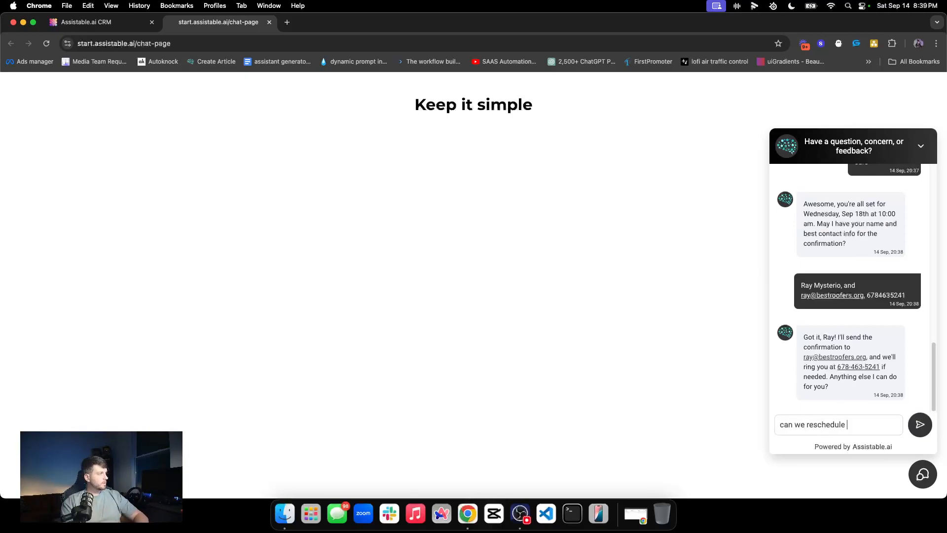
text(for 1)
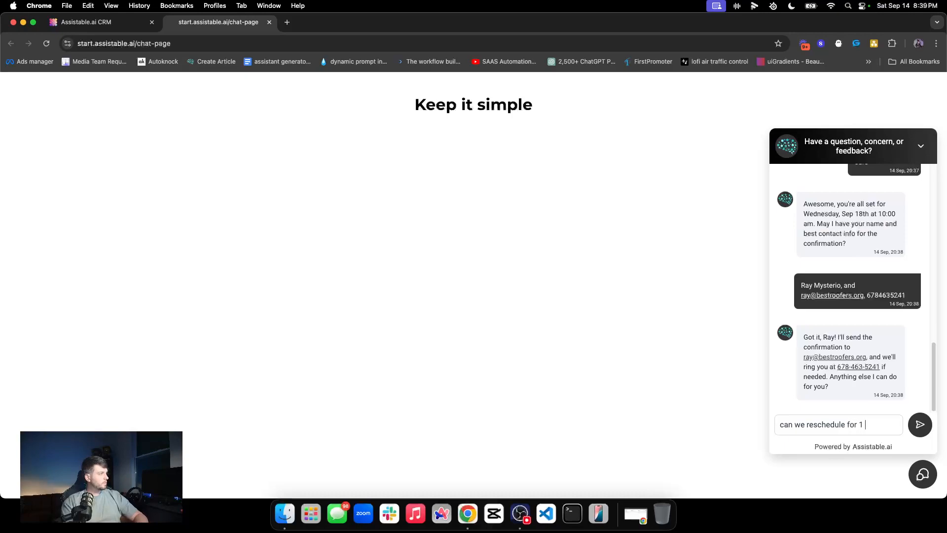
text(pm insta)
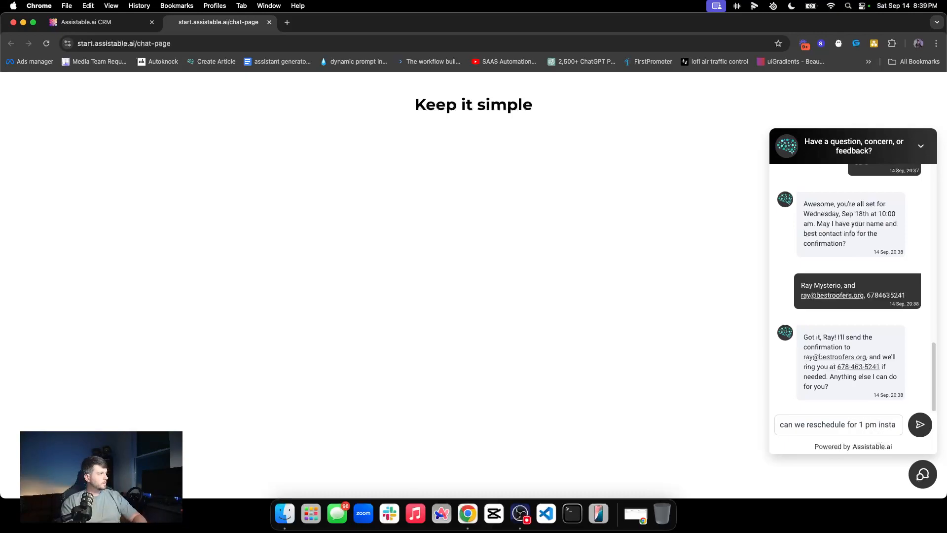
click(918, 424)
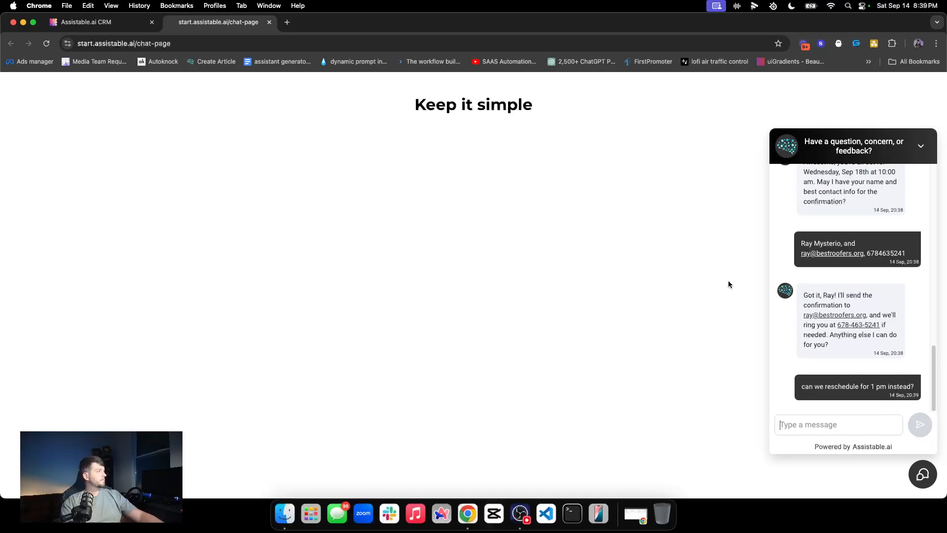
click(101, 22)
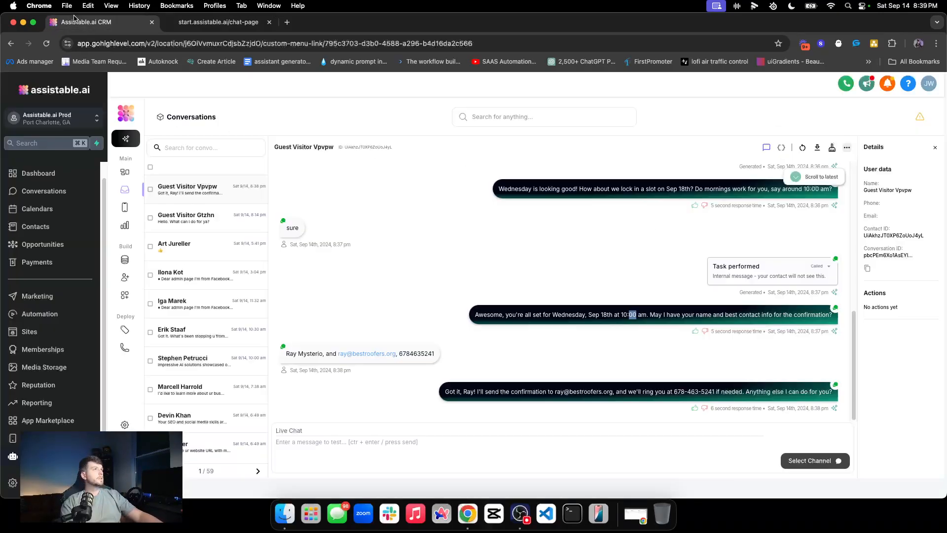
mouse_move(494, 292)
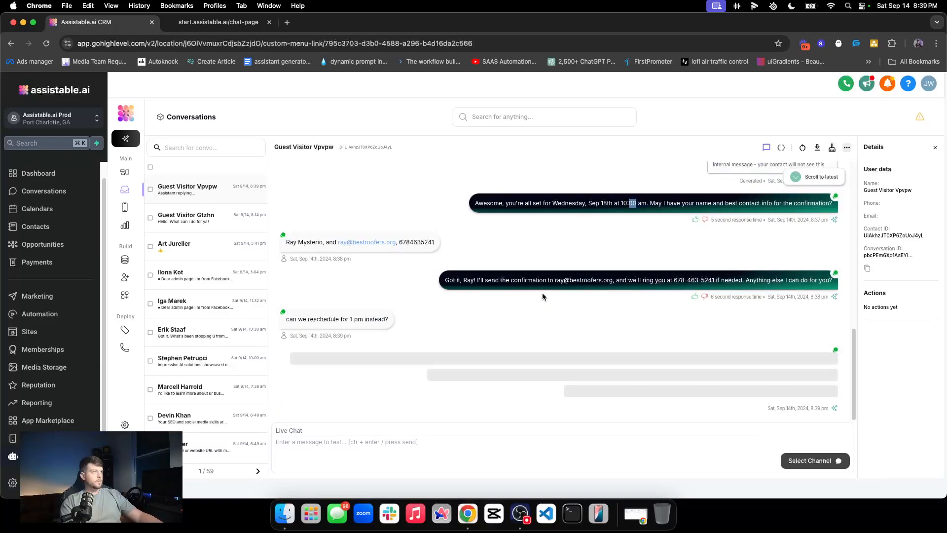
mouse_move(509, 319)
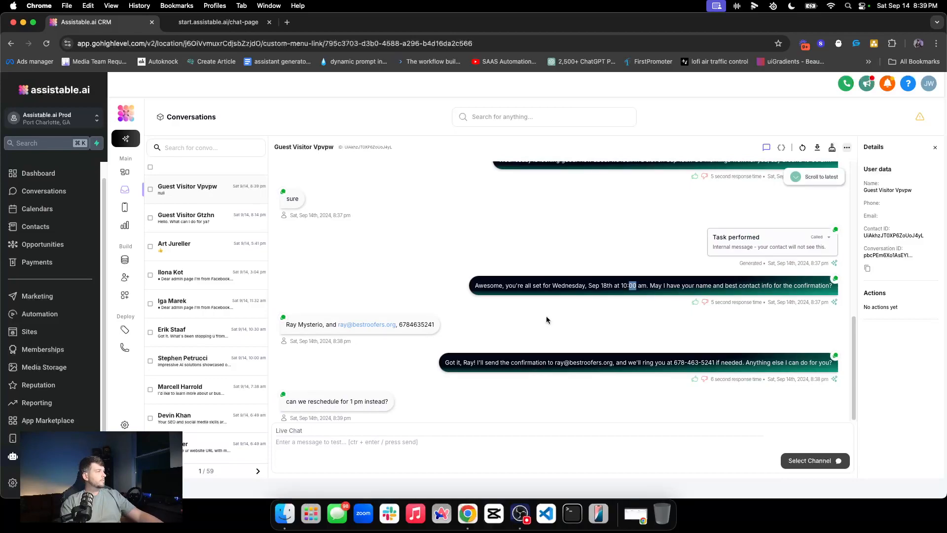
mouse_move(731, 240)
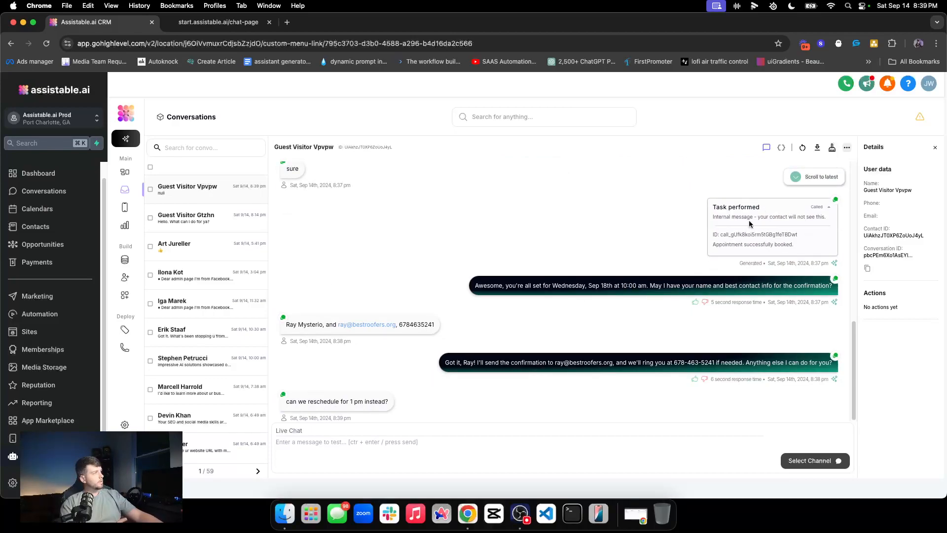
scroll(down, 3)
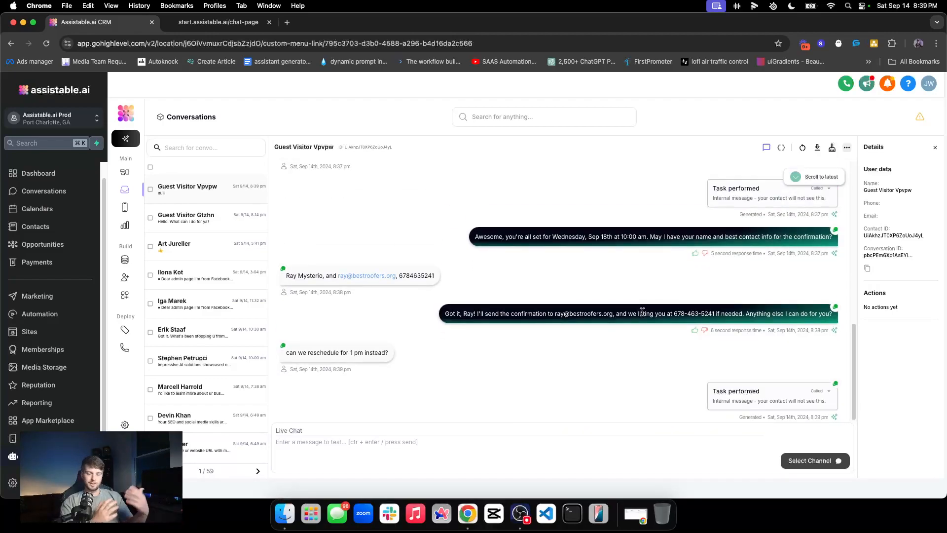
scroll(down, 3)
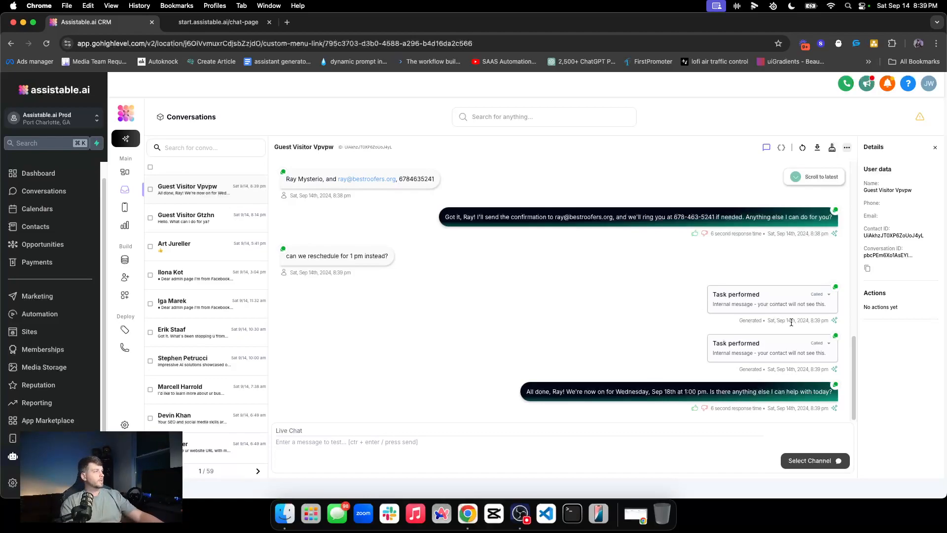
mouse_move(798, 315)
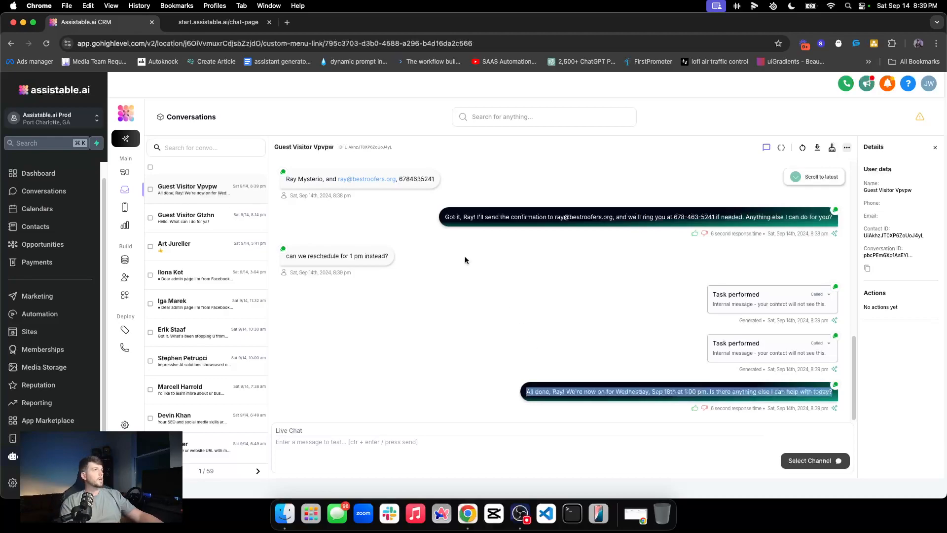
Send 'actually nevermind, I have a golf game that ta...' to cancel the appointment.
click(217, 23)
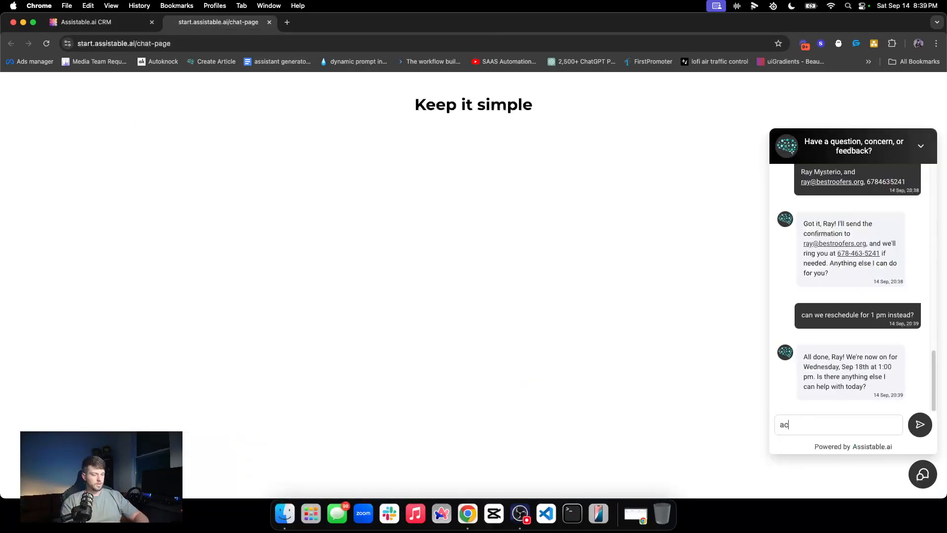
text(actually neverm)
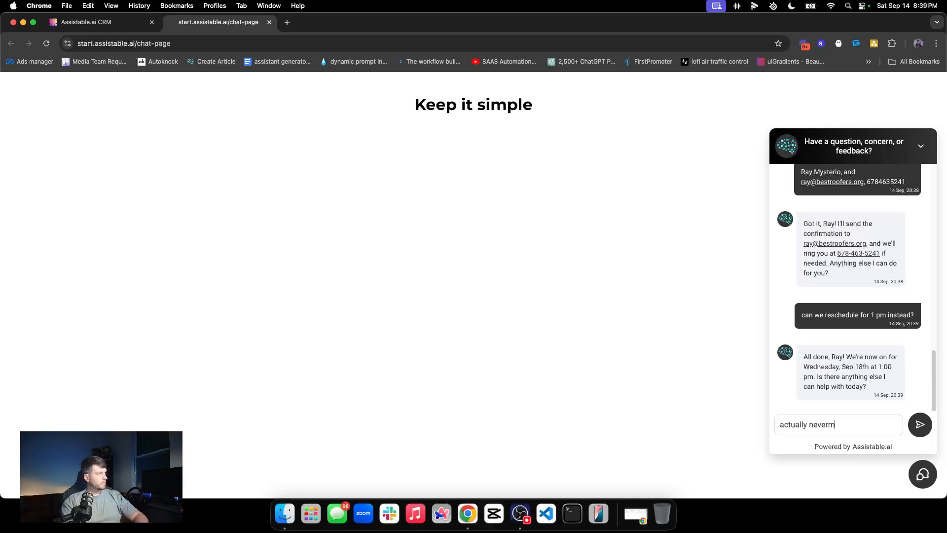
text(ind, I have a go)
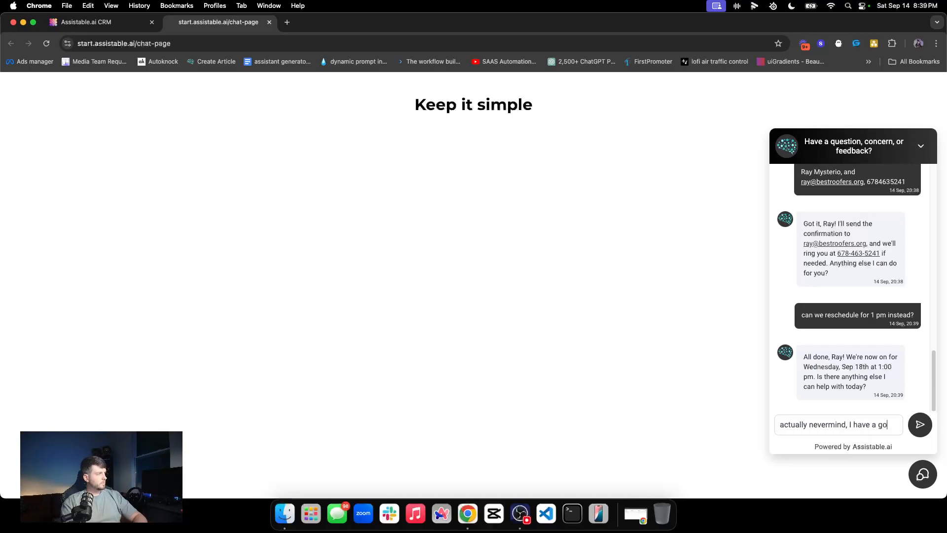
text(l)
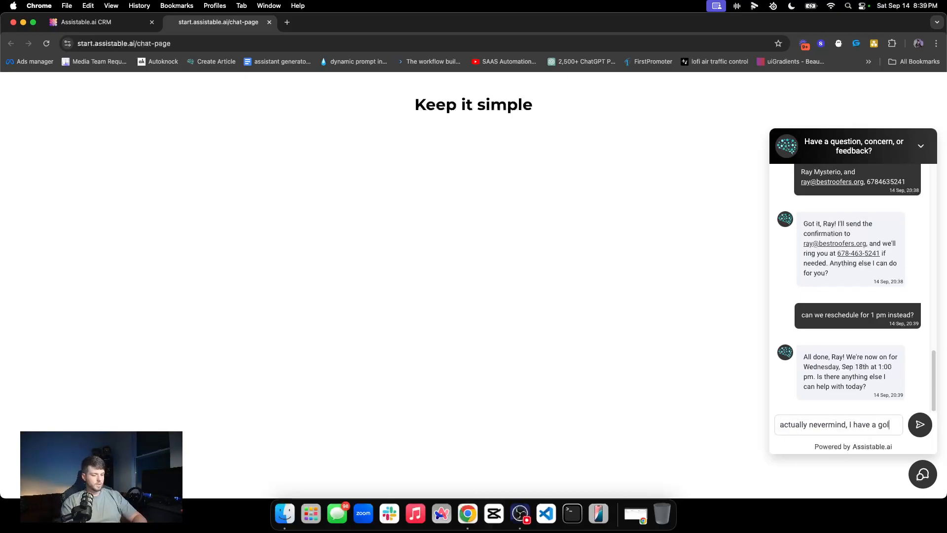
text(lf game that ta)
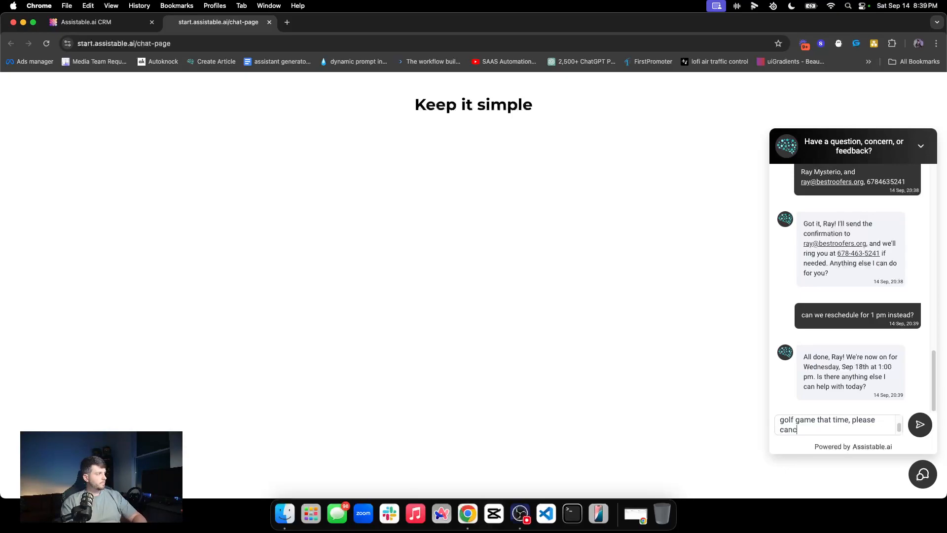
click(918, 424)
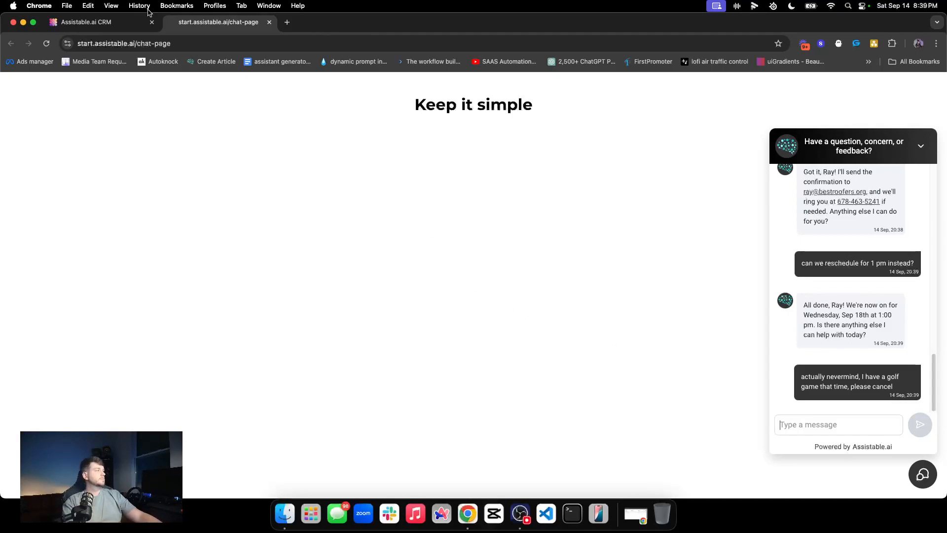
Read the assistant's cancellation confirmation in the CRM conversation log.
click(86, 22)
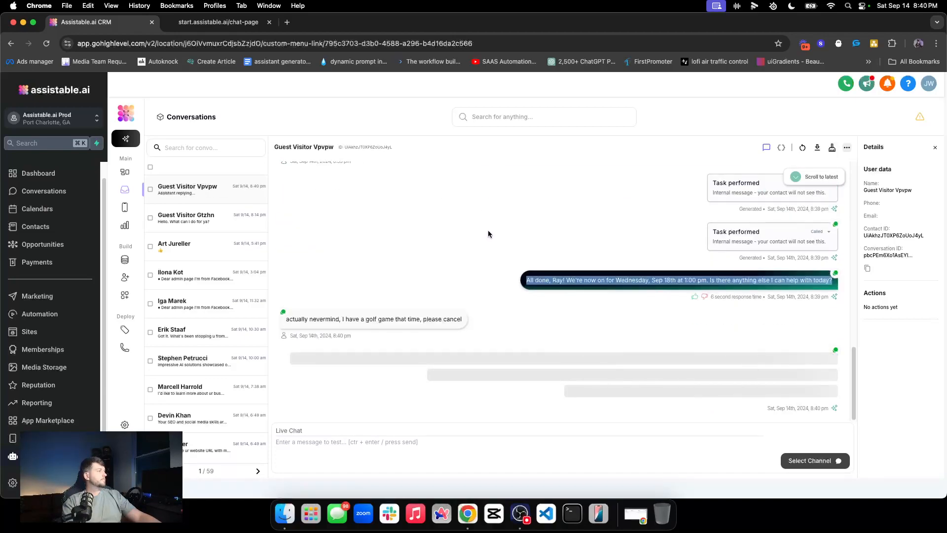
mouse_move(486, 235)
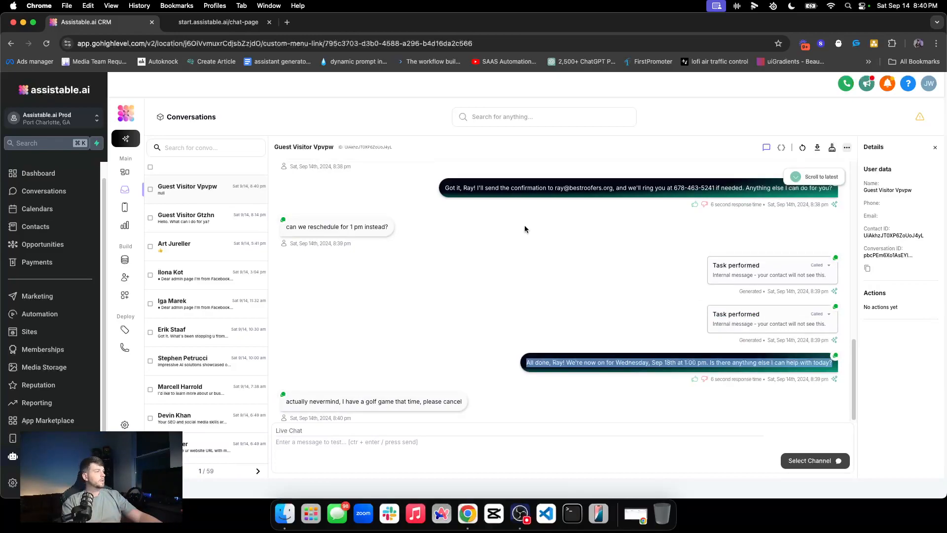
mouse_move(508, 235)
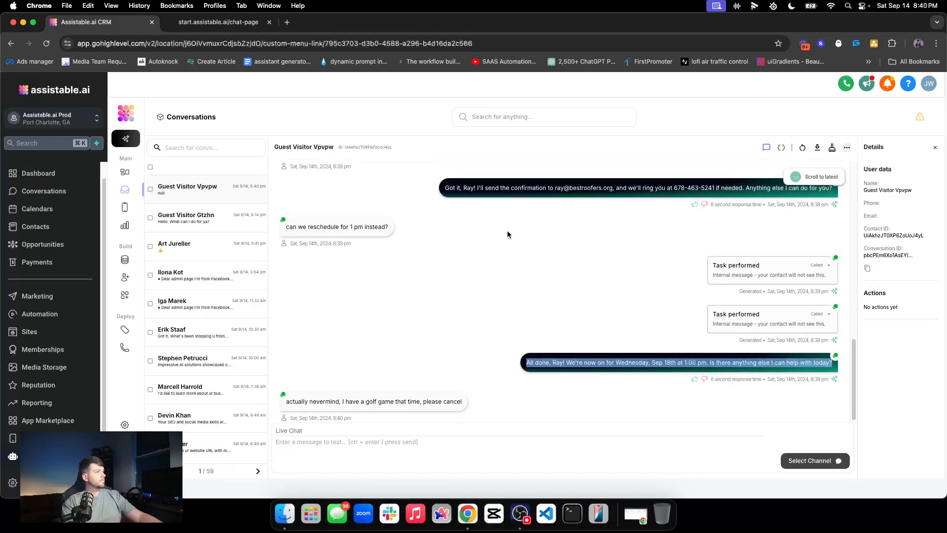
scroll(down, 3)
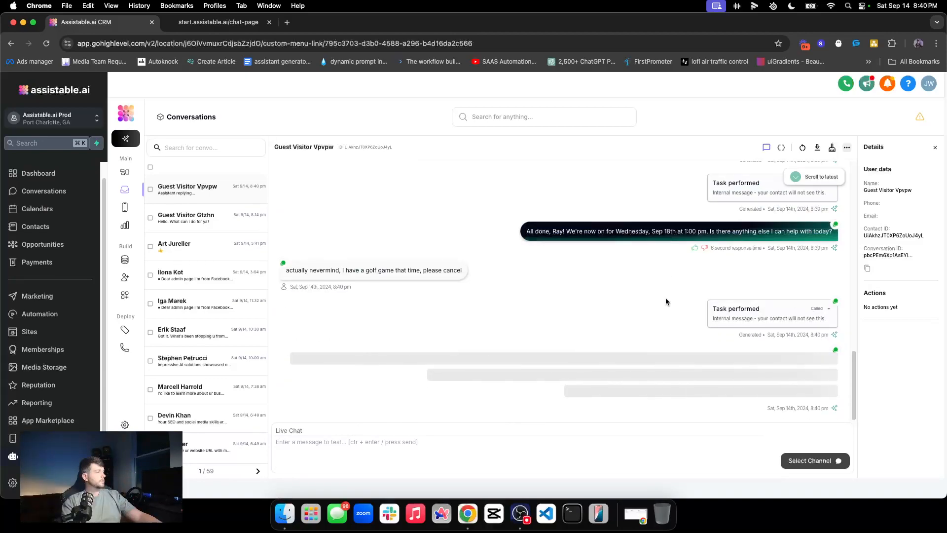
click(219, 22)
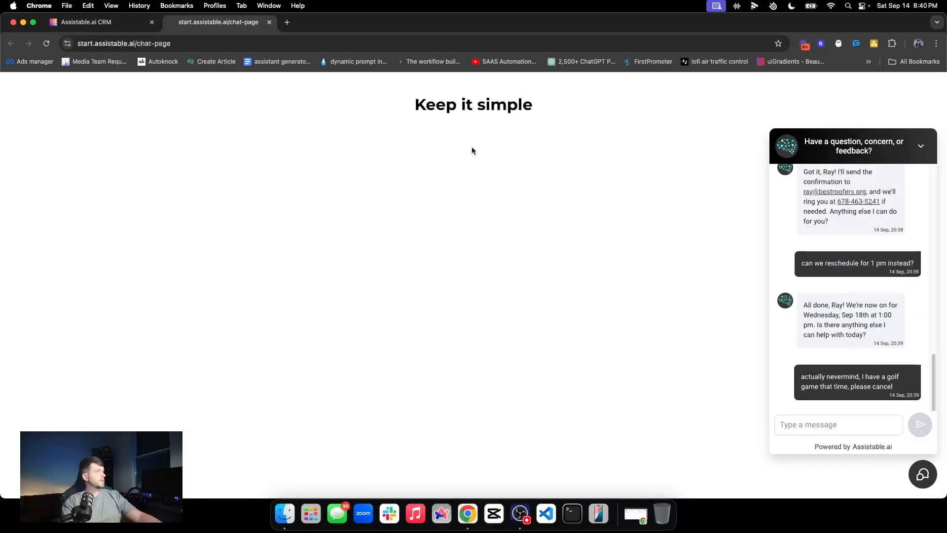
click(86, 22)
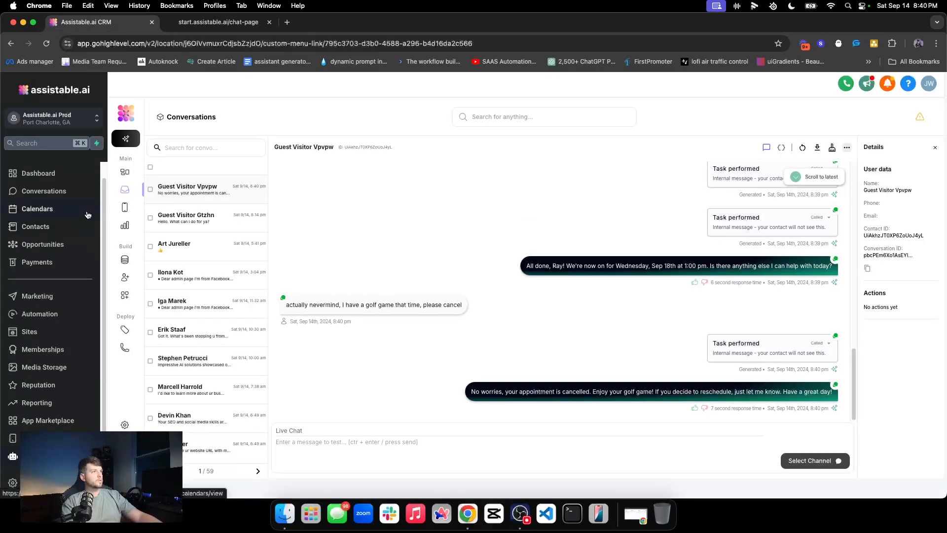
Open the Guest Visitor contact record from Contacts and scroll its conversation.
click(35, 227)
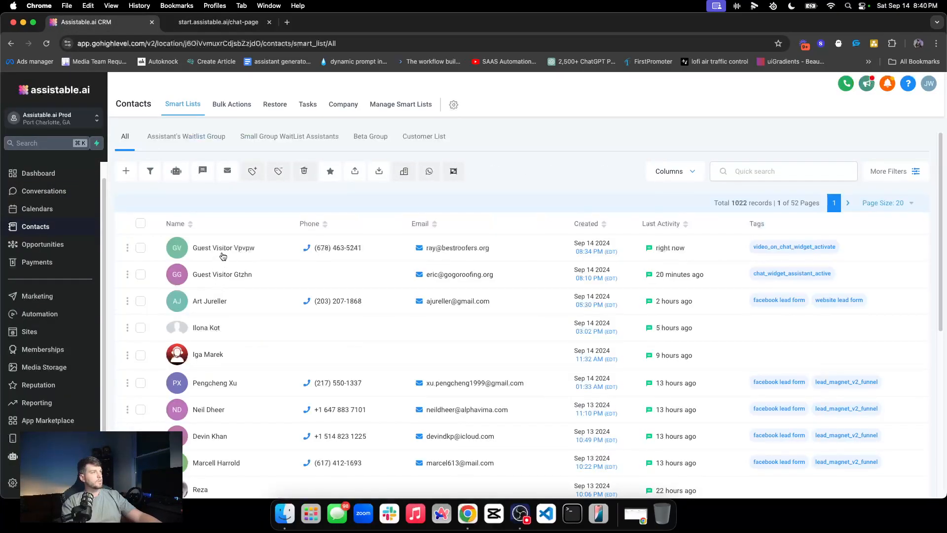
click(223, 248)
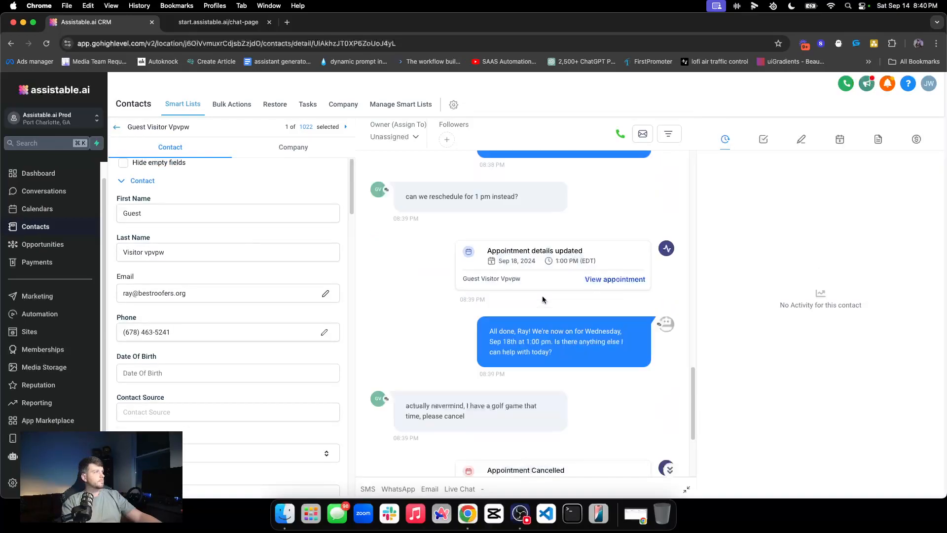
scroll(up, 3)
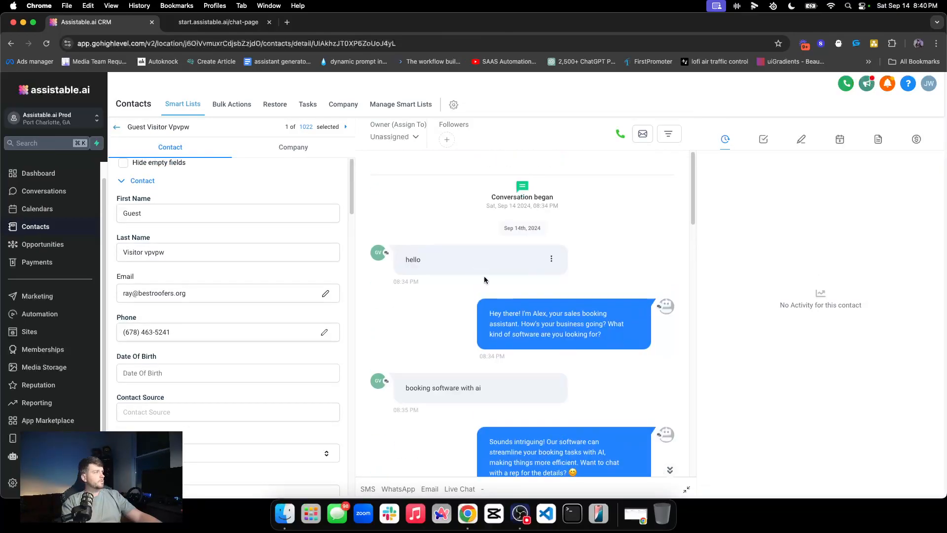
scroll(down, 3)
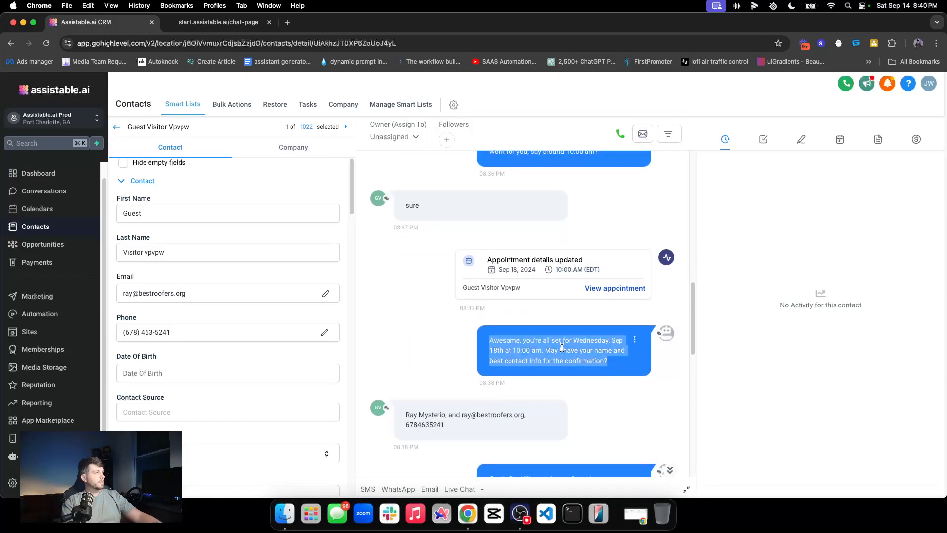
scroll(down, 3)
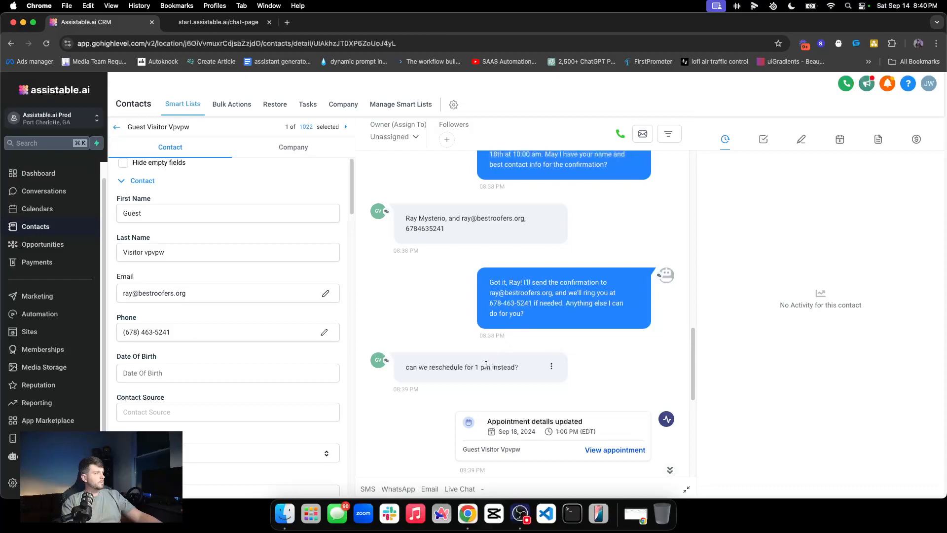
scroll(down, 3)
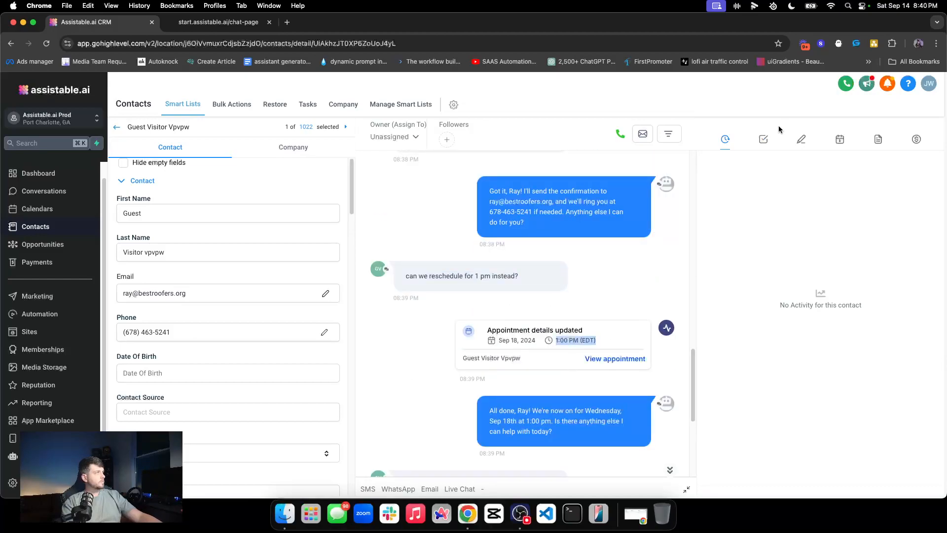
Show the contact's appointments listing Sep 18, 1:00 pm on Testing Calendar as Cancelled.
click(838, 140)
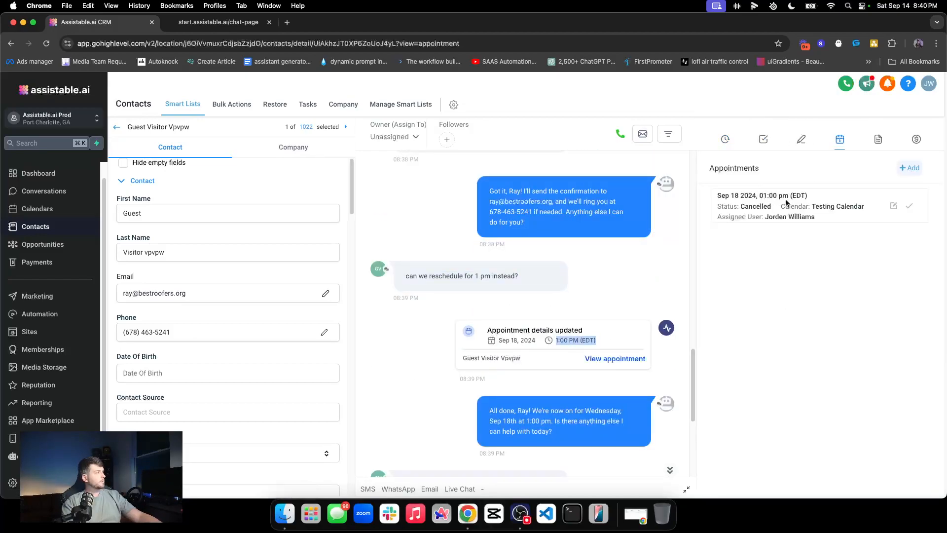
scroll(down, 3)
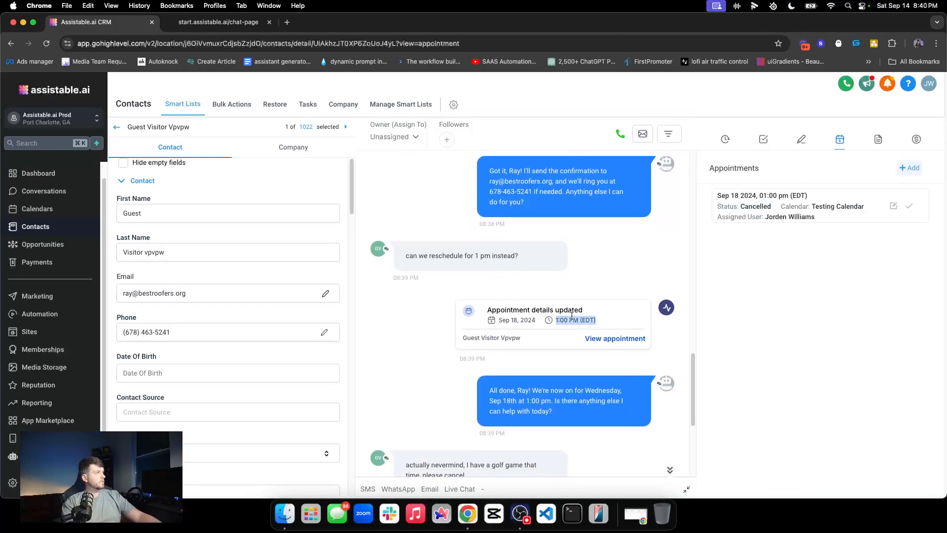
scroll(down, 3)
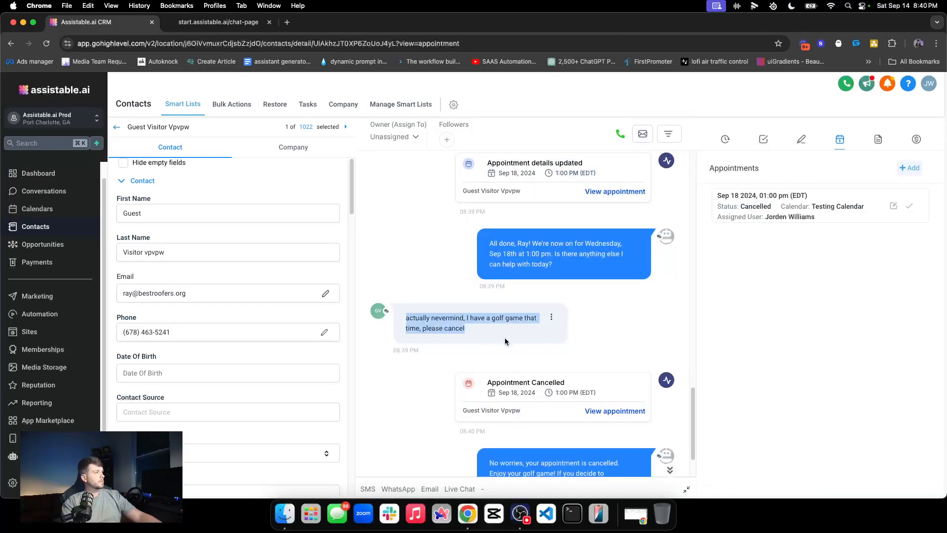
scroll(down, 3)
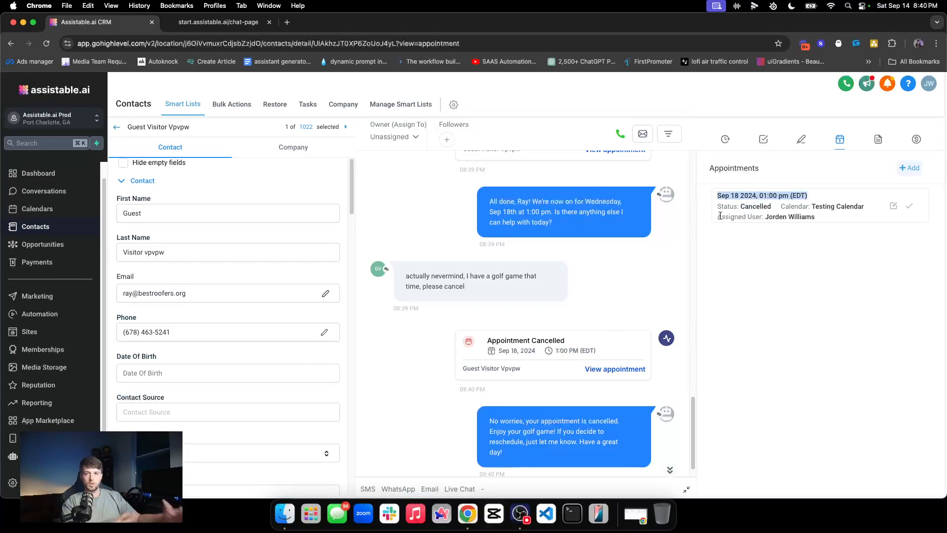
mouse_move(671, 247)
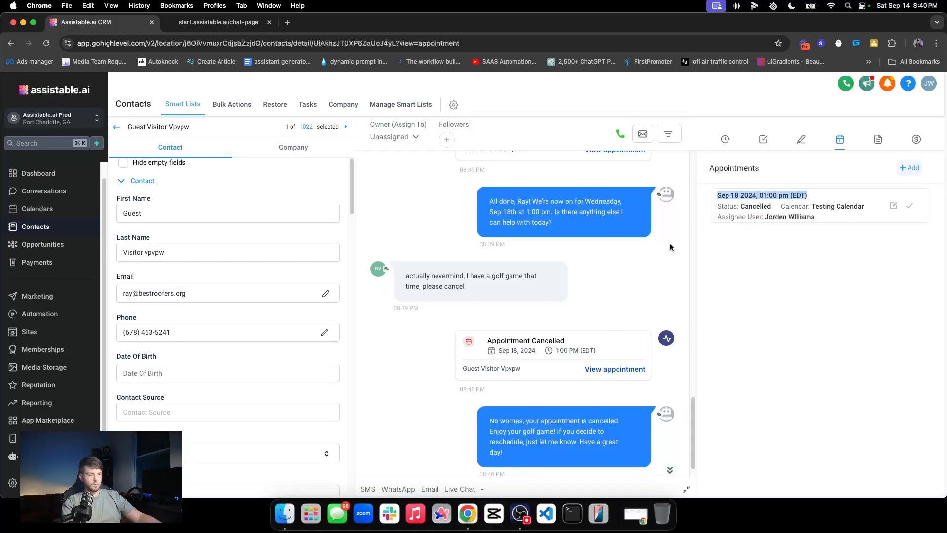
mouse_move(529, 319)
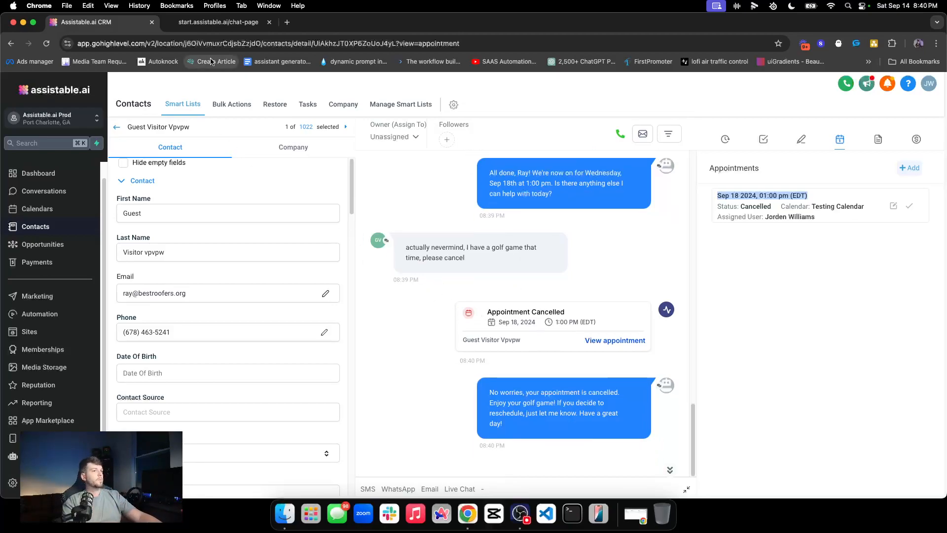
Return to the live-chat page showing the assistant's cancellation reply.
click(217, 21)
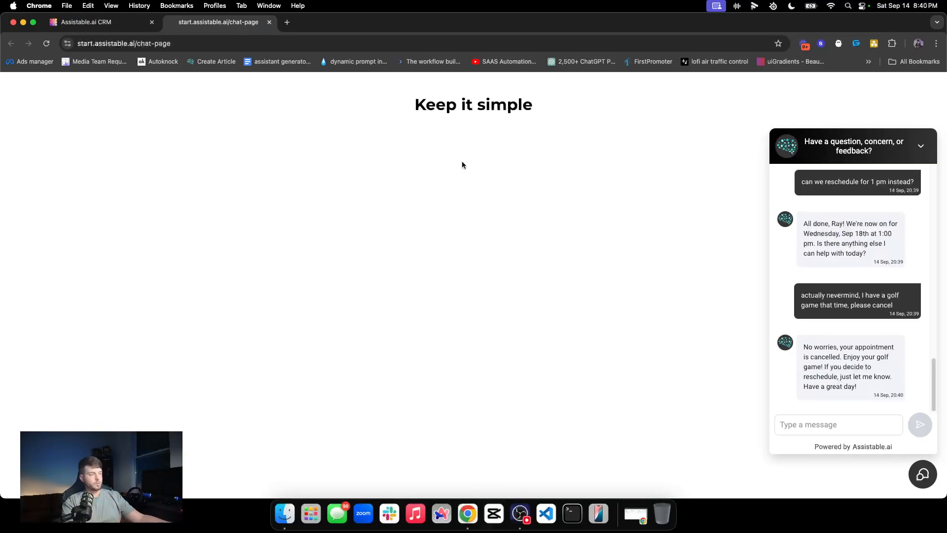
mouse_move(294, 127)
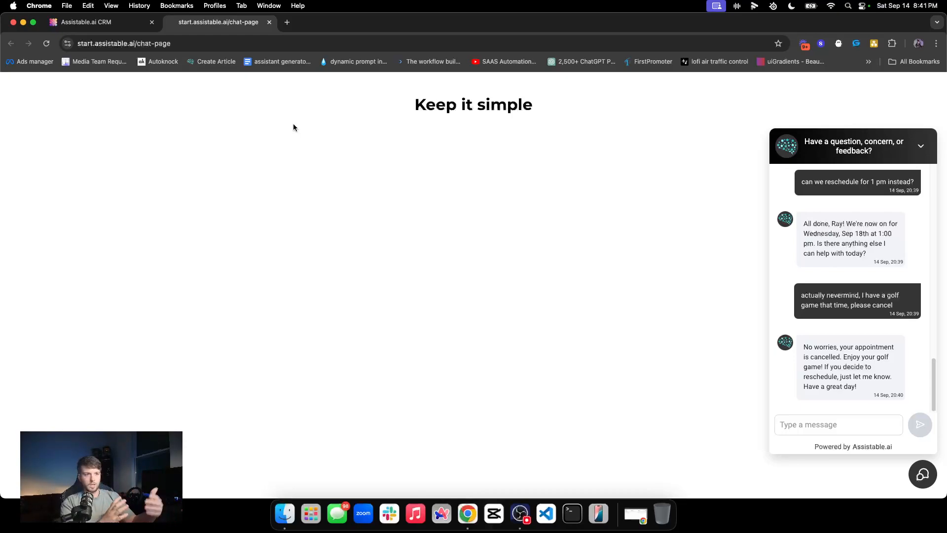
mouse_move(176, 231)
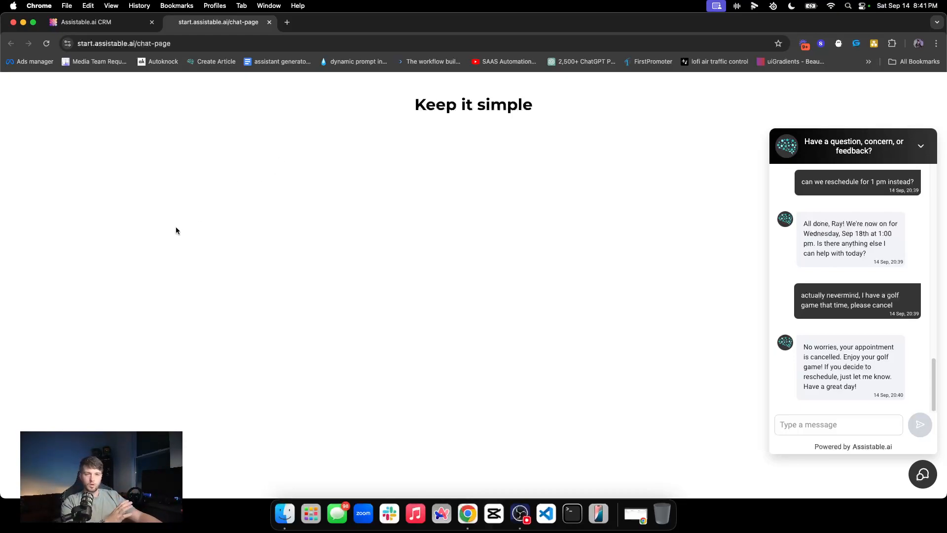
mouse_move(96, 277)
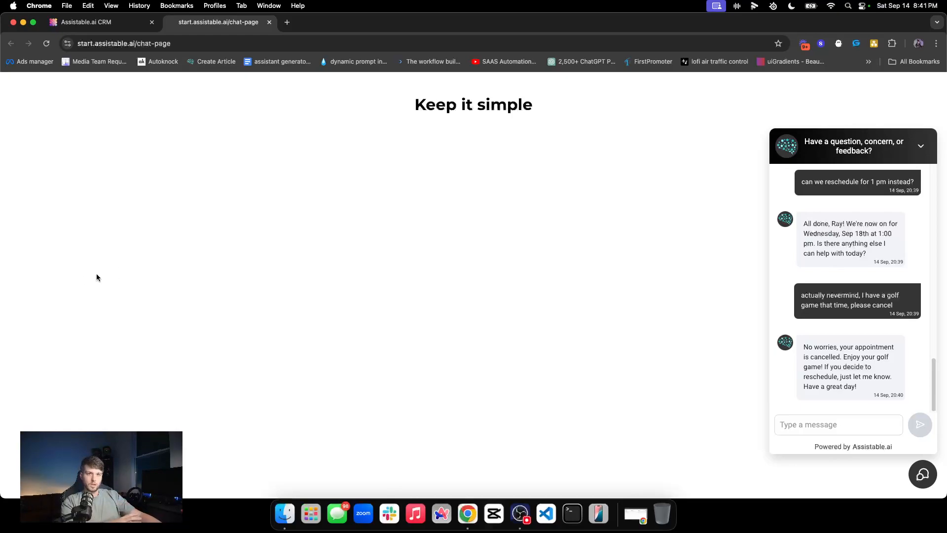